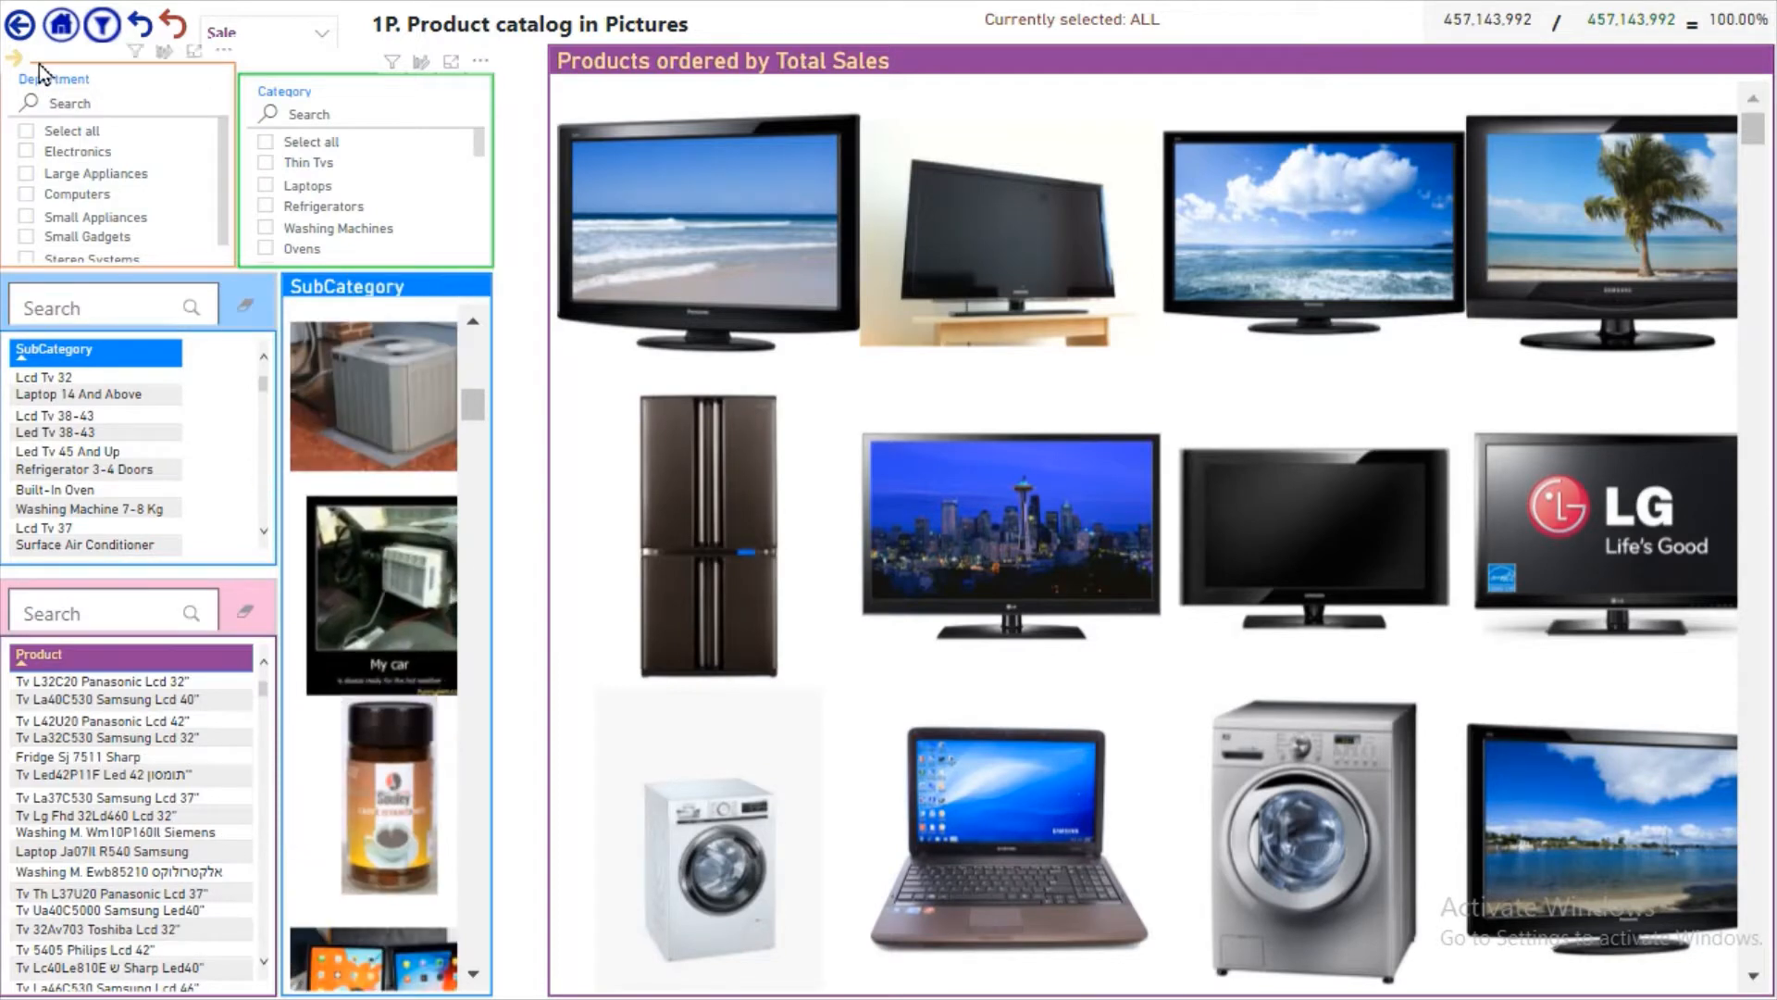
- Advance to the 2D. Dep>Cat>SubCat Hierarchy page
left_click(20, 30)
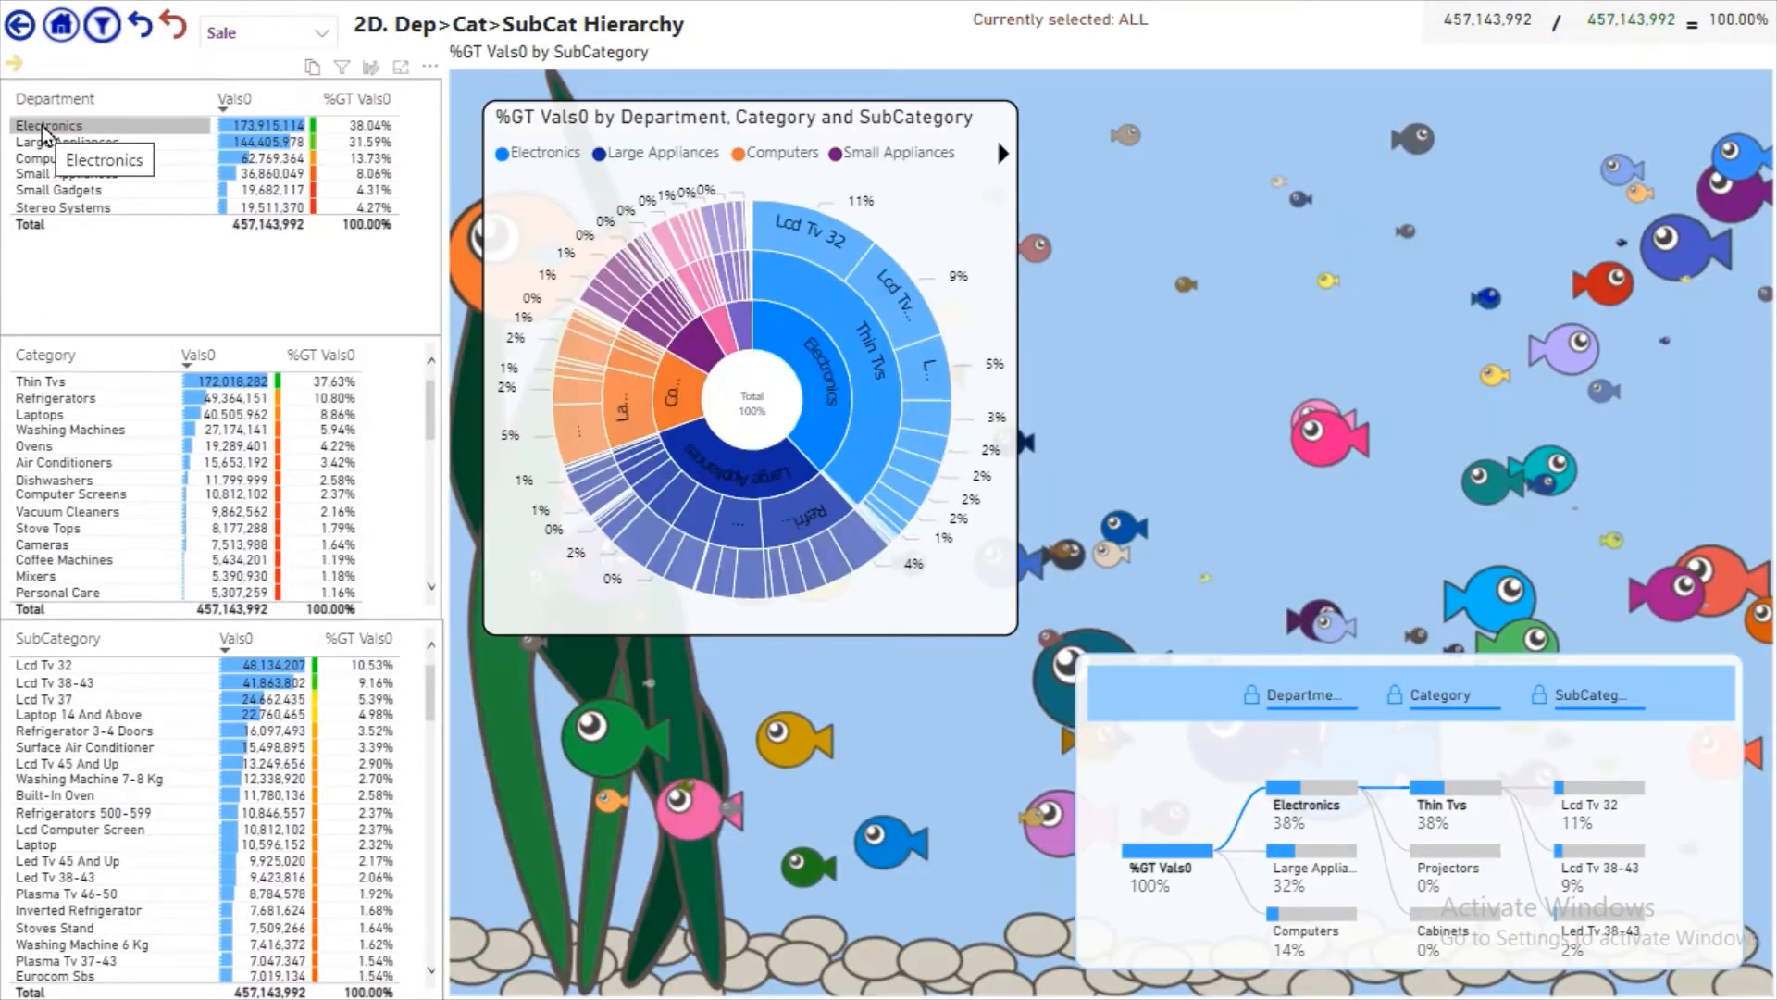
- Highlight Electronics in the Department table, then move to the 4. Main dimensions - All wide page
left_click(44, 126)
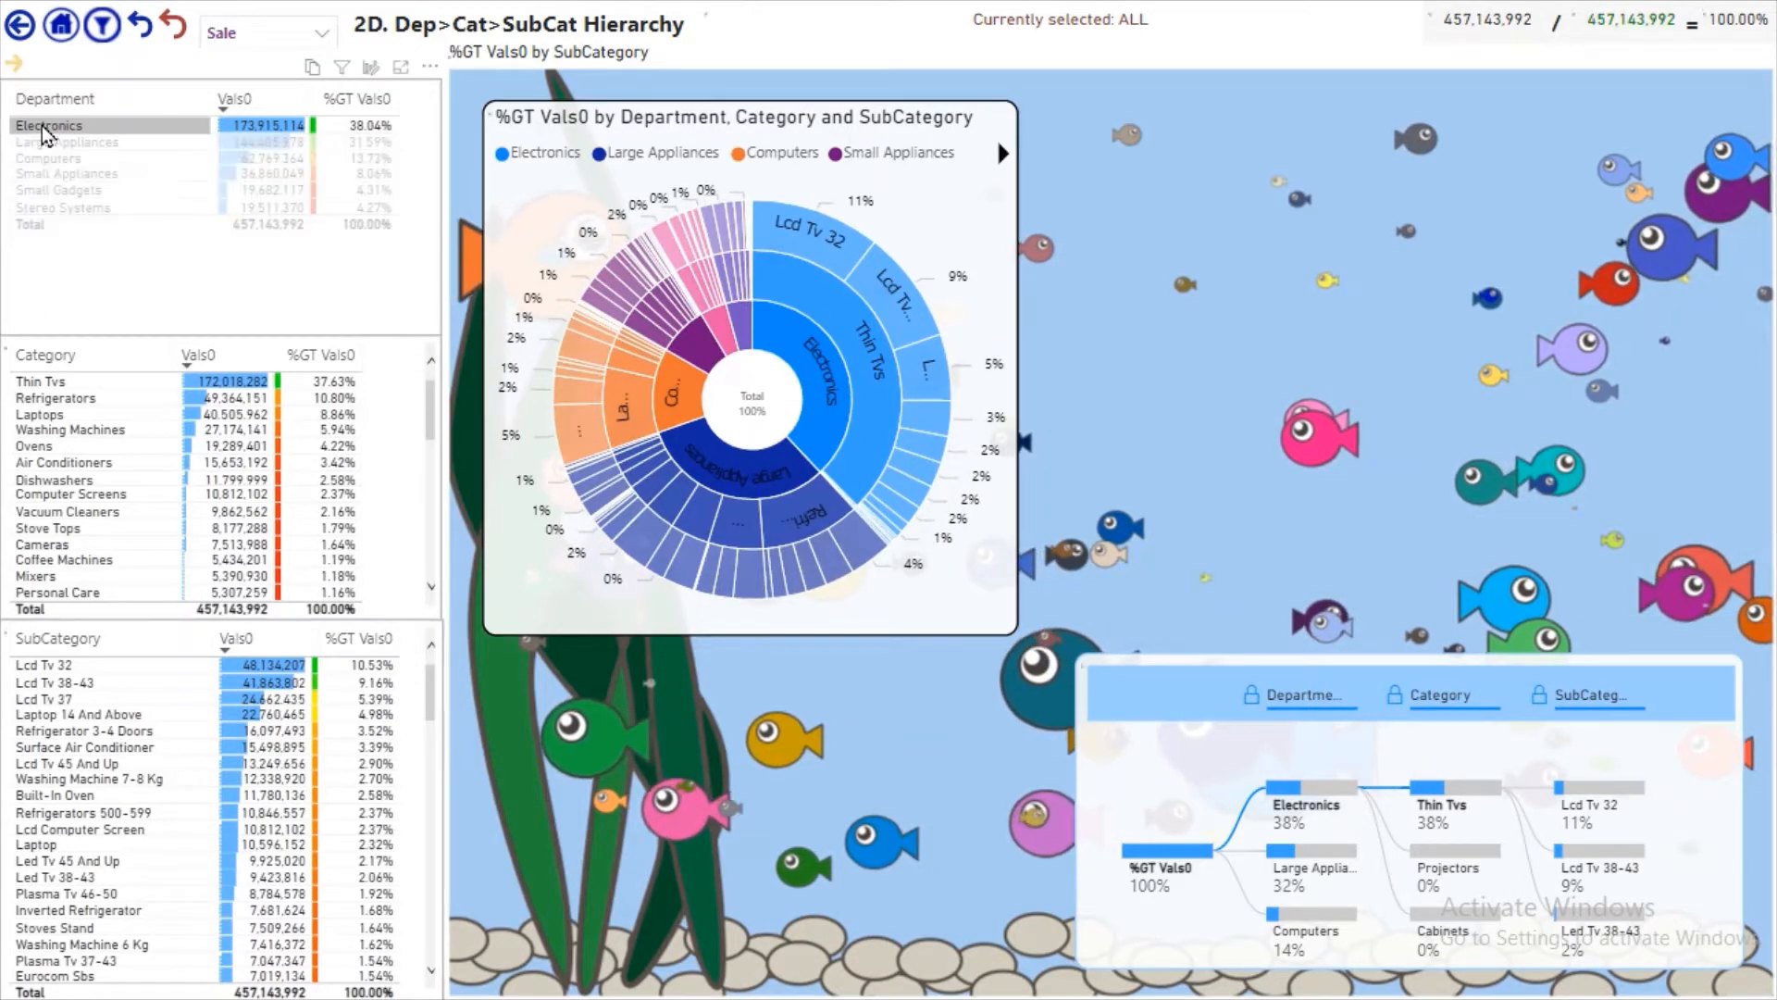
left_click(48, 126)
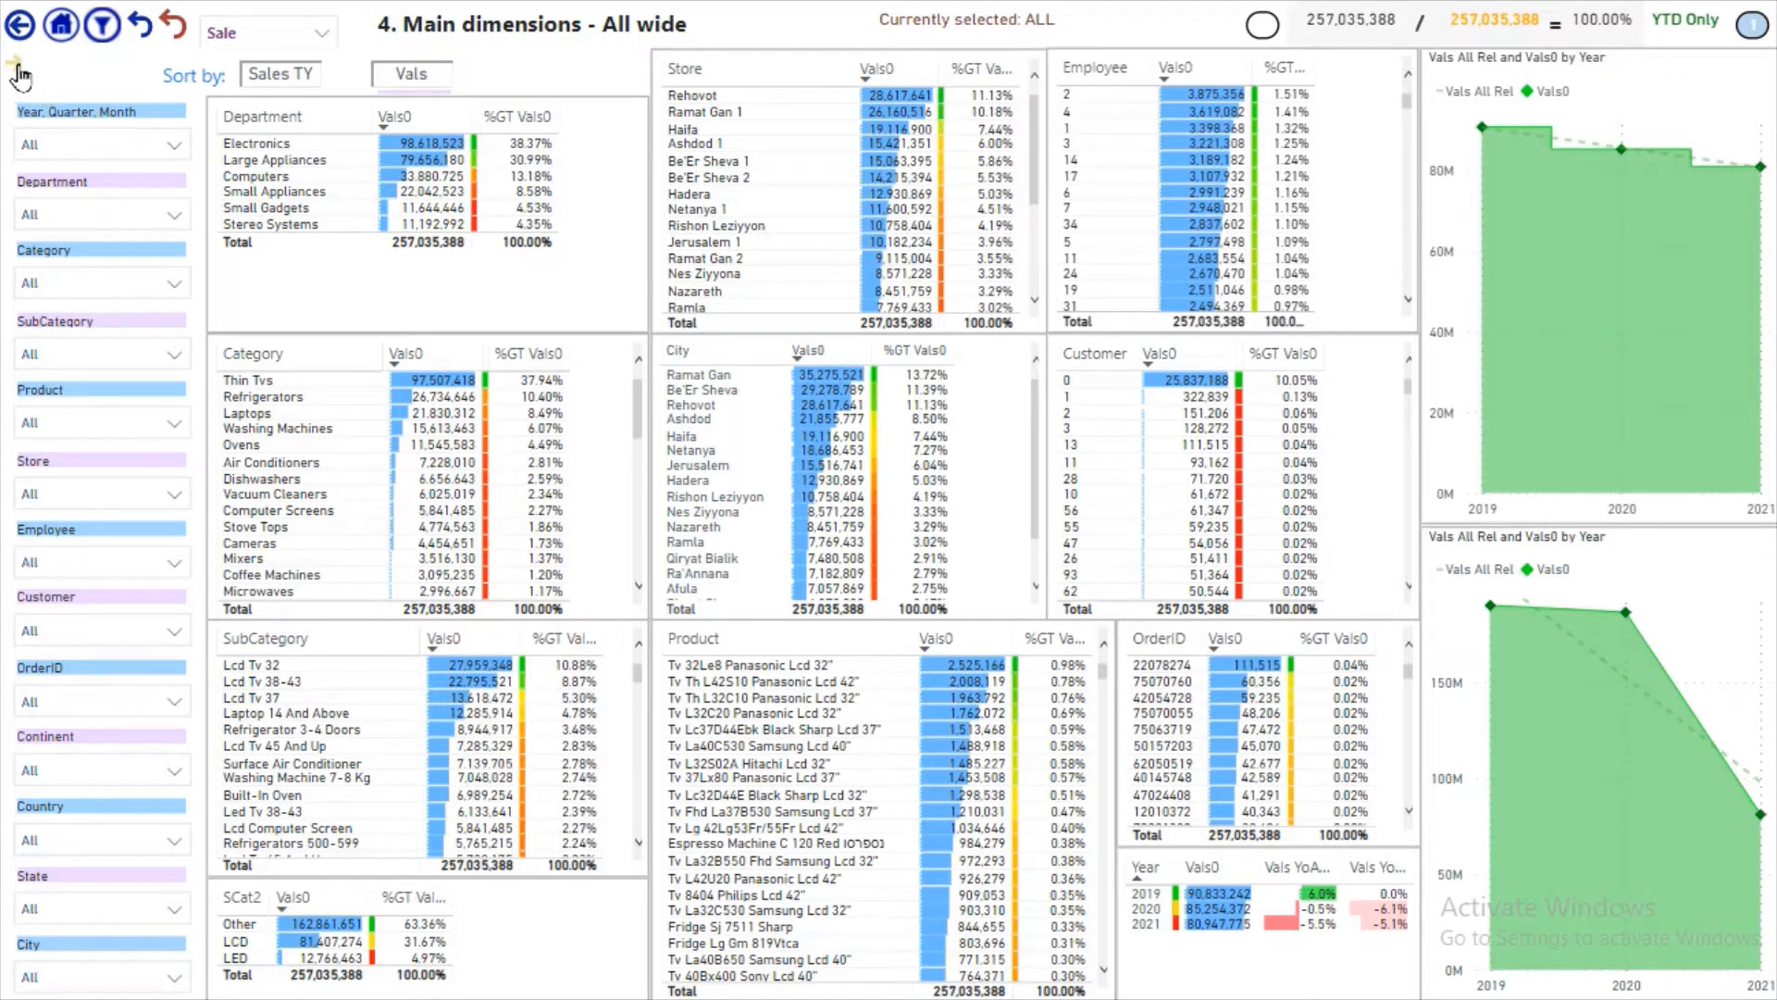
mouse_move(296, 382)
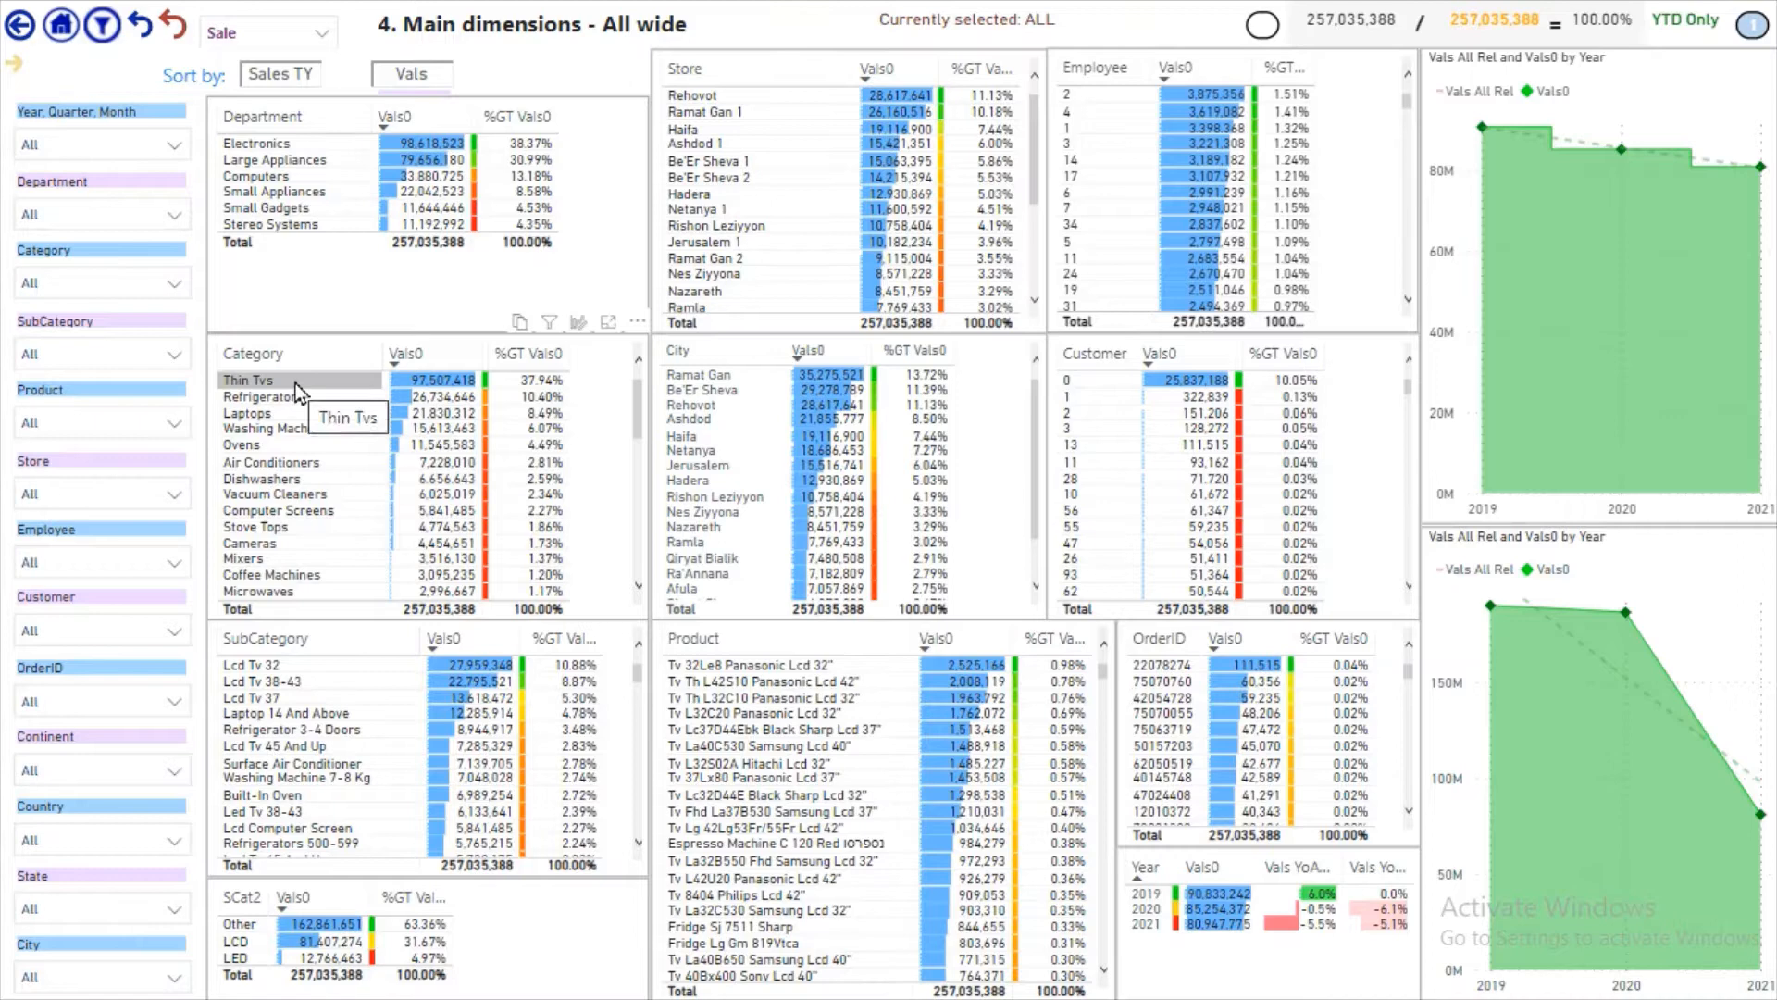
- Cross-filter the page to the Thin Tvs category before moving to the seasonal page
left_click(248, 380)
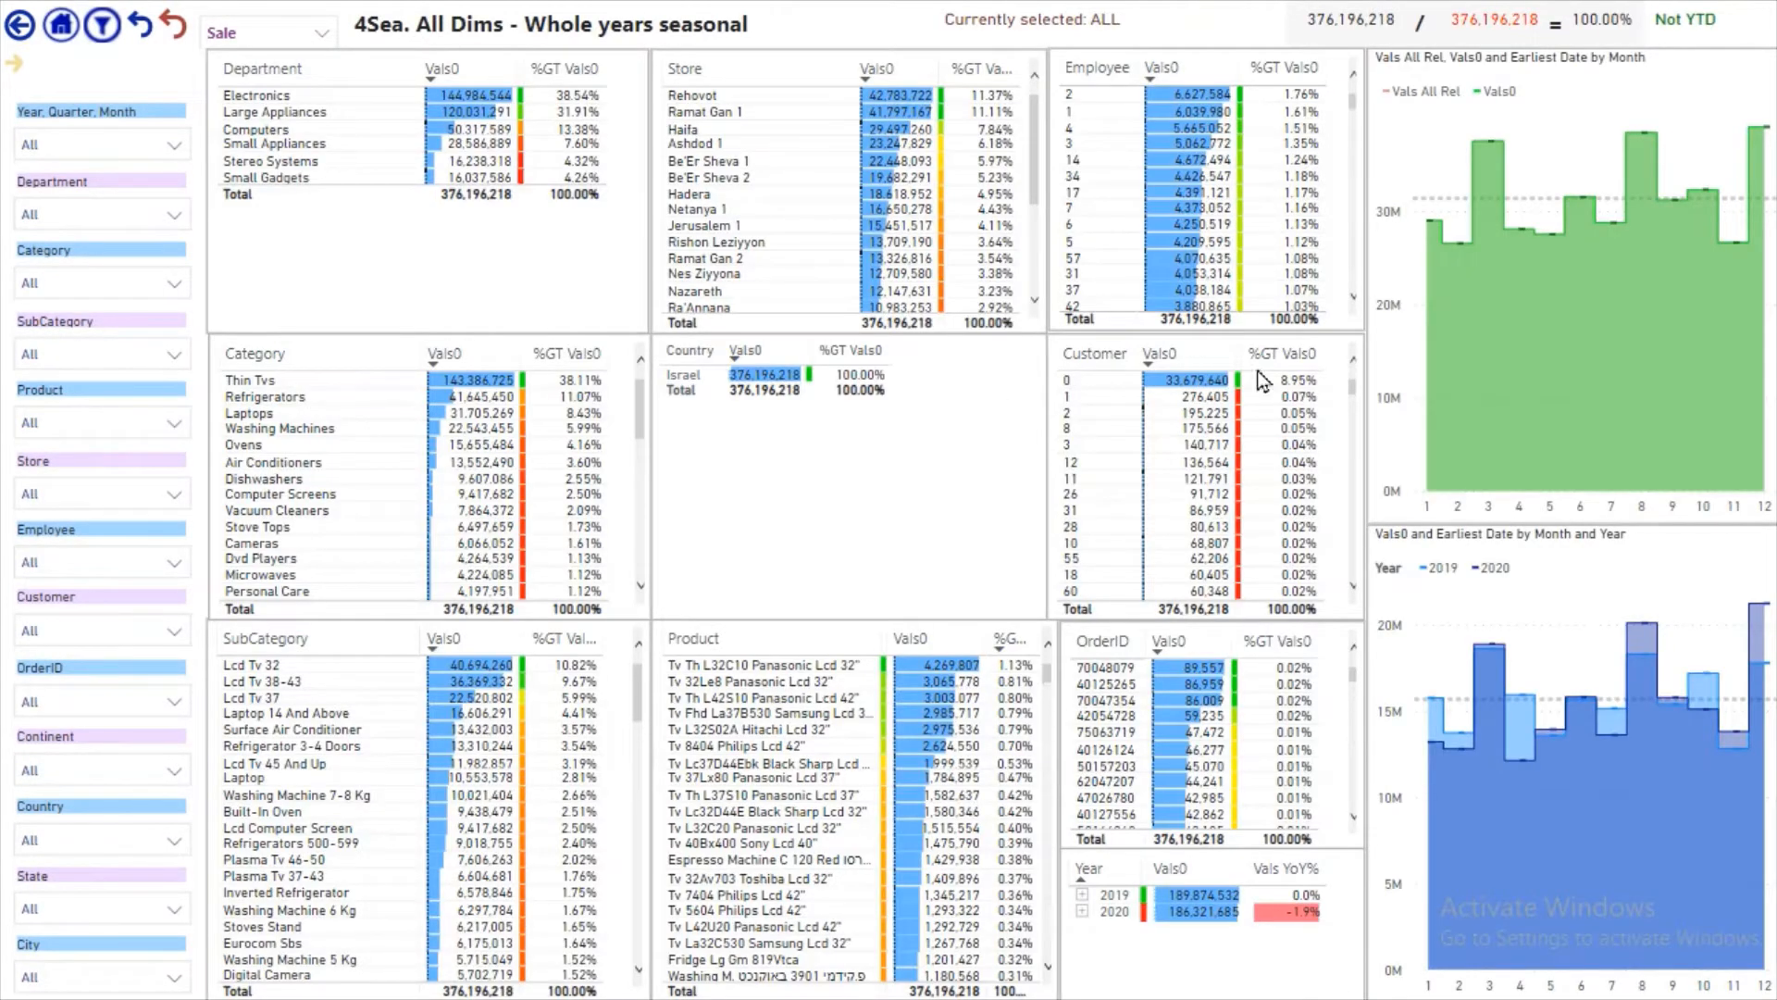
mouse_move(1507, 300)
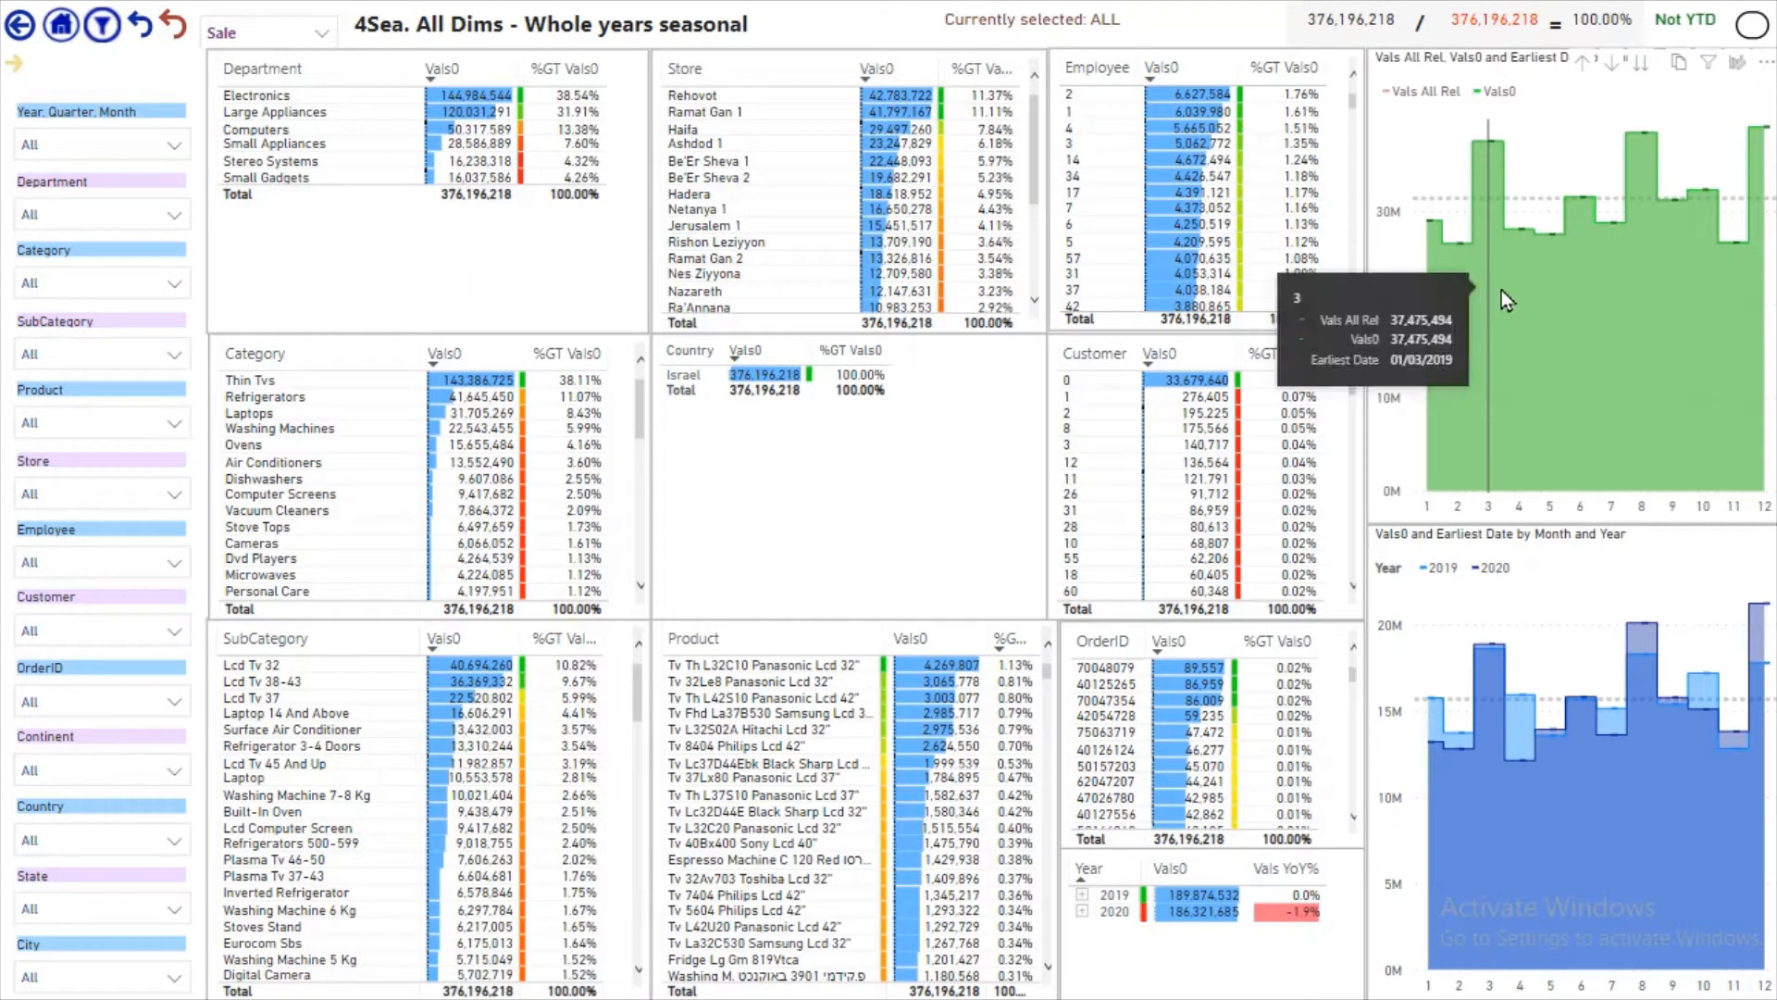
mouse_move(1751, 322)
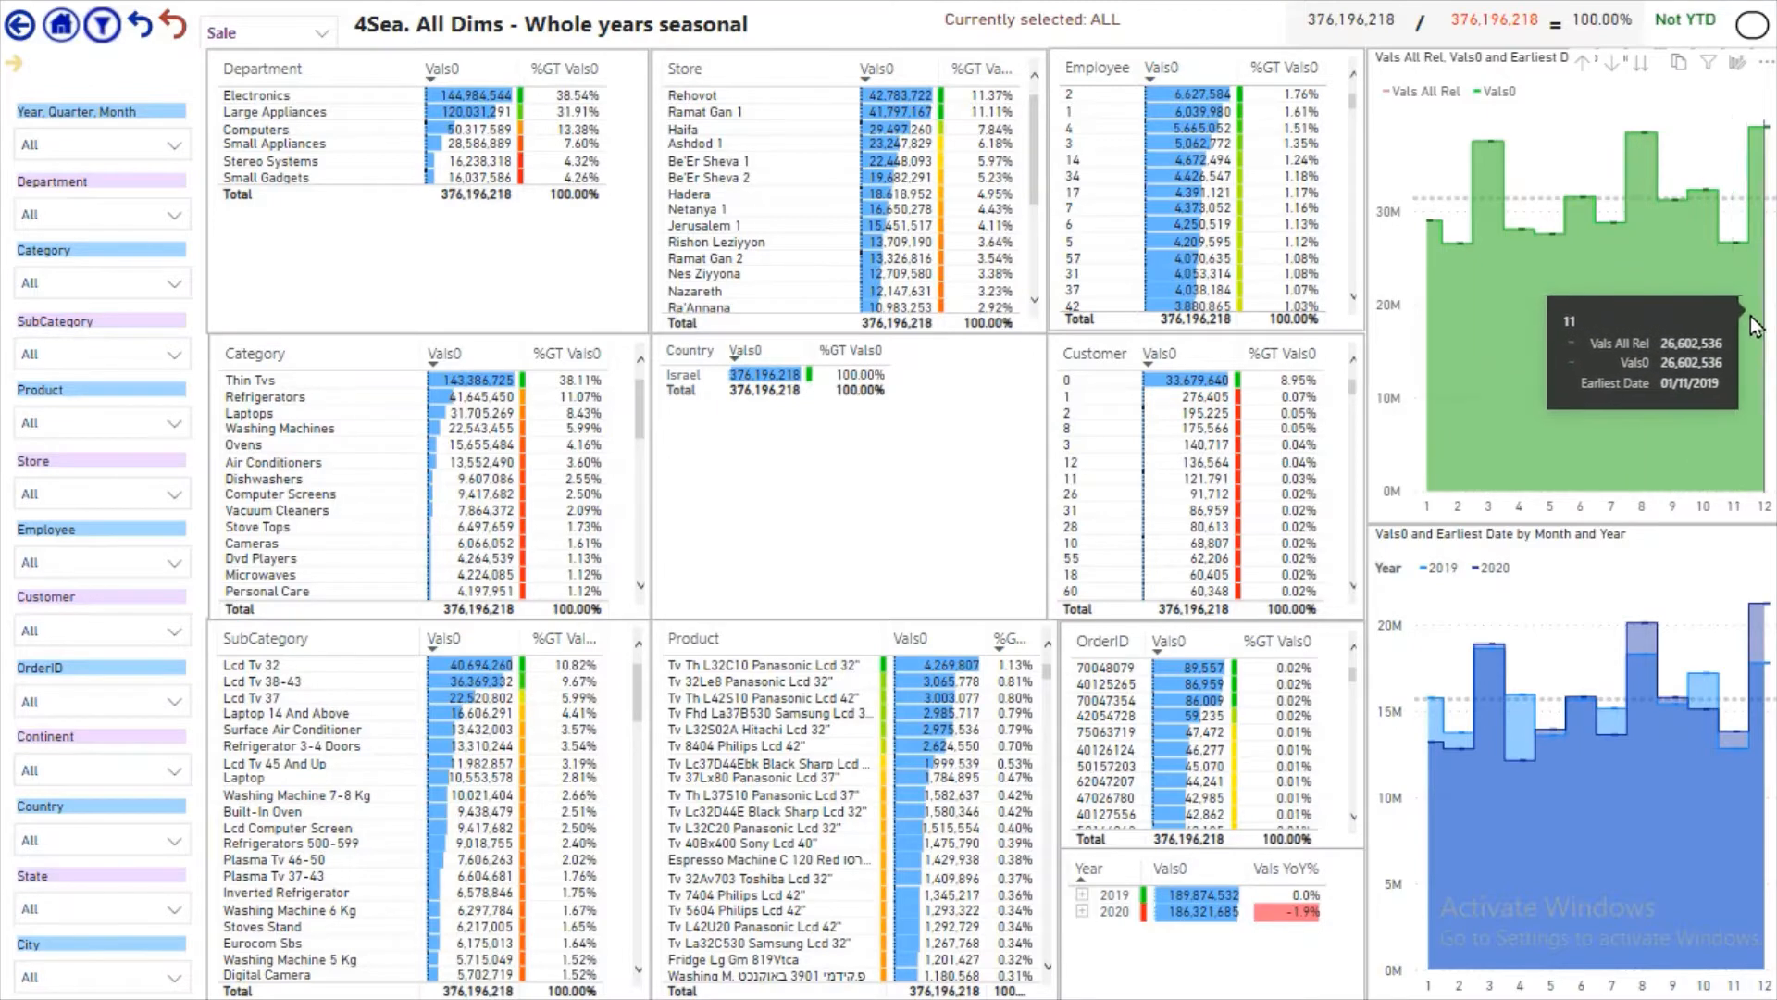
mouse_move(1455, 268)
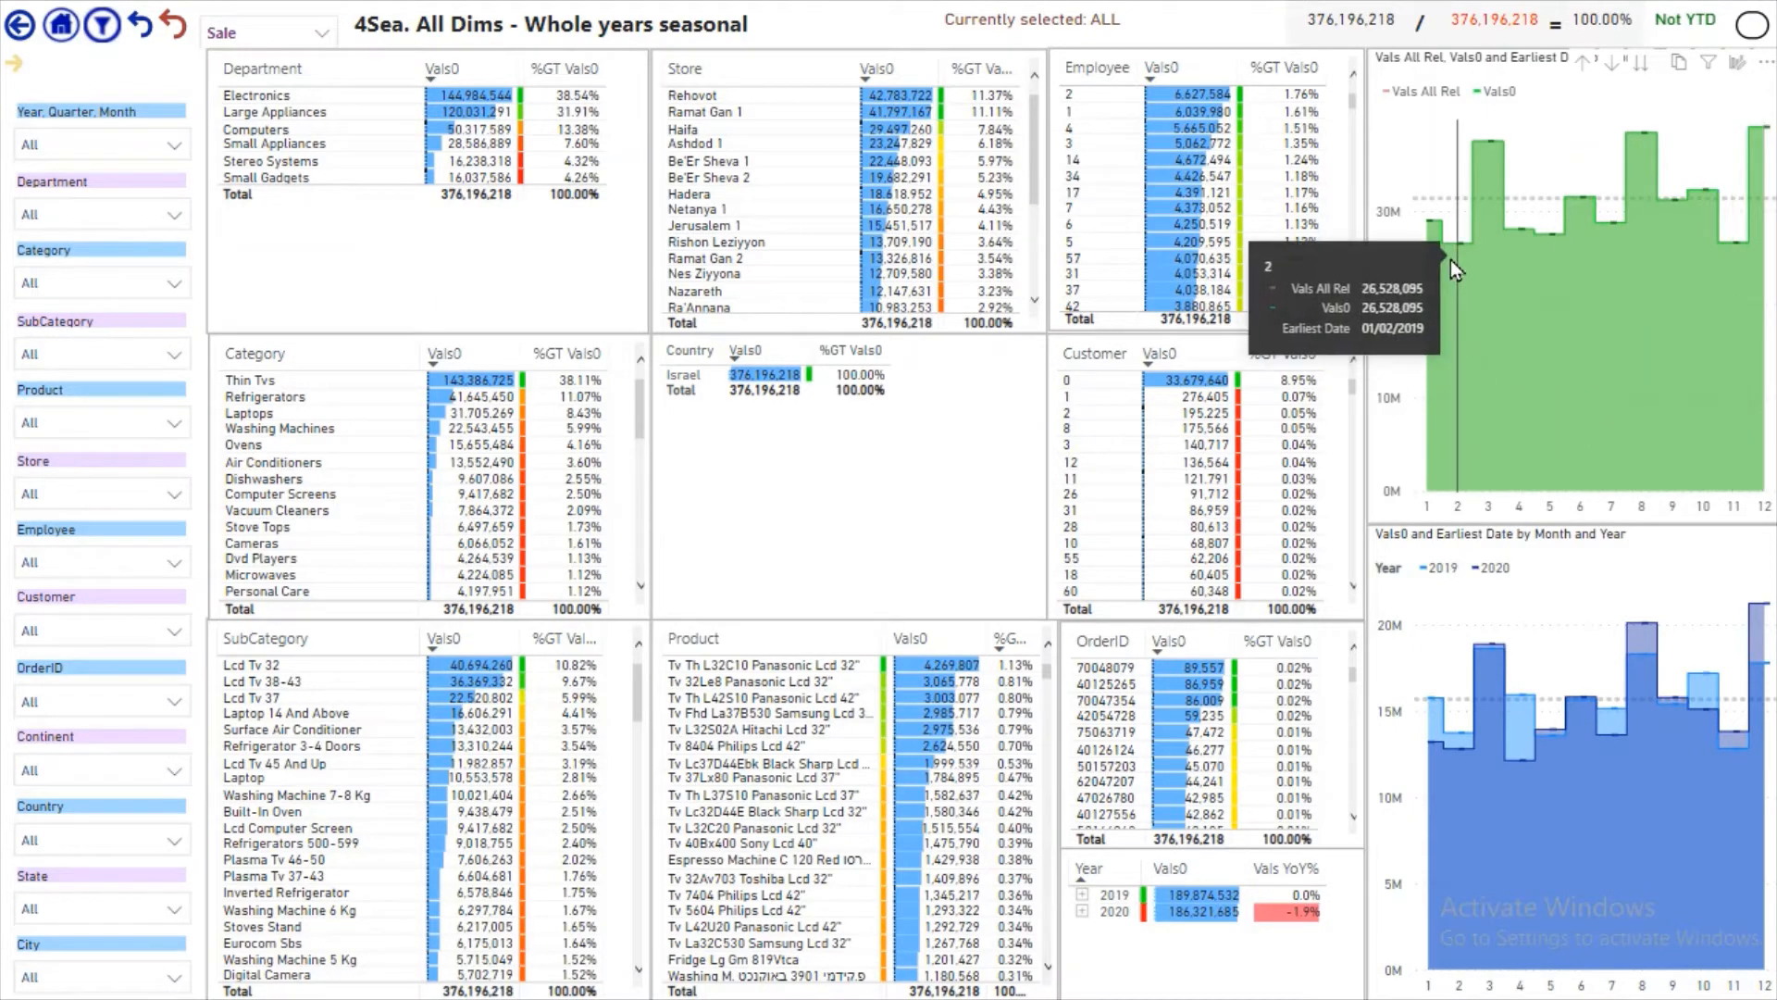
mouse_move(1733, 296)
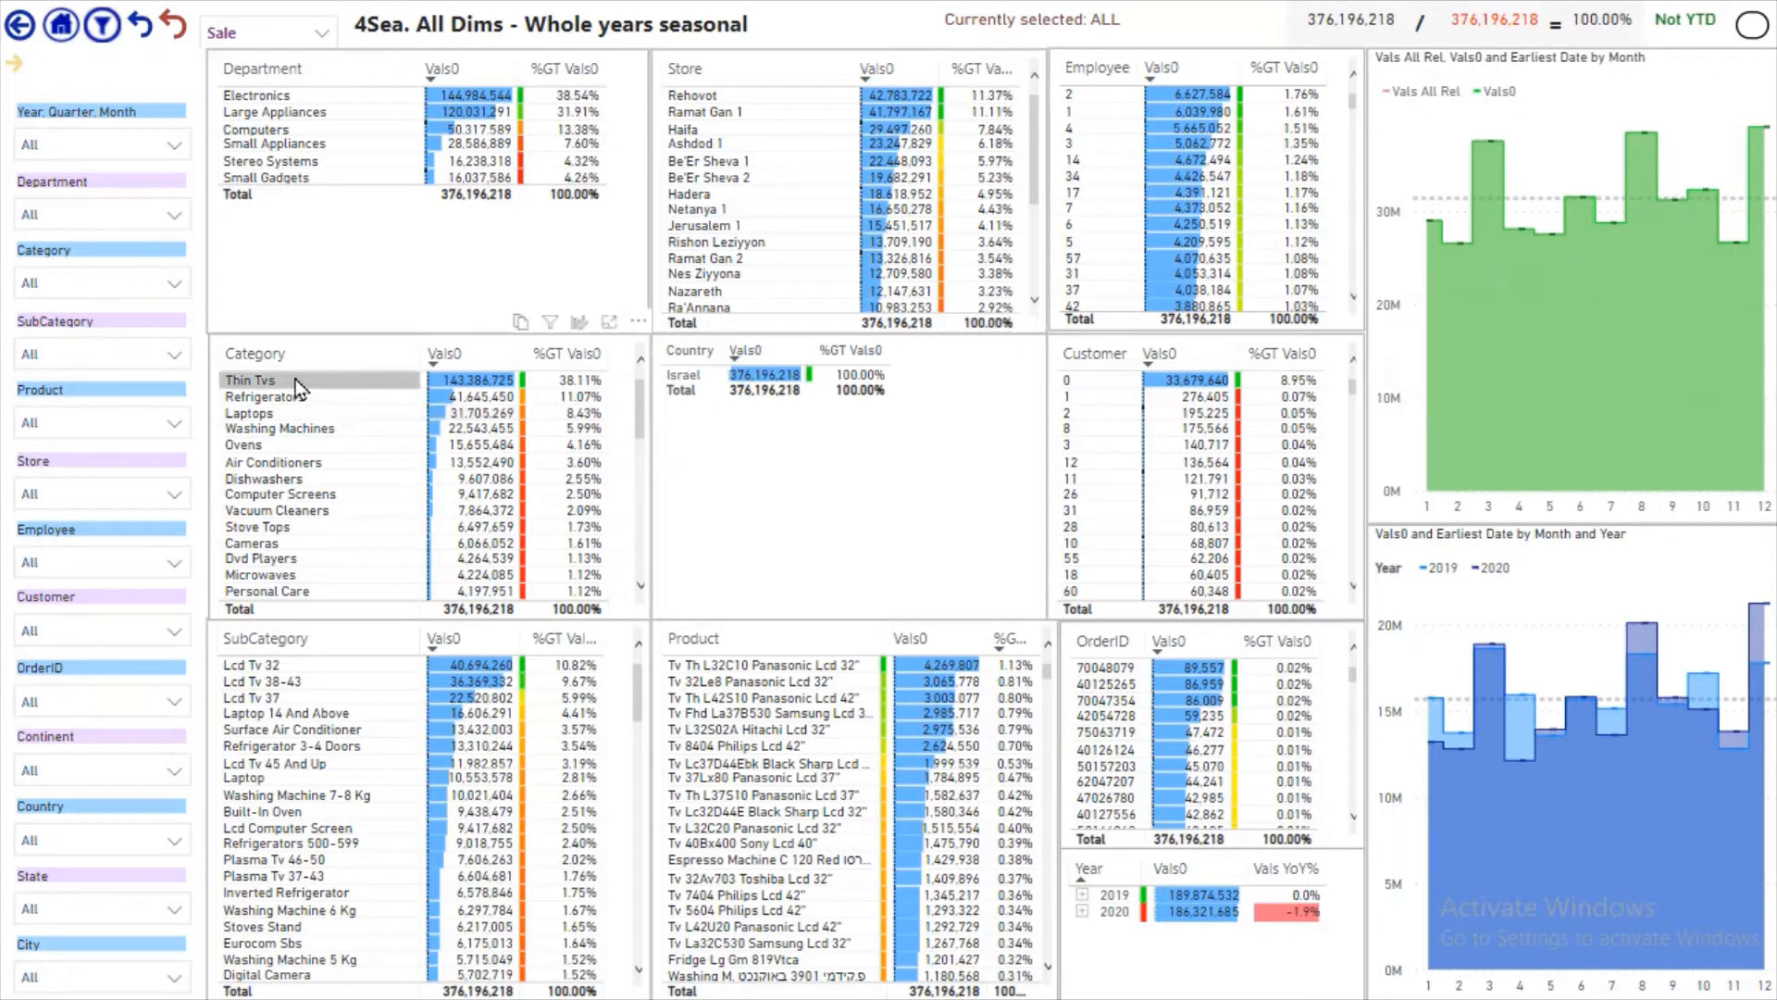
- Cross-filter the seasonal tables and monthly charts to Thin Tvs (total 143,386,725)
left_click(250, 381)
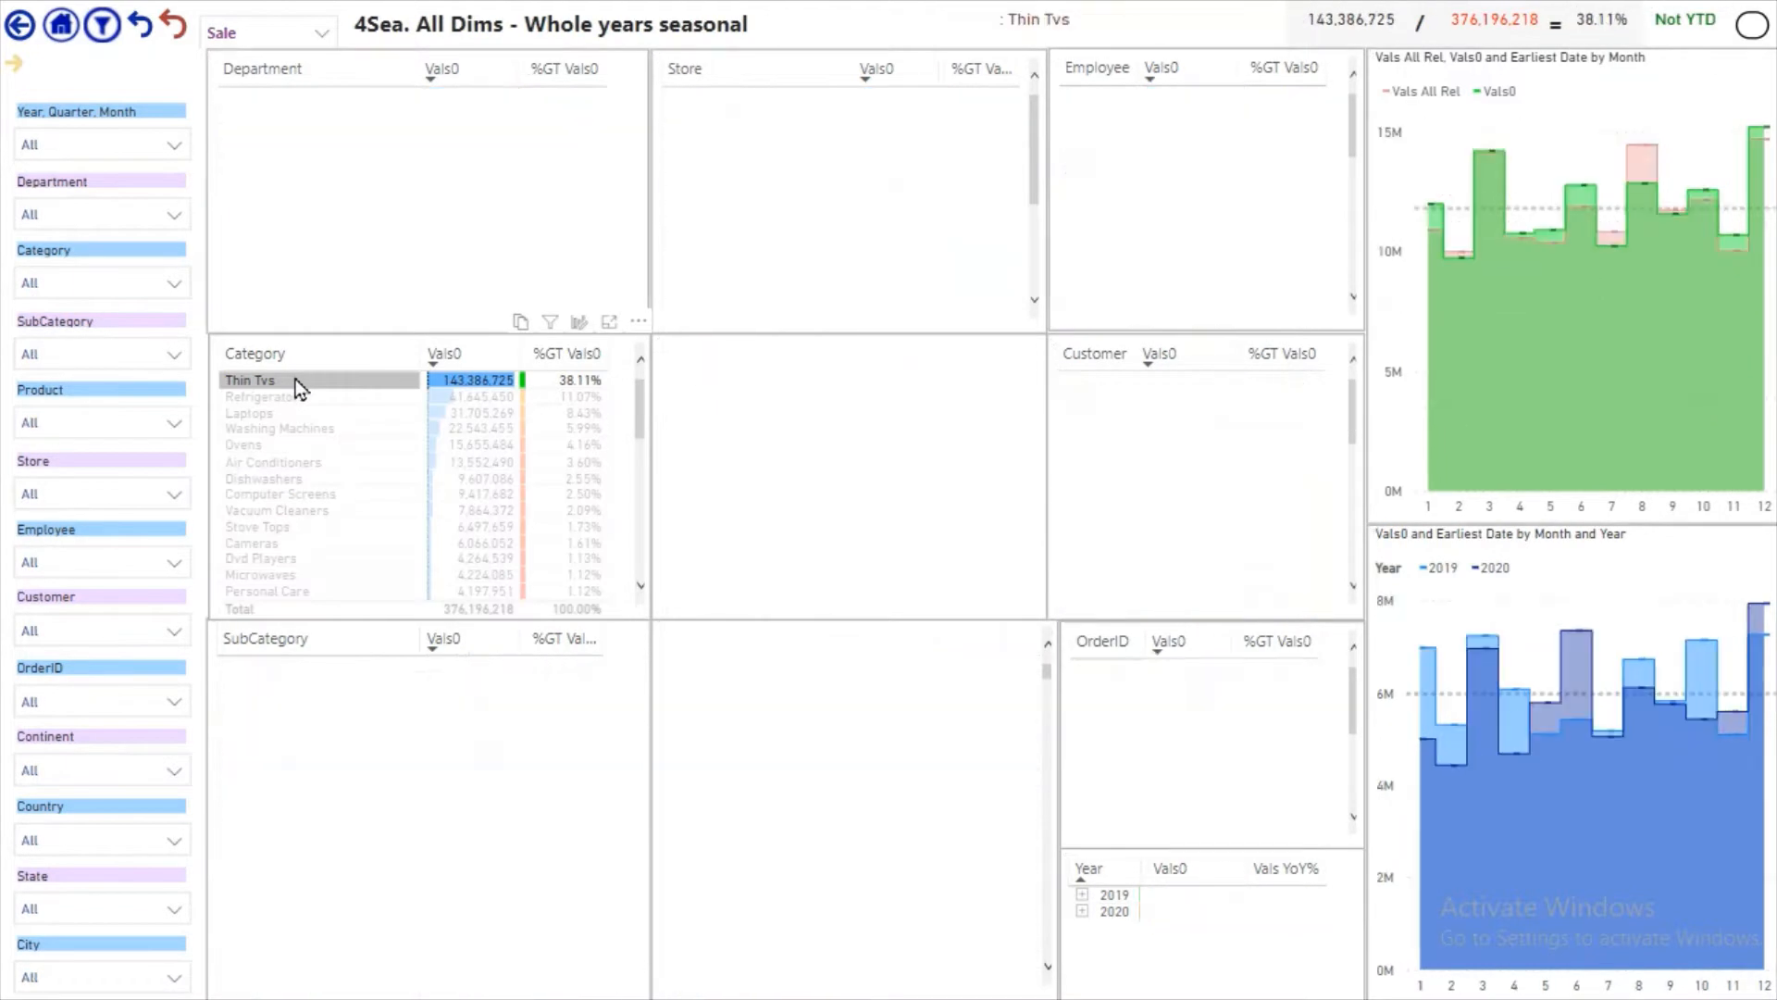
left_click(250, 381)
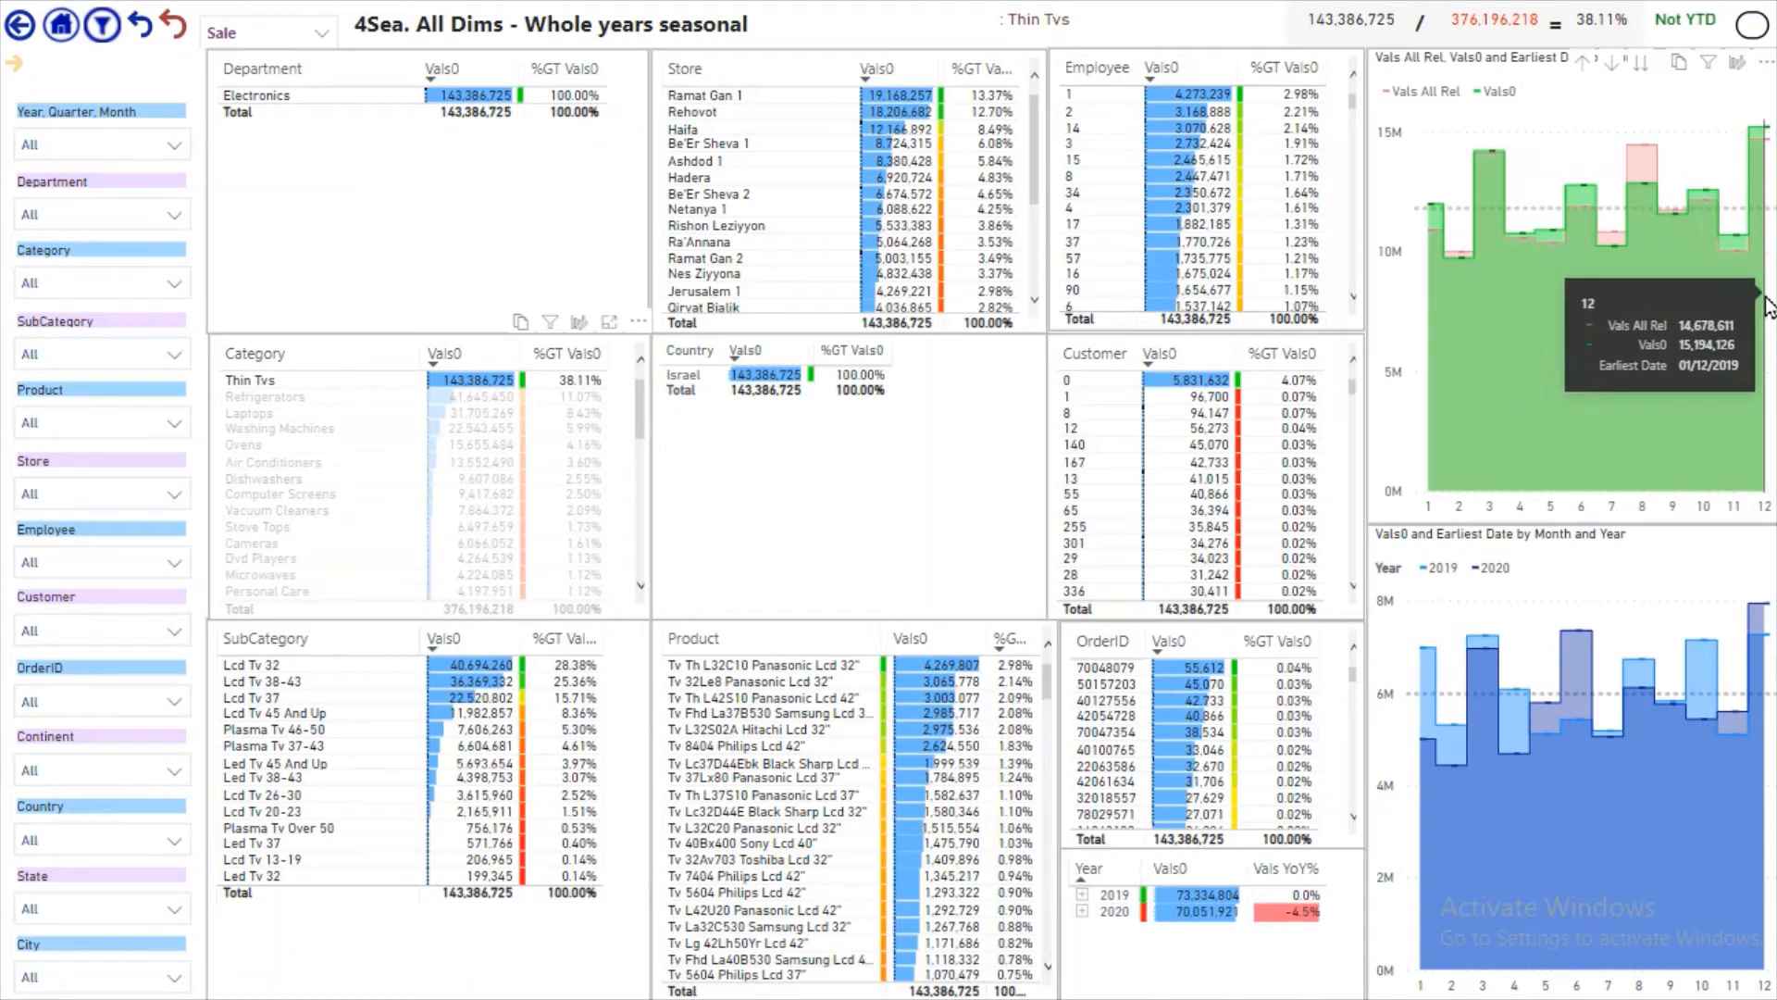
mouse_move(27, 65)
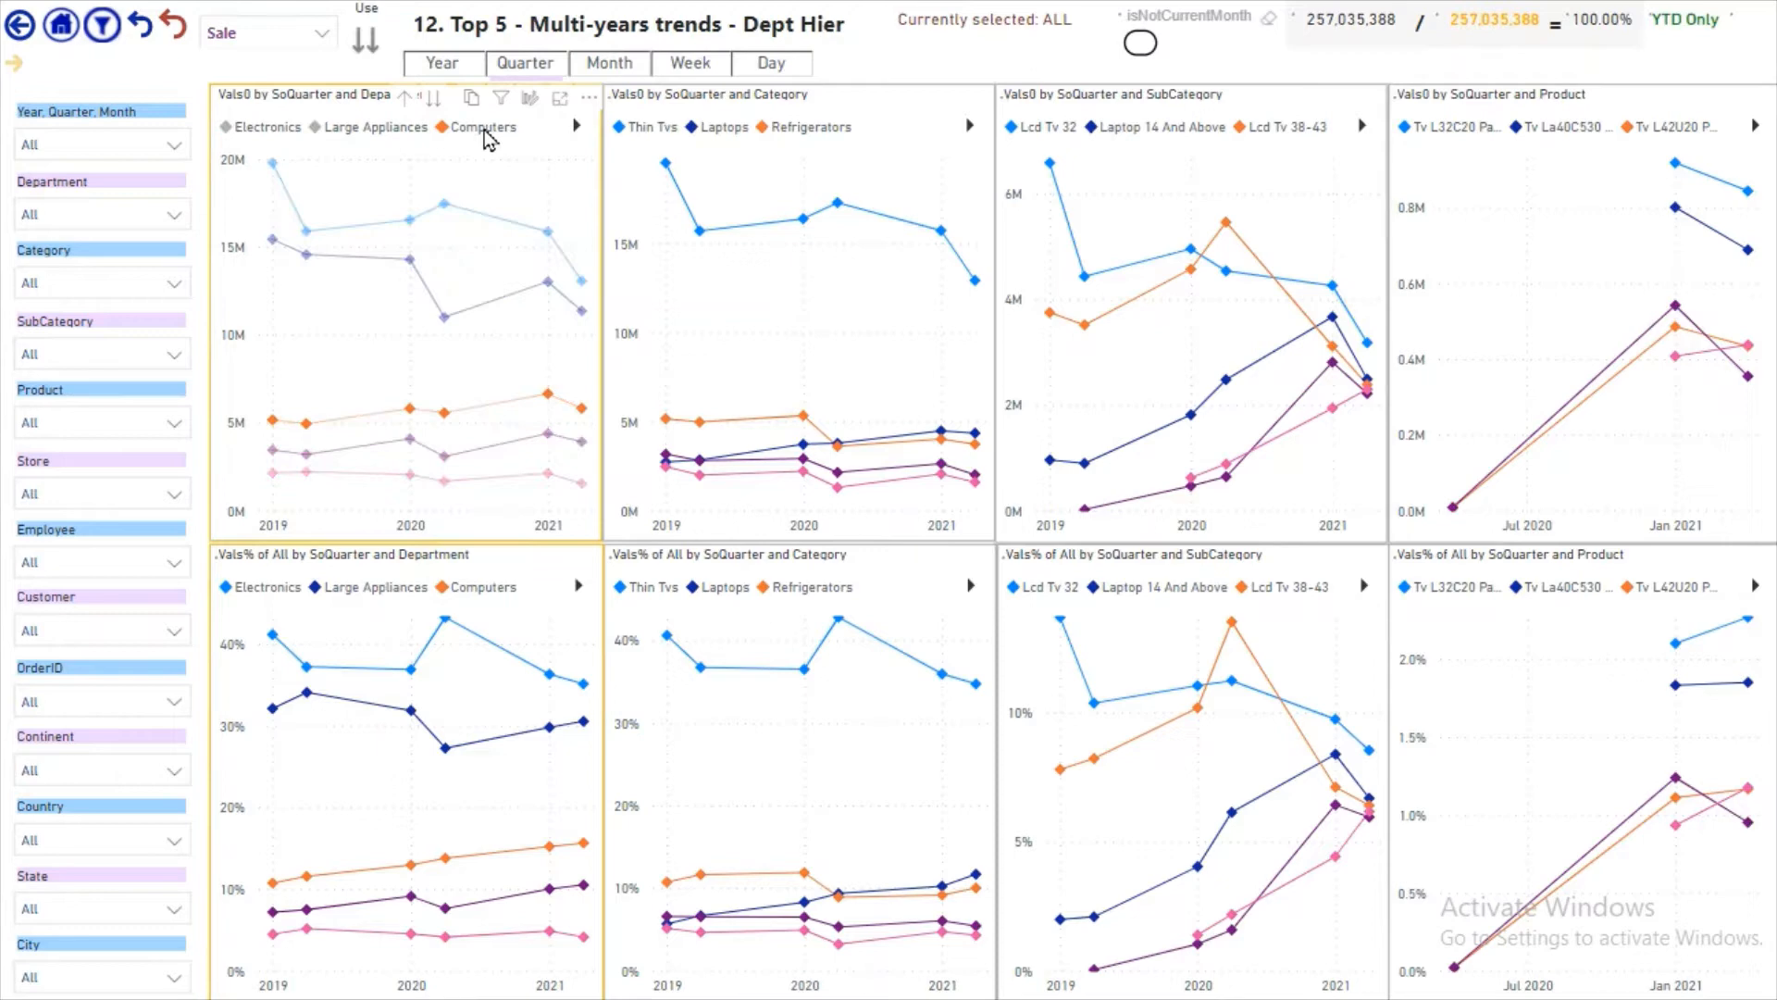
- Move to the 14. Top 5 - multi-years ranking page with its ribbon charts
left_click(481, 126)
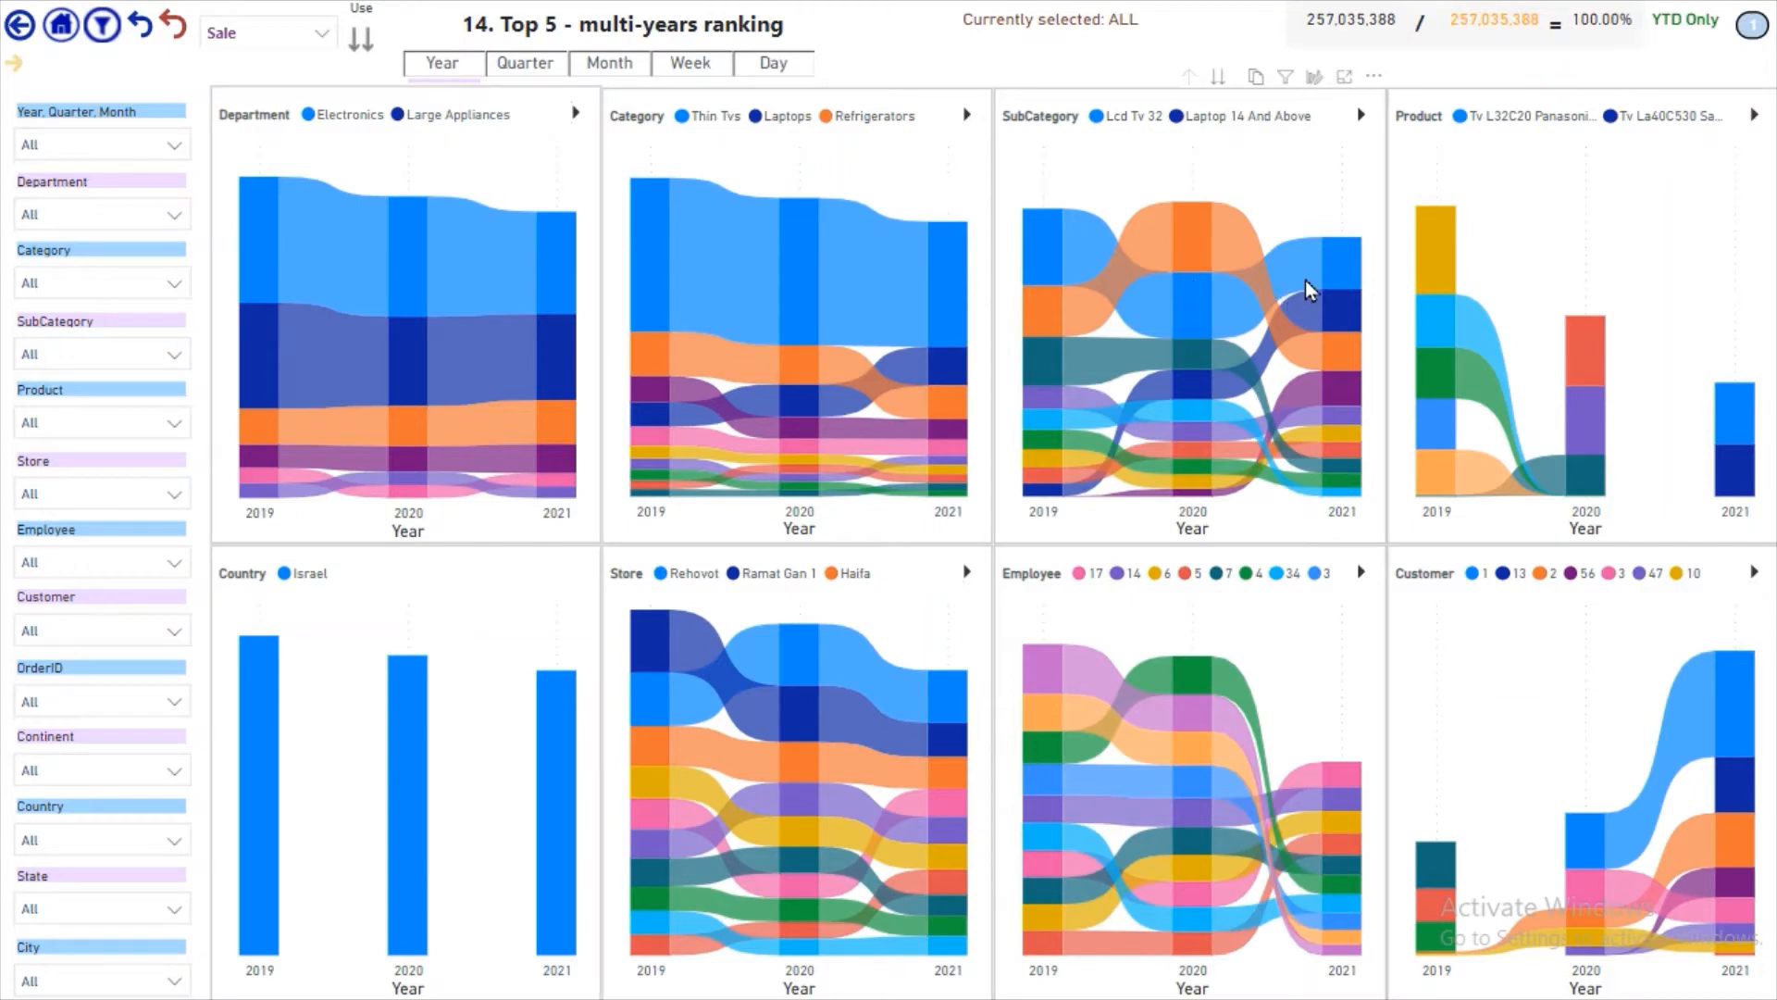
mouse_move(1033, 500)
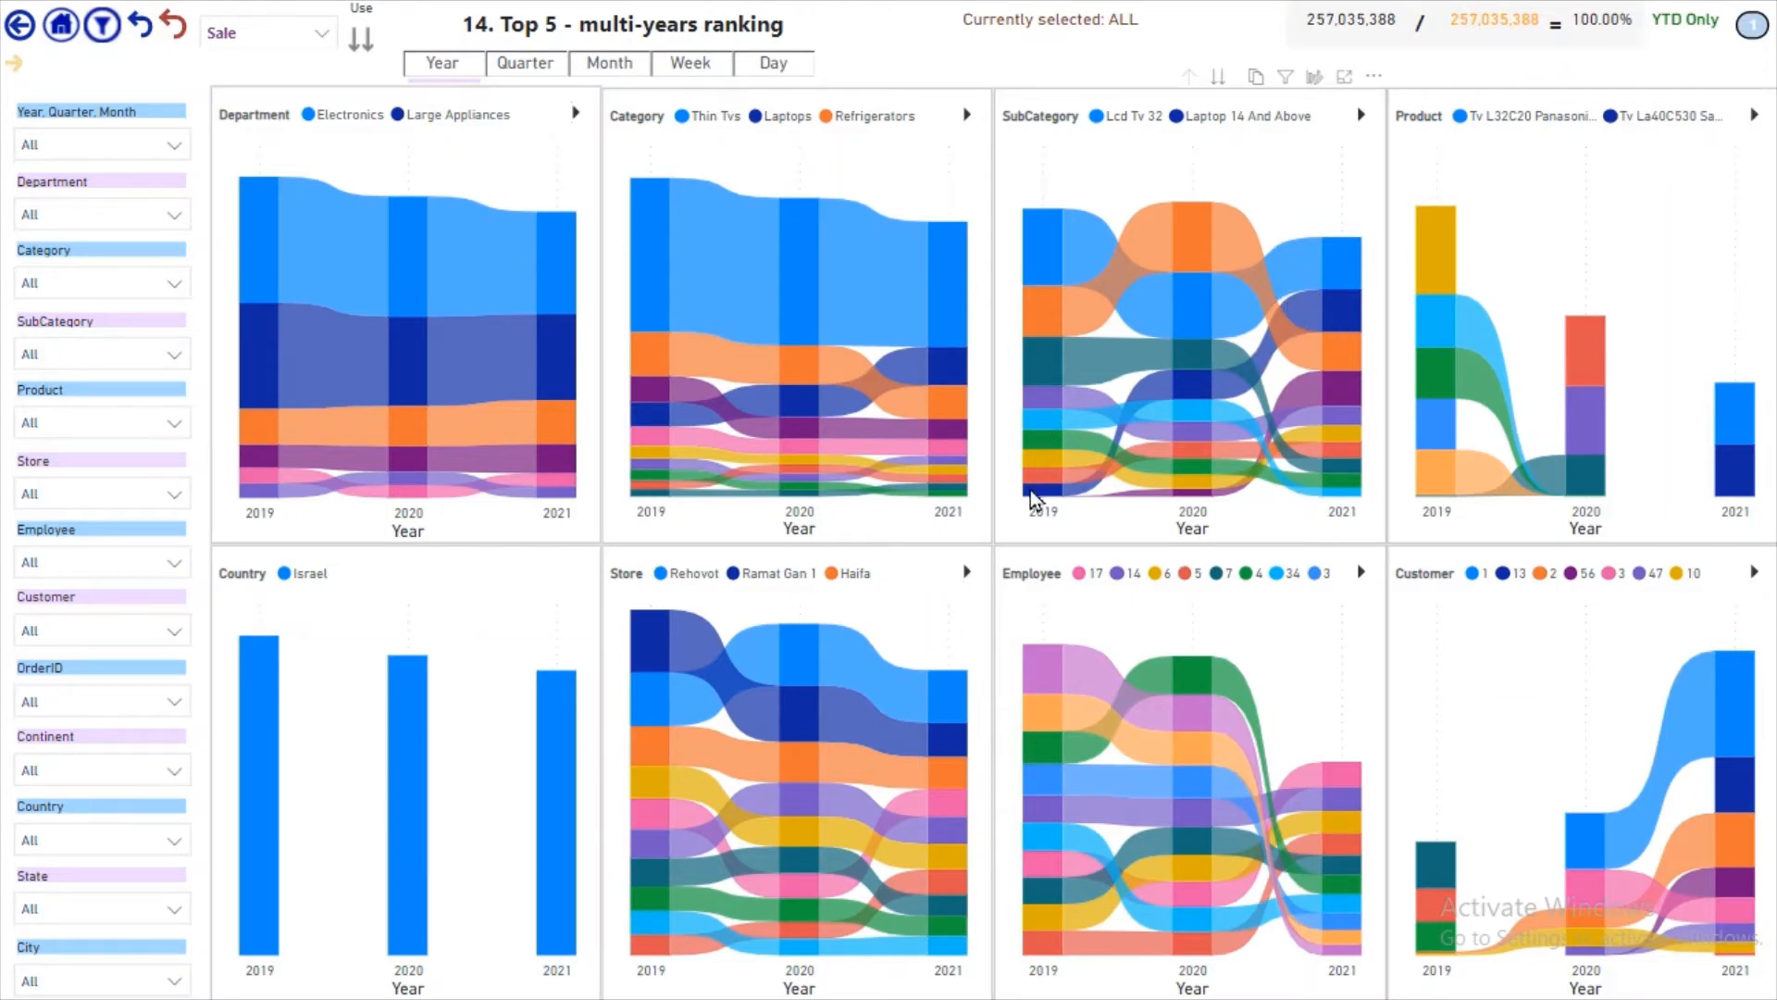
mouse_move(1346, 315)
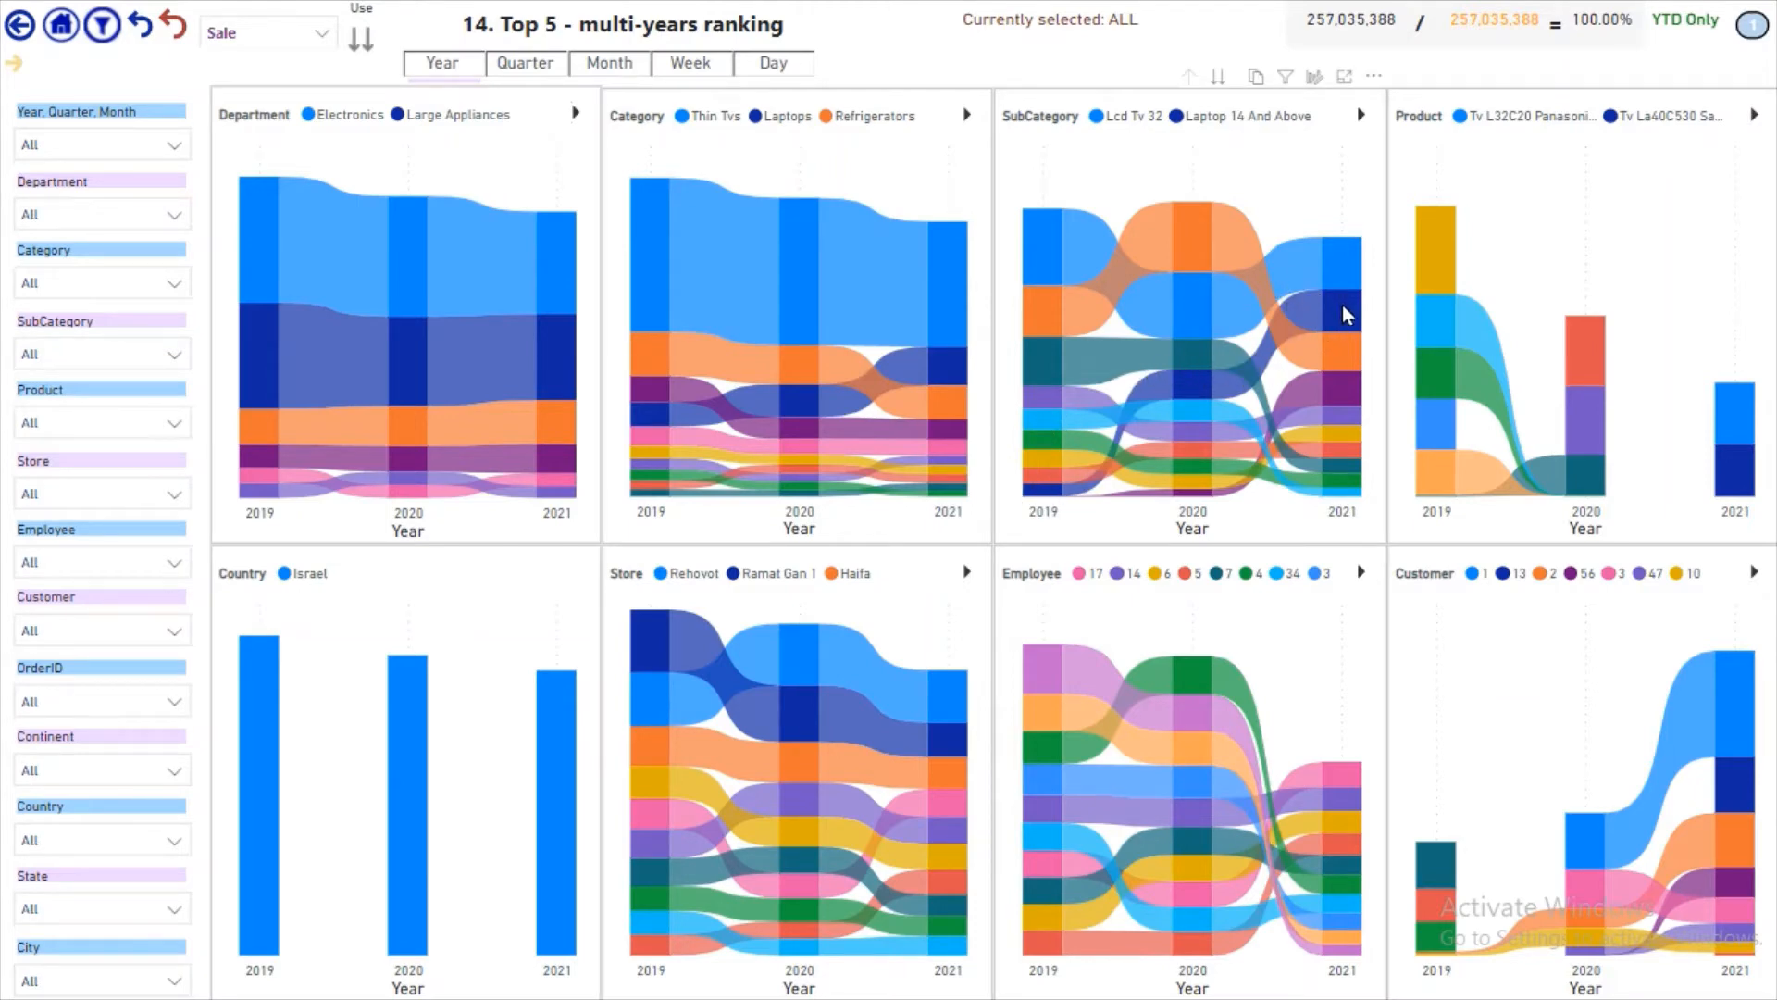
mouse_move(1345, 315)
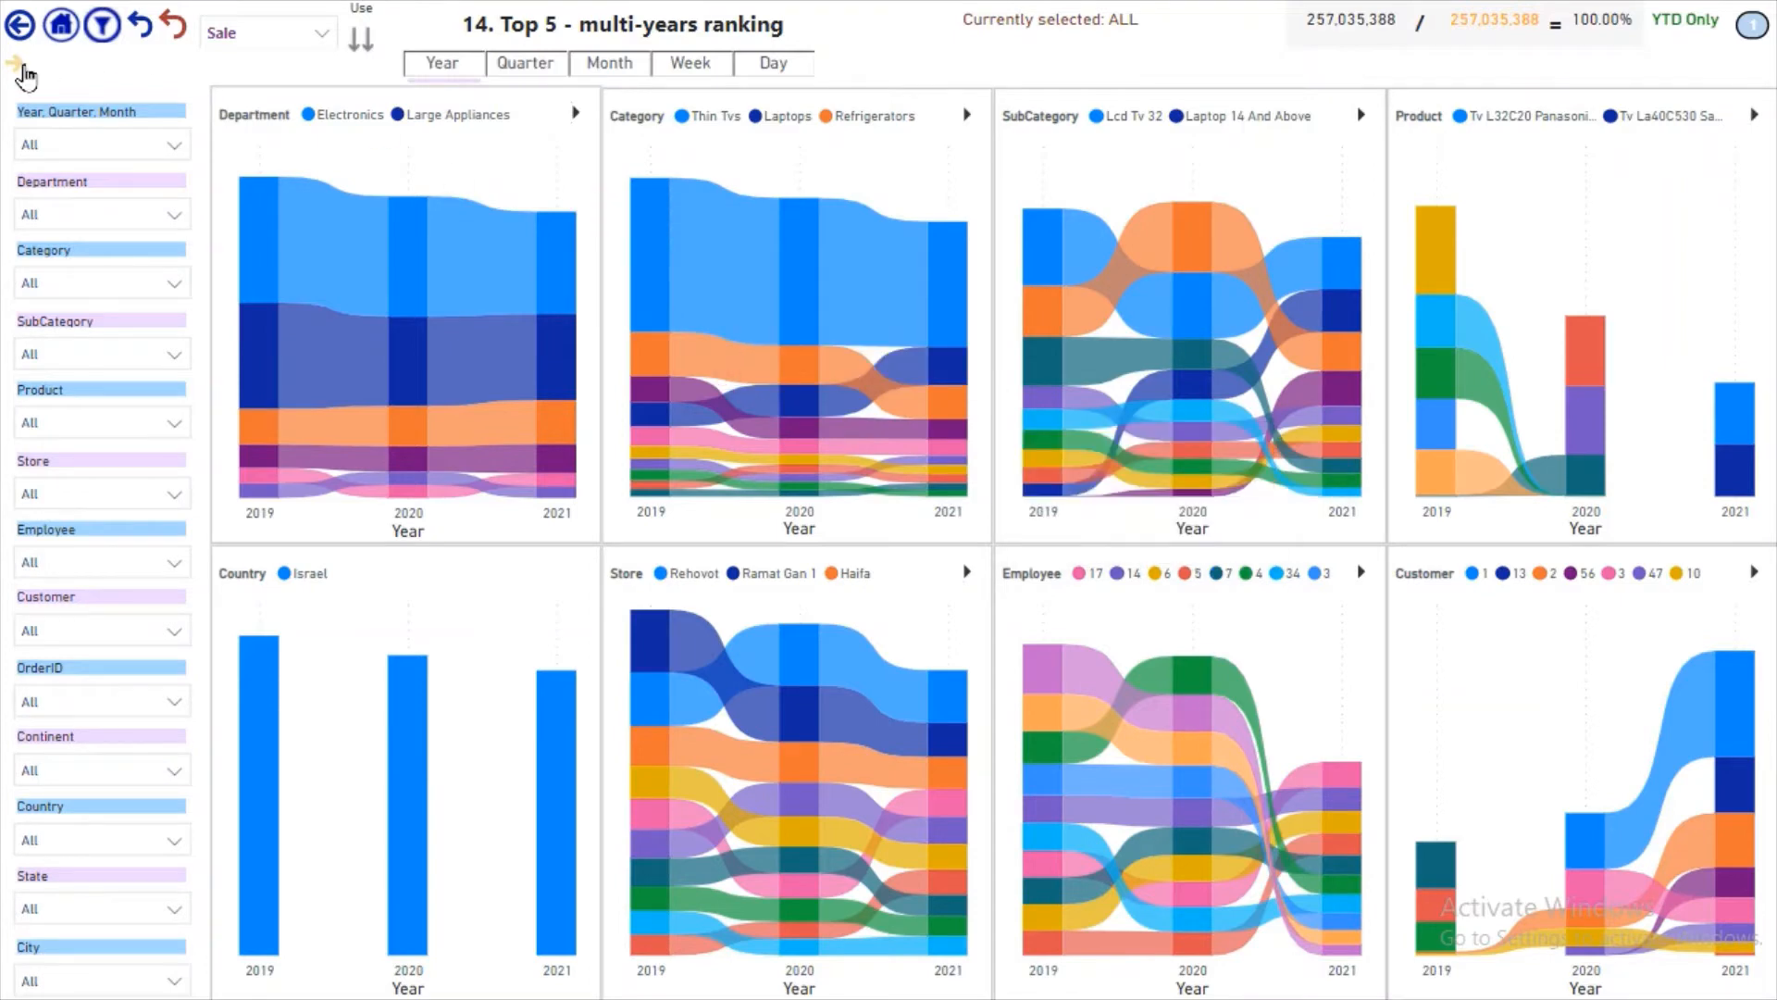
- Advance to the 17D. Bubble Chart - Dept hierarchy page for 2021
left_click(11, 65)
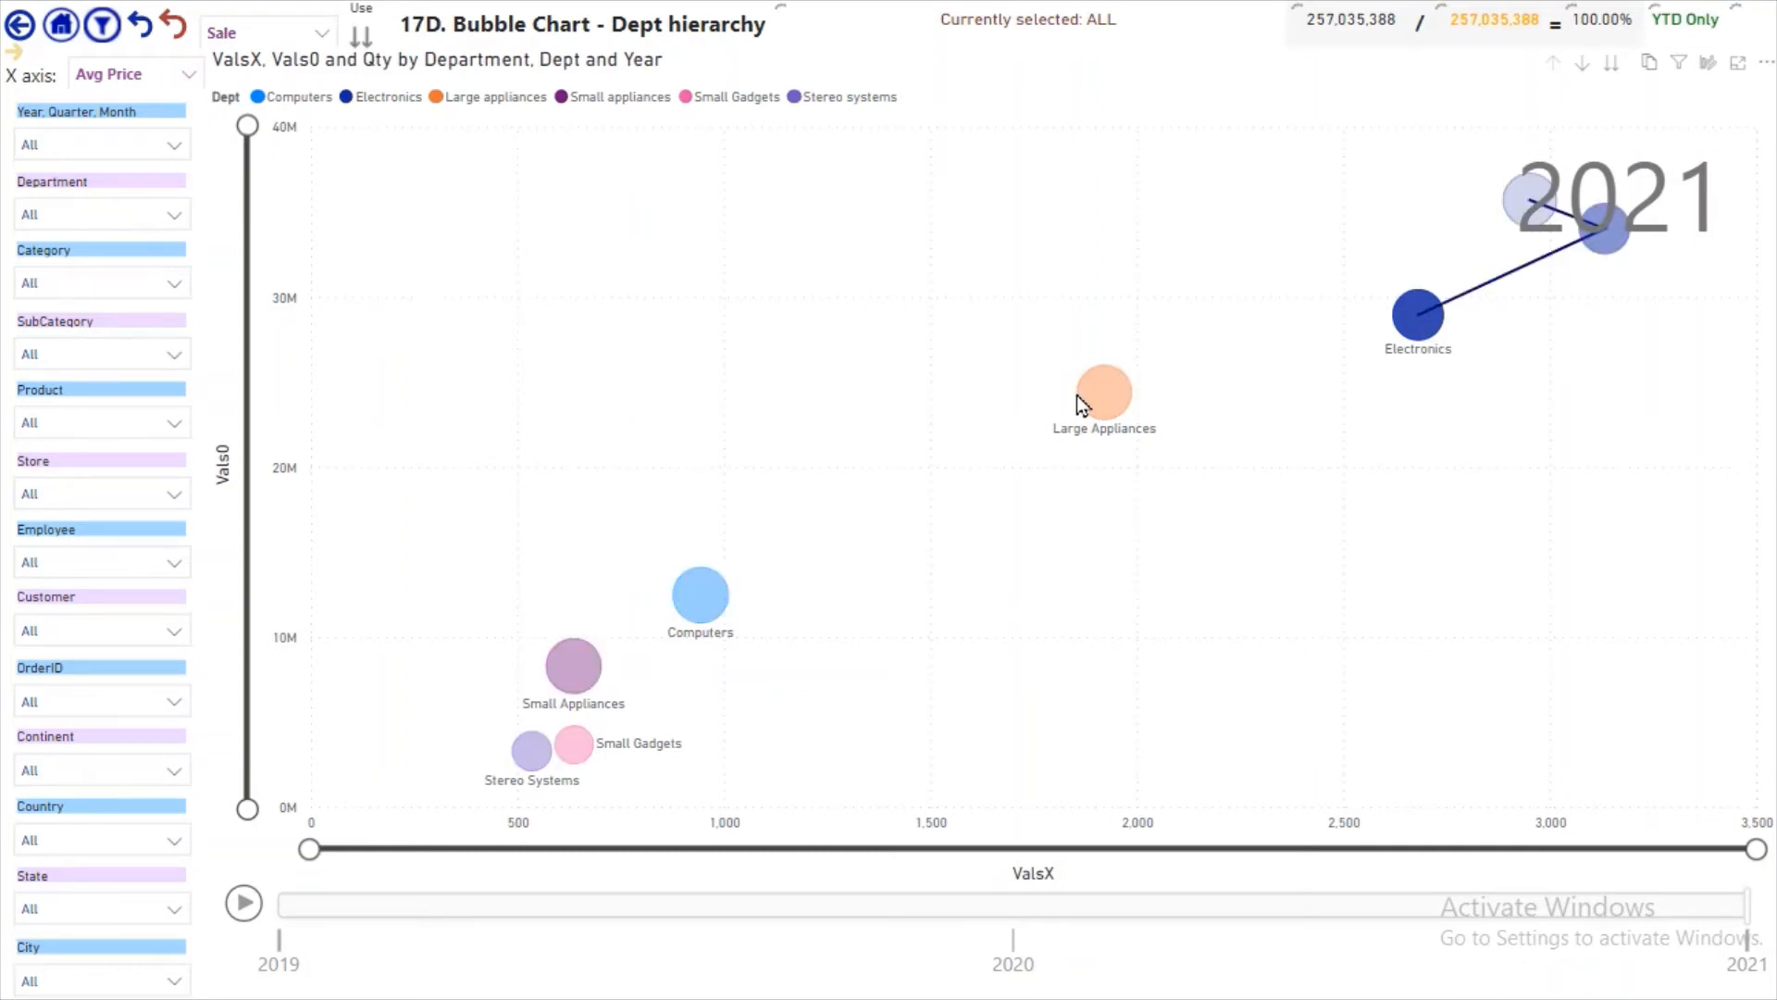
- Trace Large Appliances through the years on the bubble chart, then move to the This year vs X year before page
left_click(1103, 393)
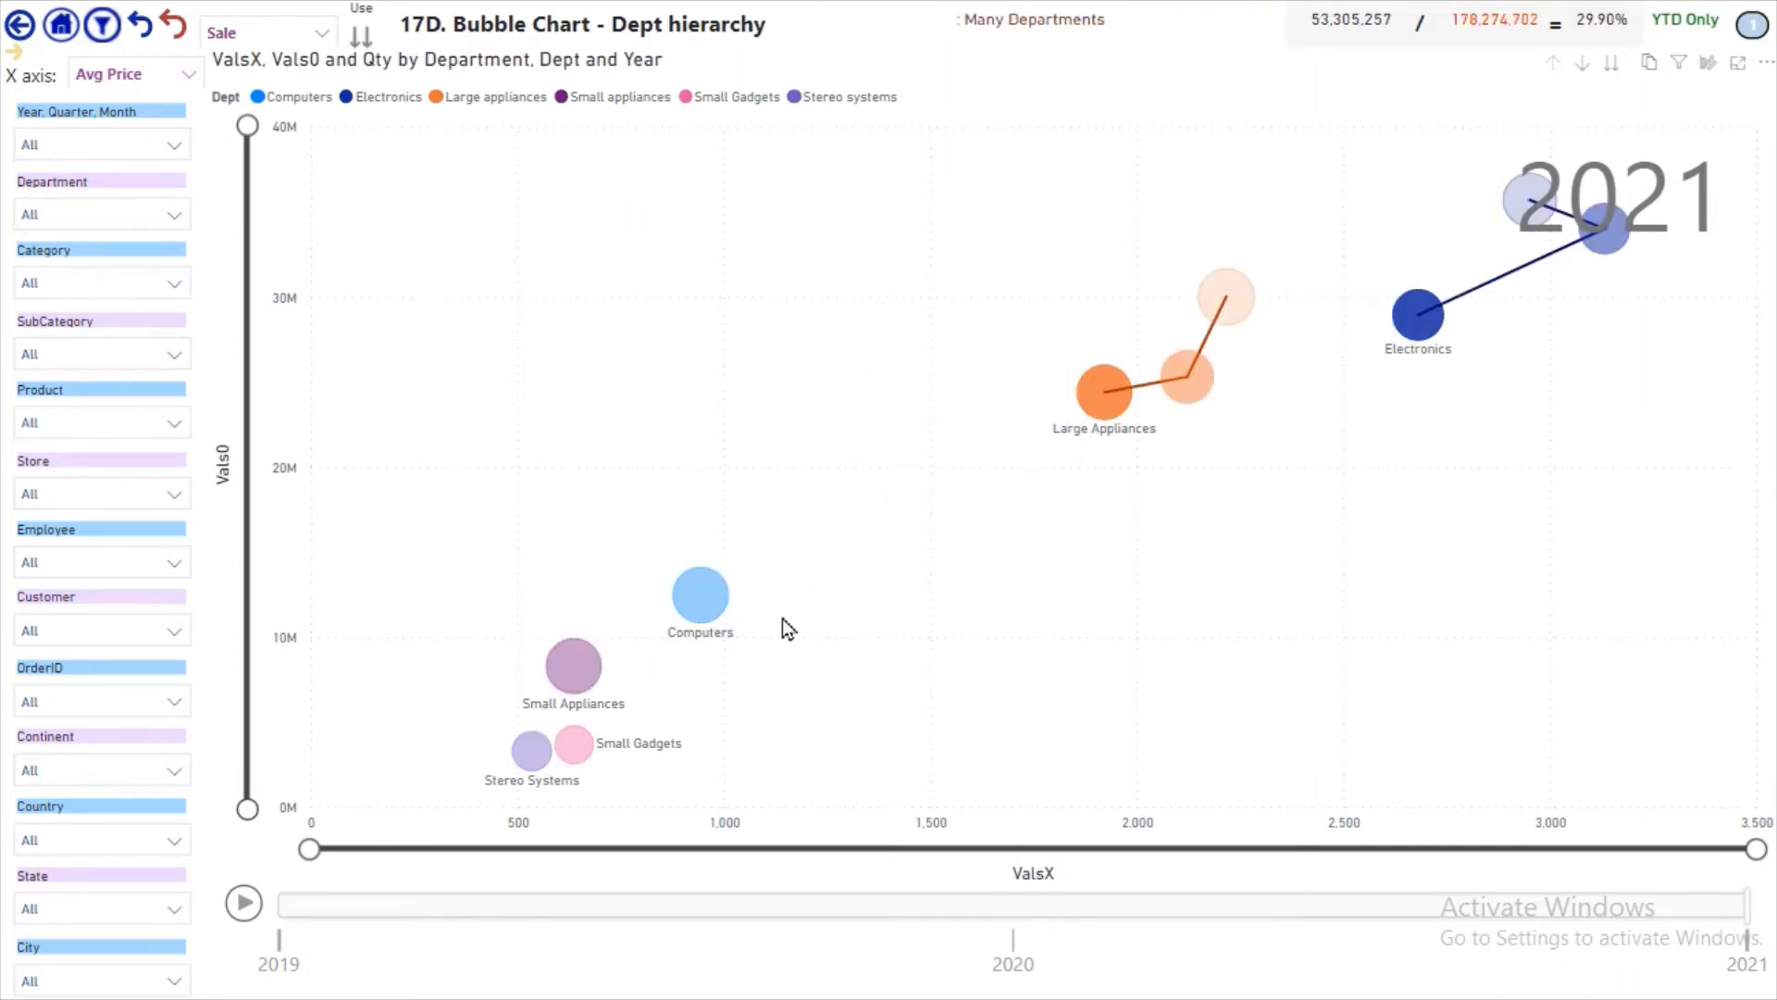
left_click(244, 903)
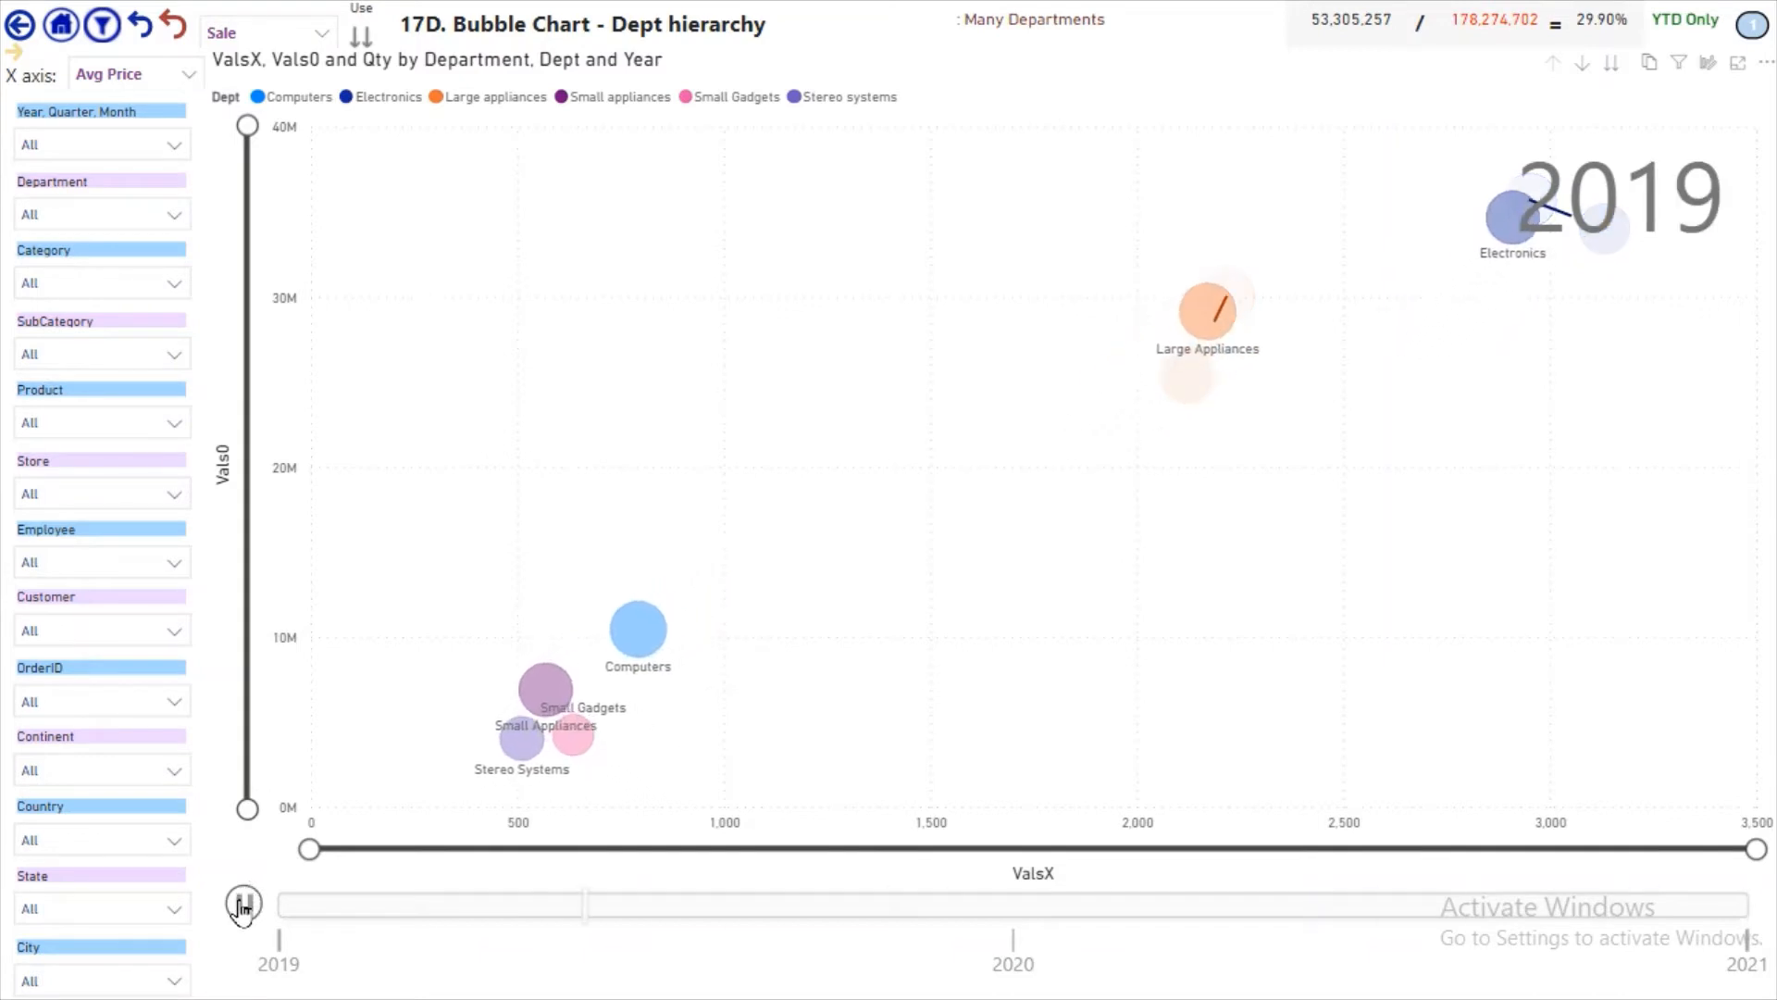
left_click(245, 904)
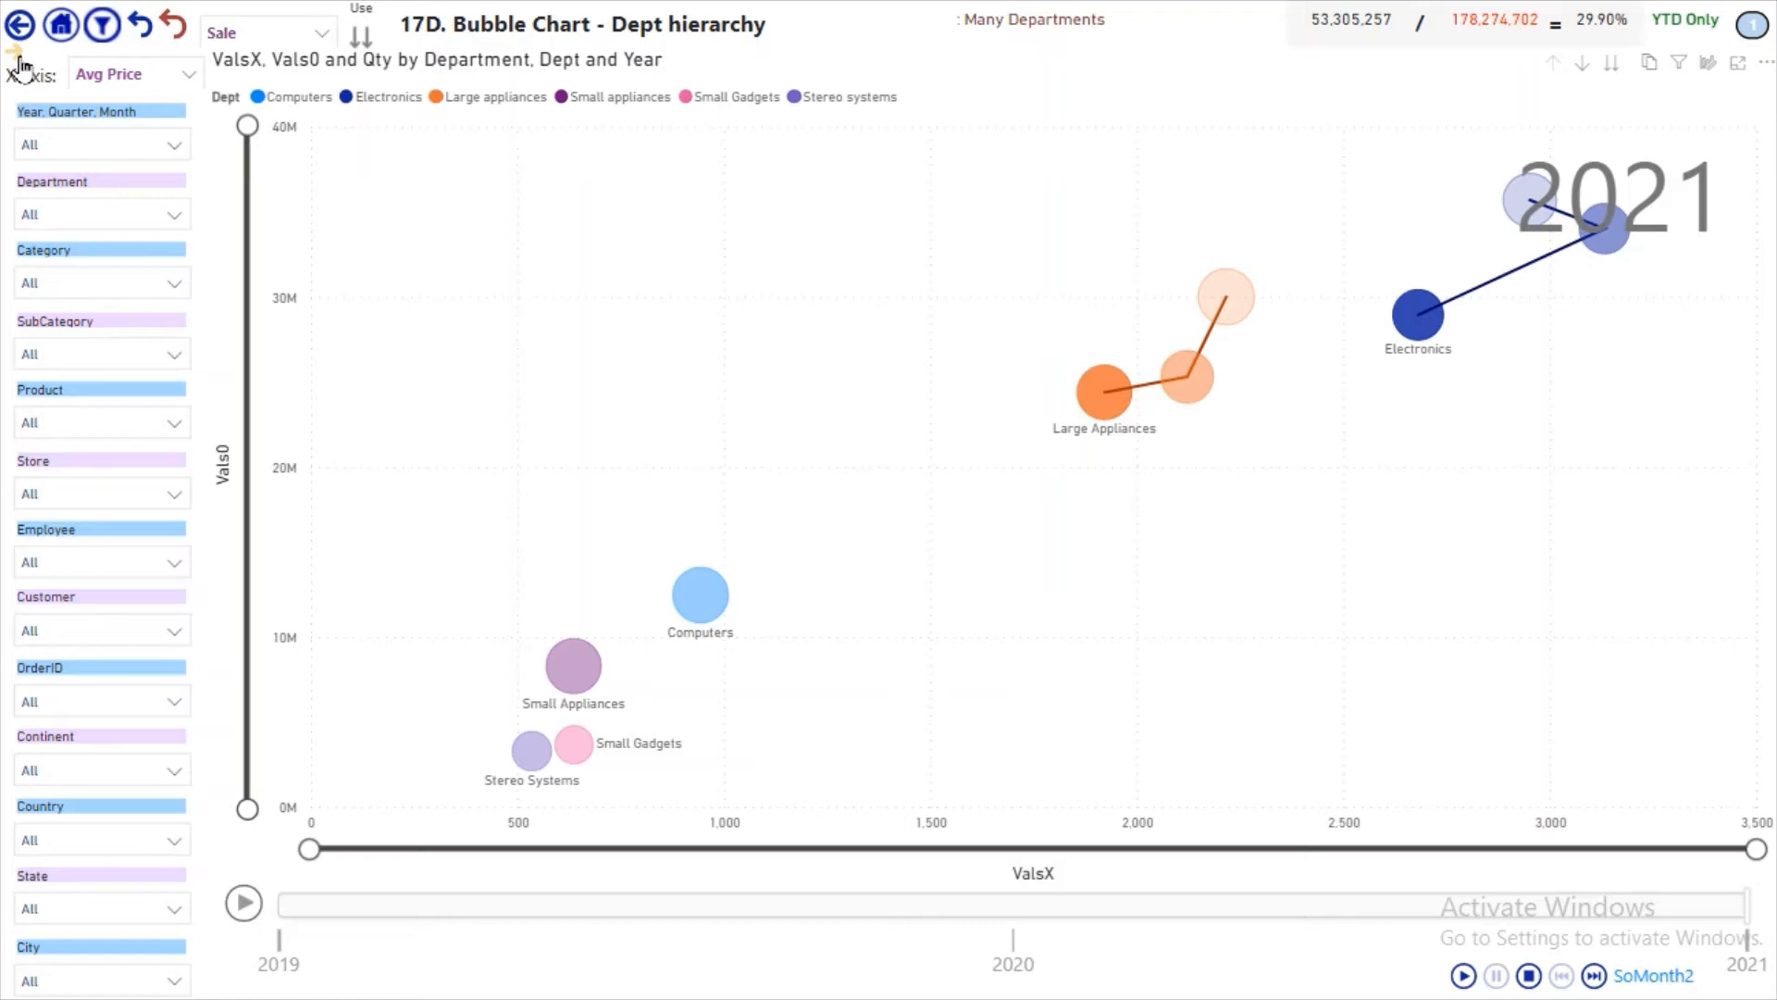
left_click(21, 30)
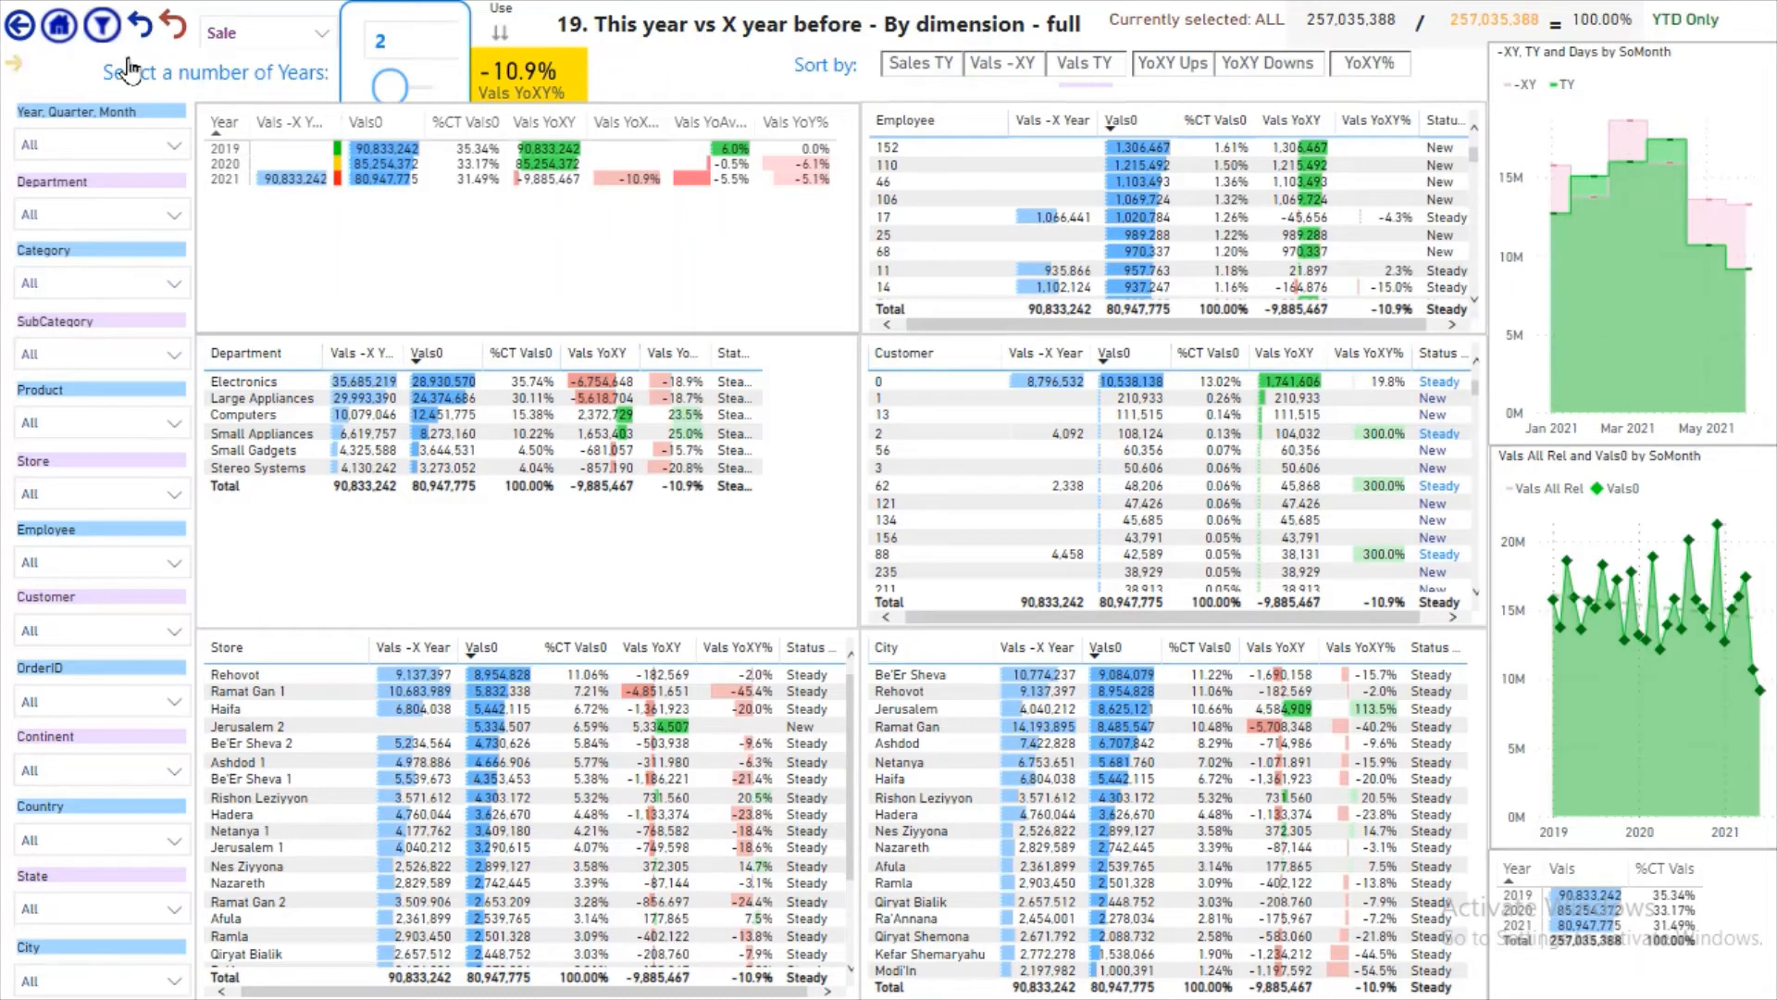
- Isolate Electronics then Computers on the 1-year lookback comparison (-5.1%), then clear back to all departments
left_click(380, 35)
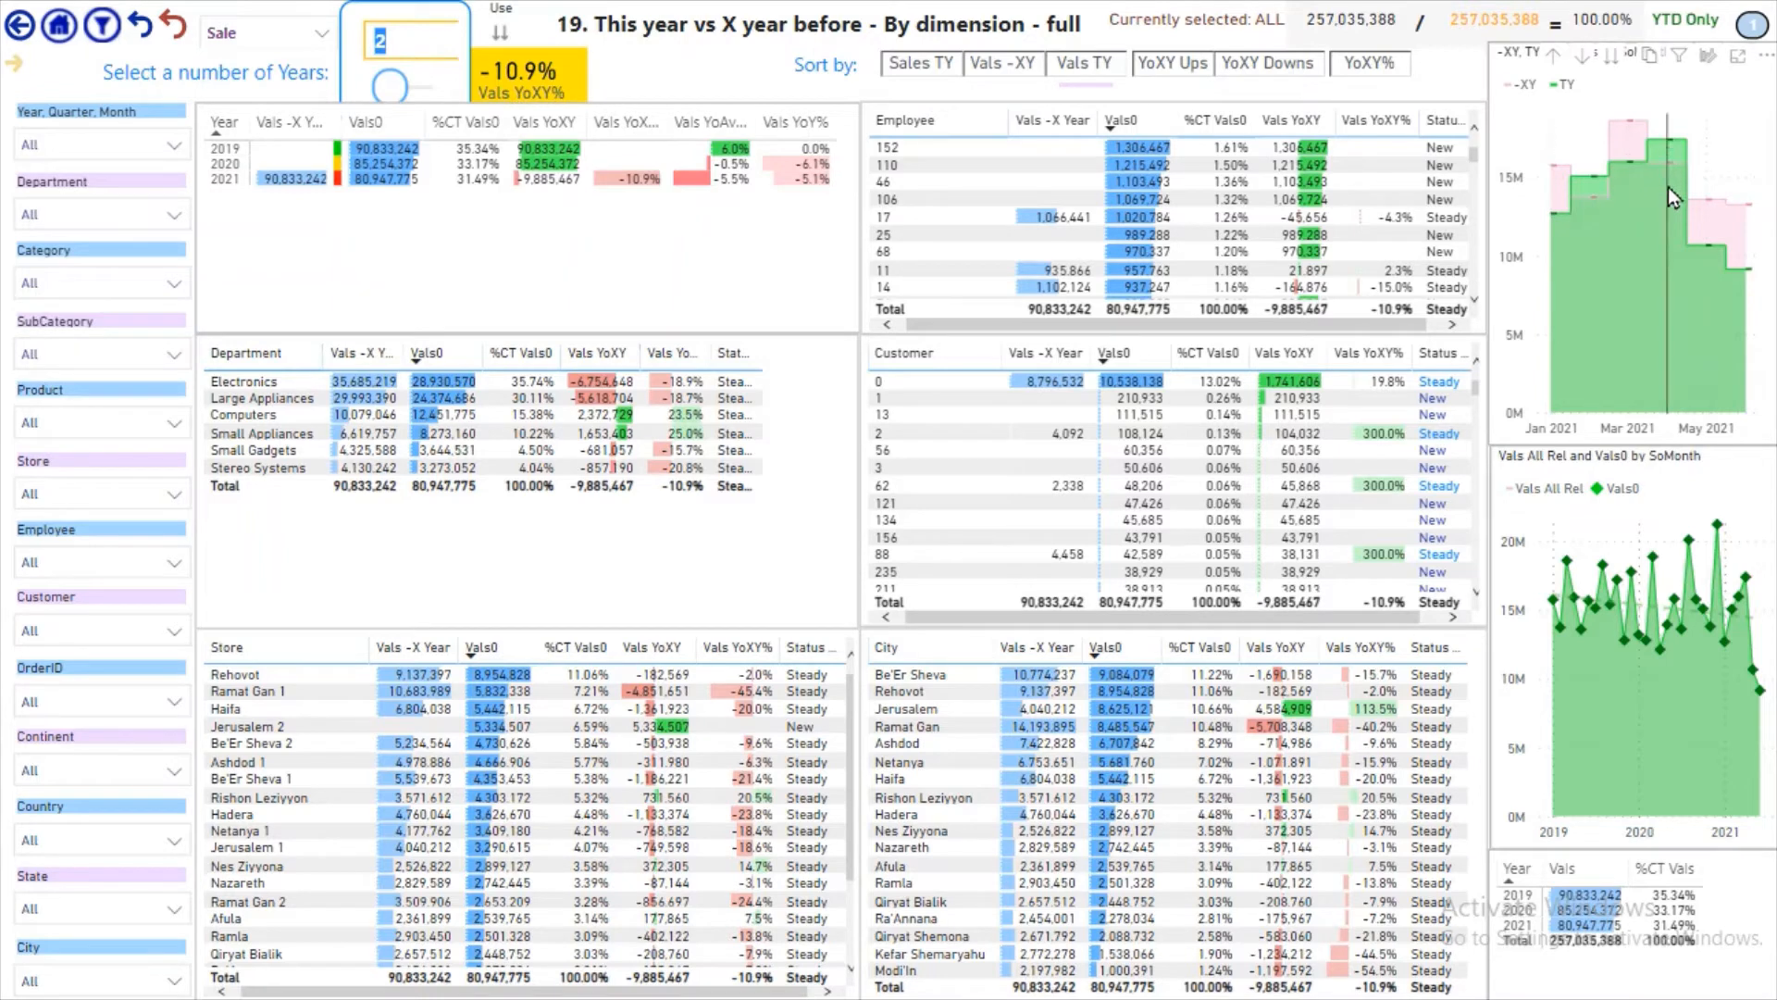
mouse_move(1733, 271)
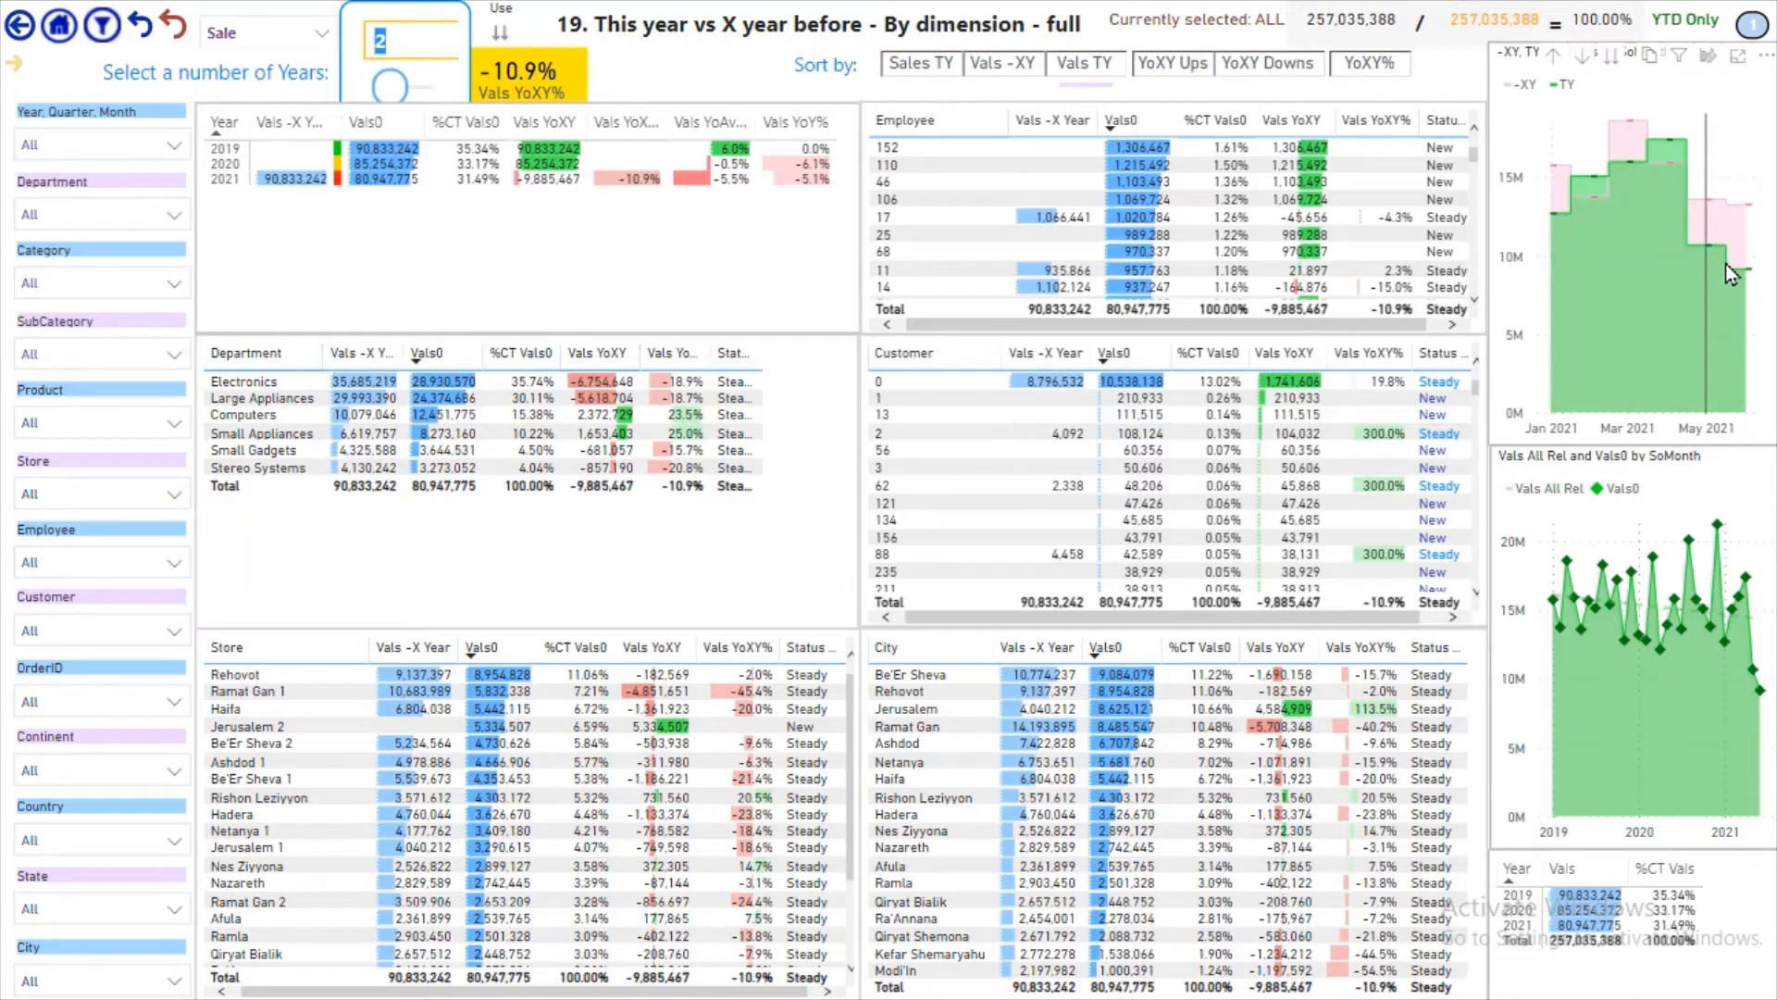
mouse_move(1725, 270)
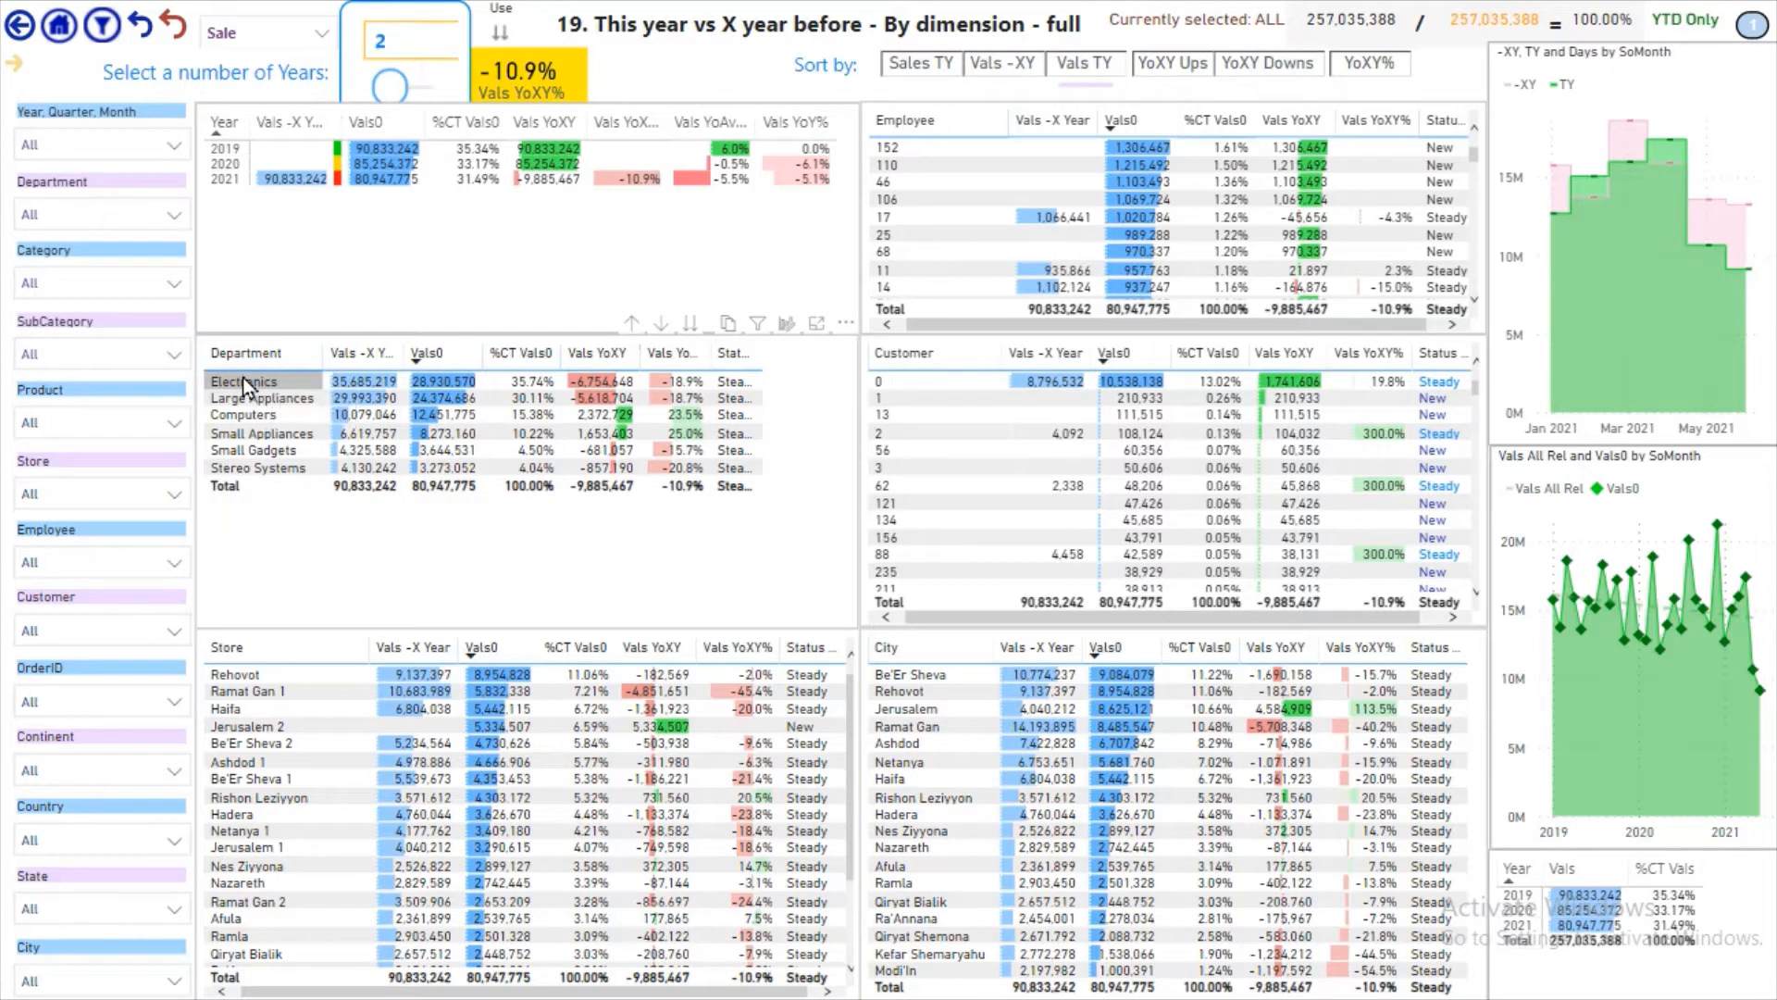
left_click(242, 382)
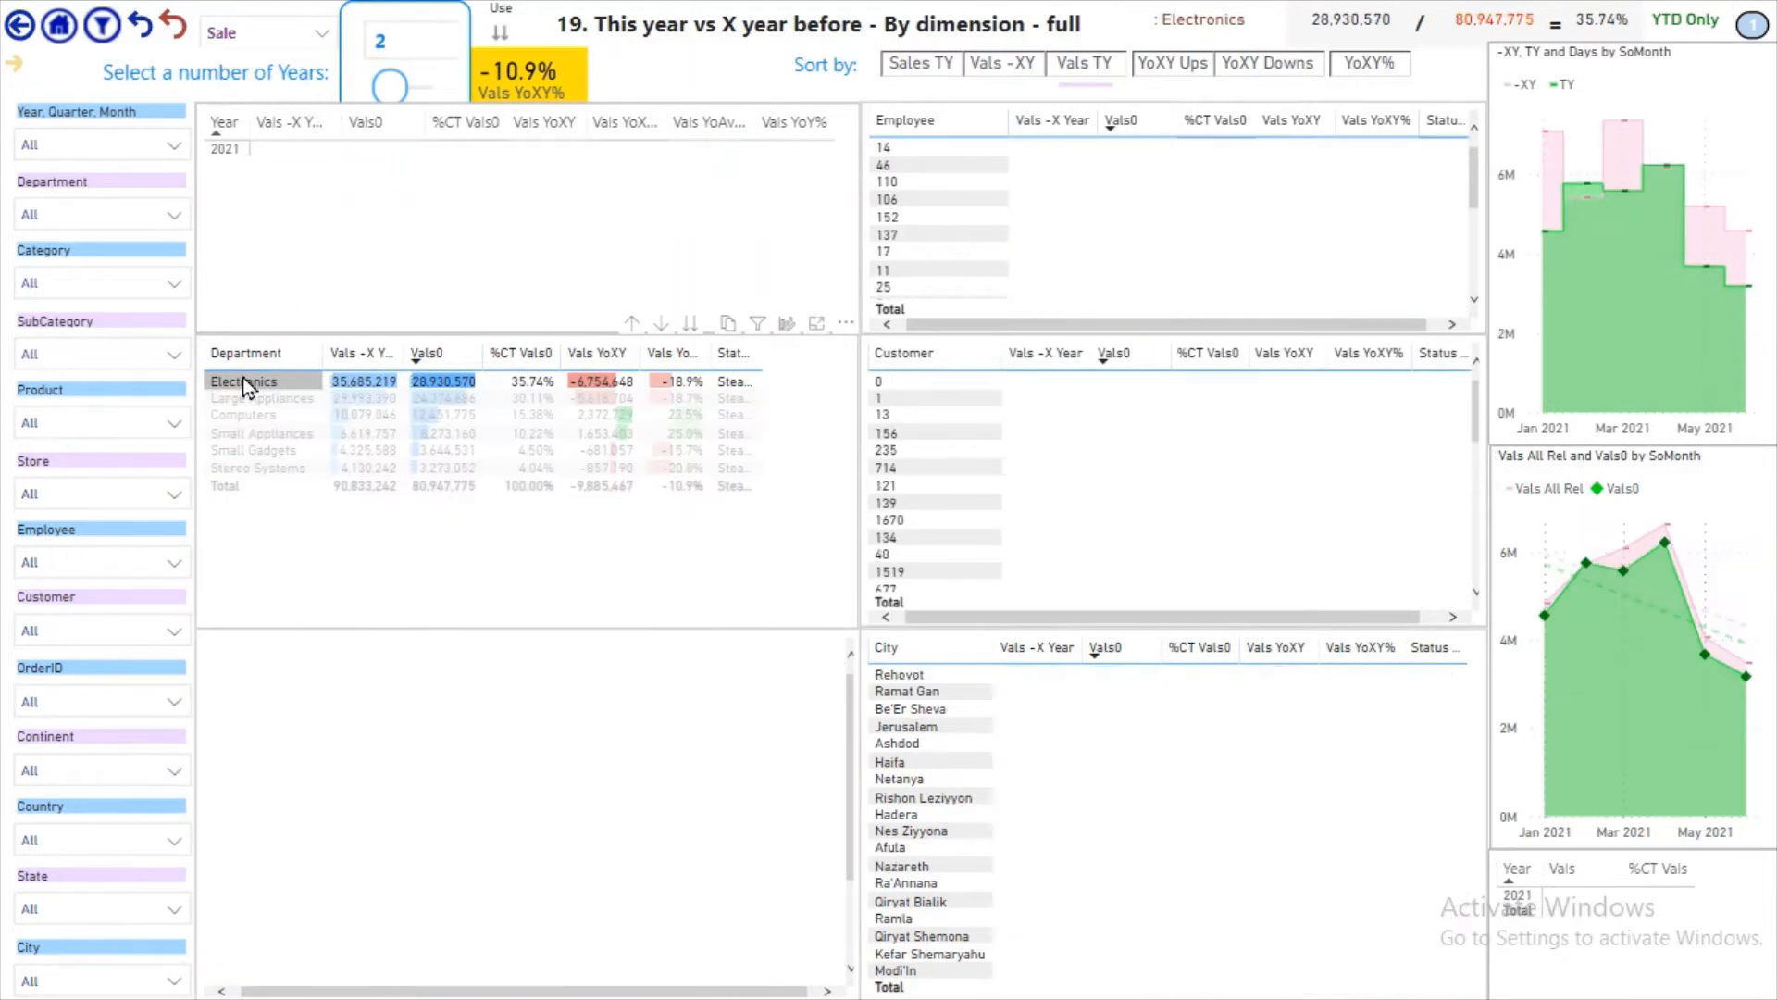
left_click(244, 382)
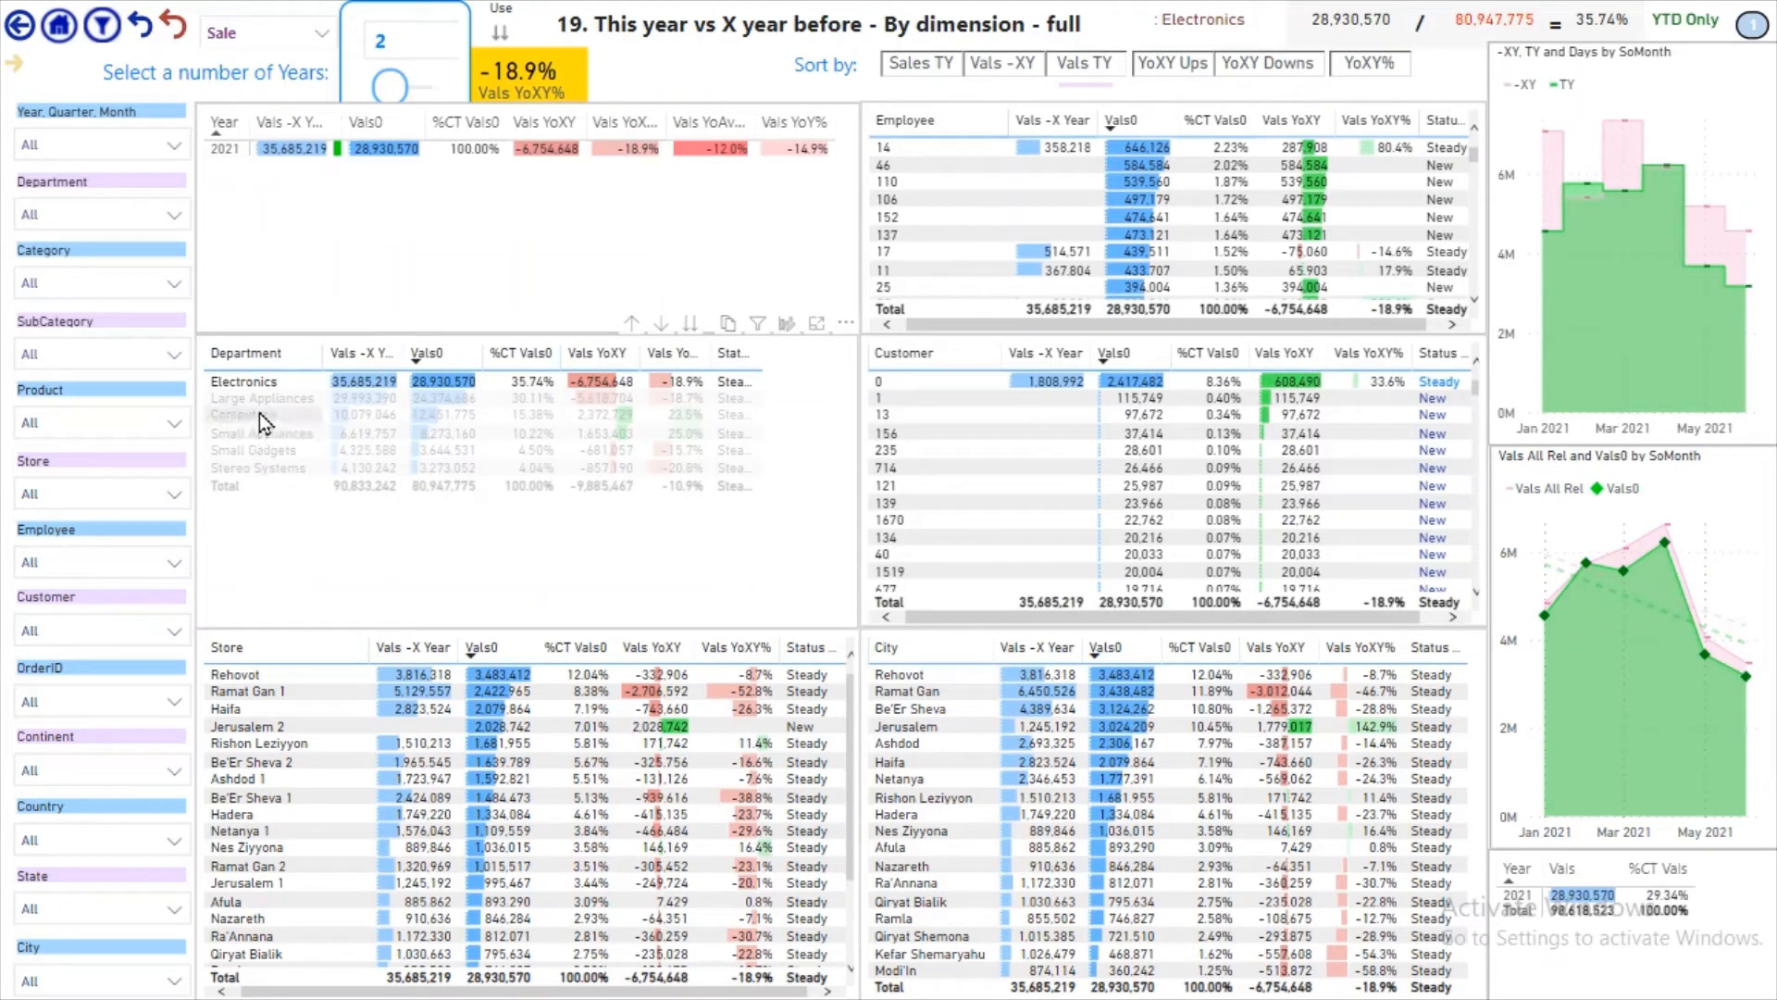
left_click(245, 415)
type("1")
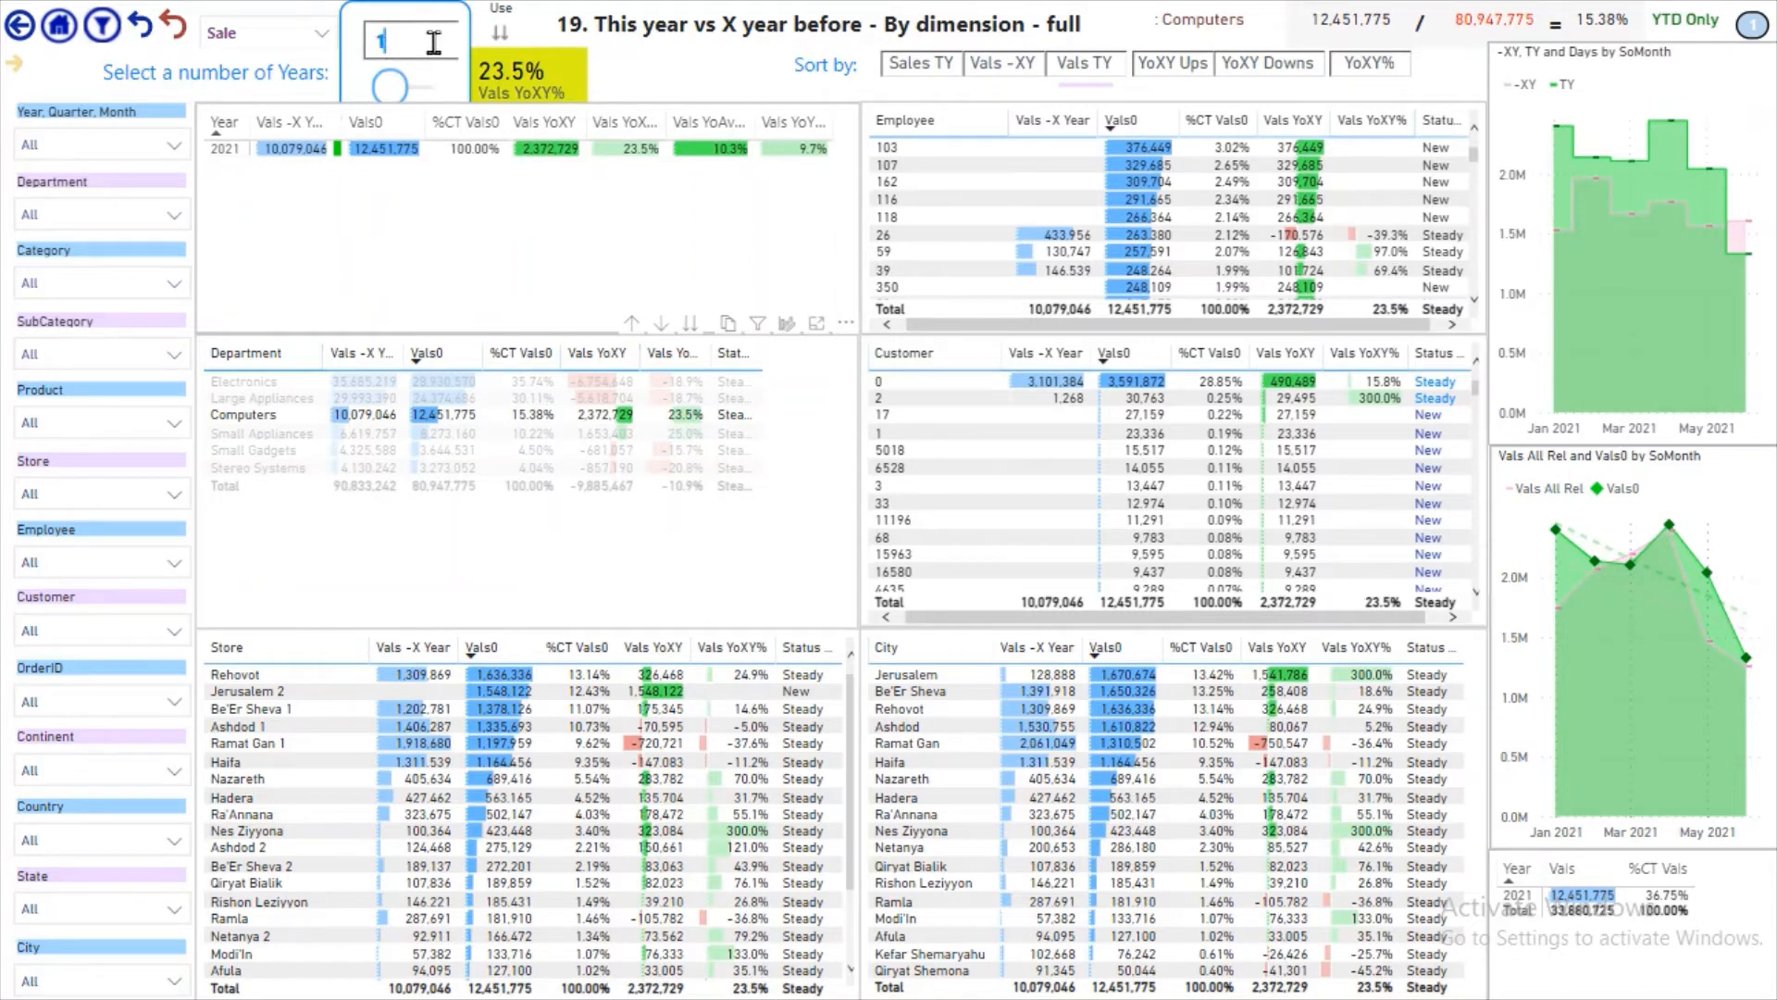
mouse_move(1737, 291)
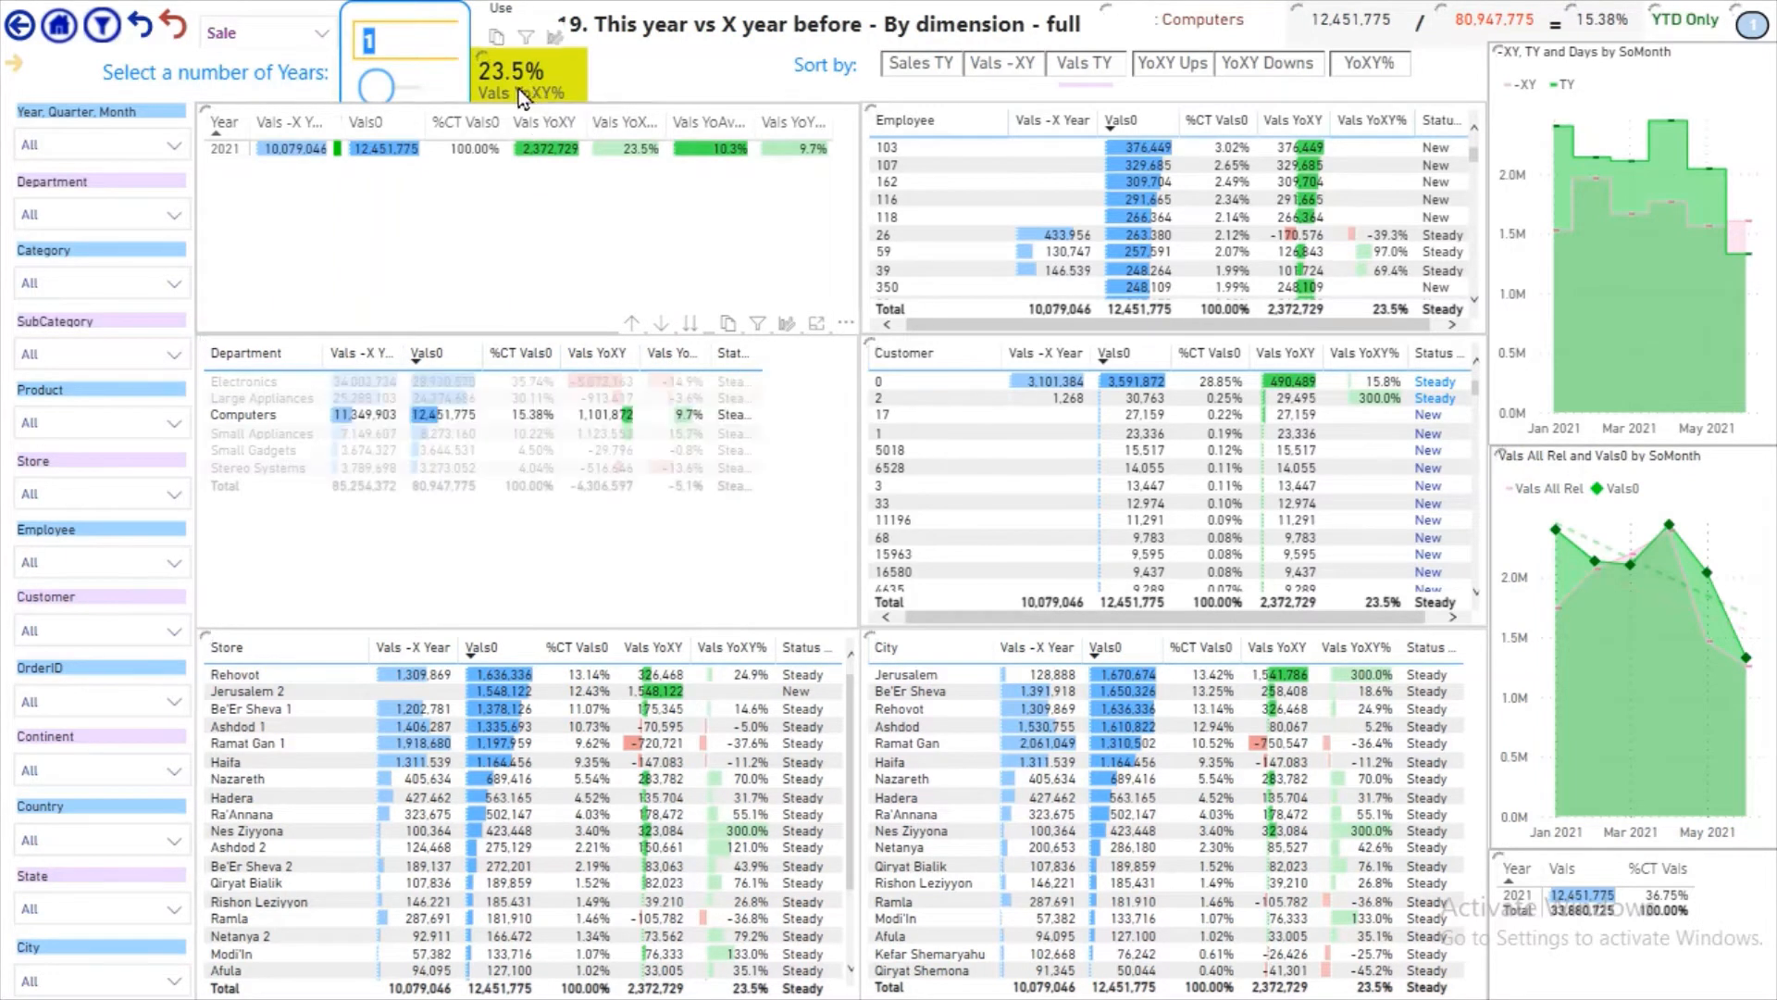
left_click(243, 415)
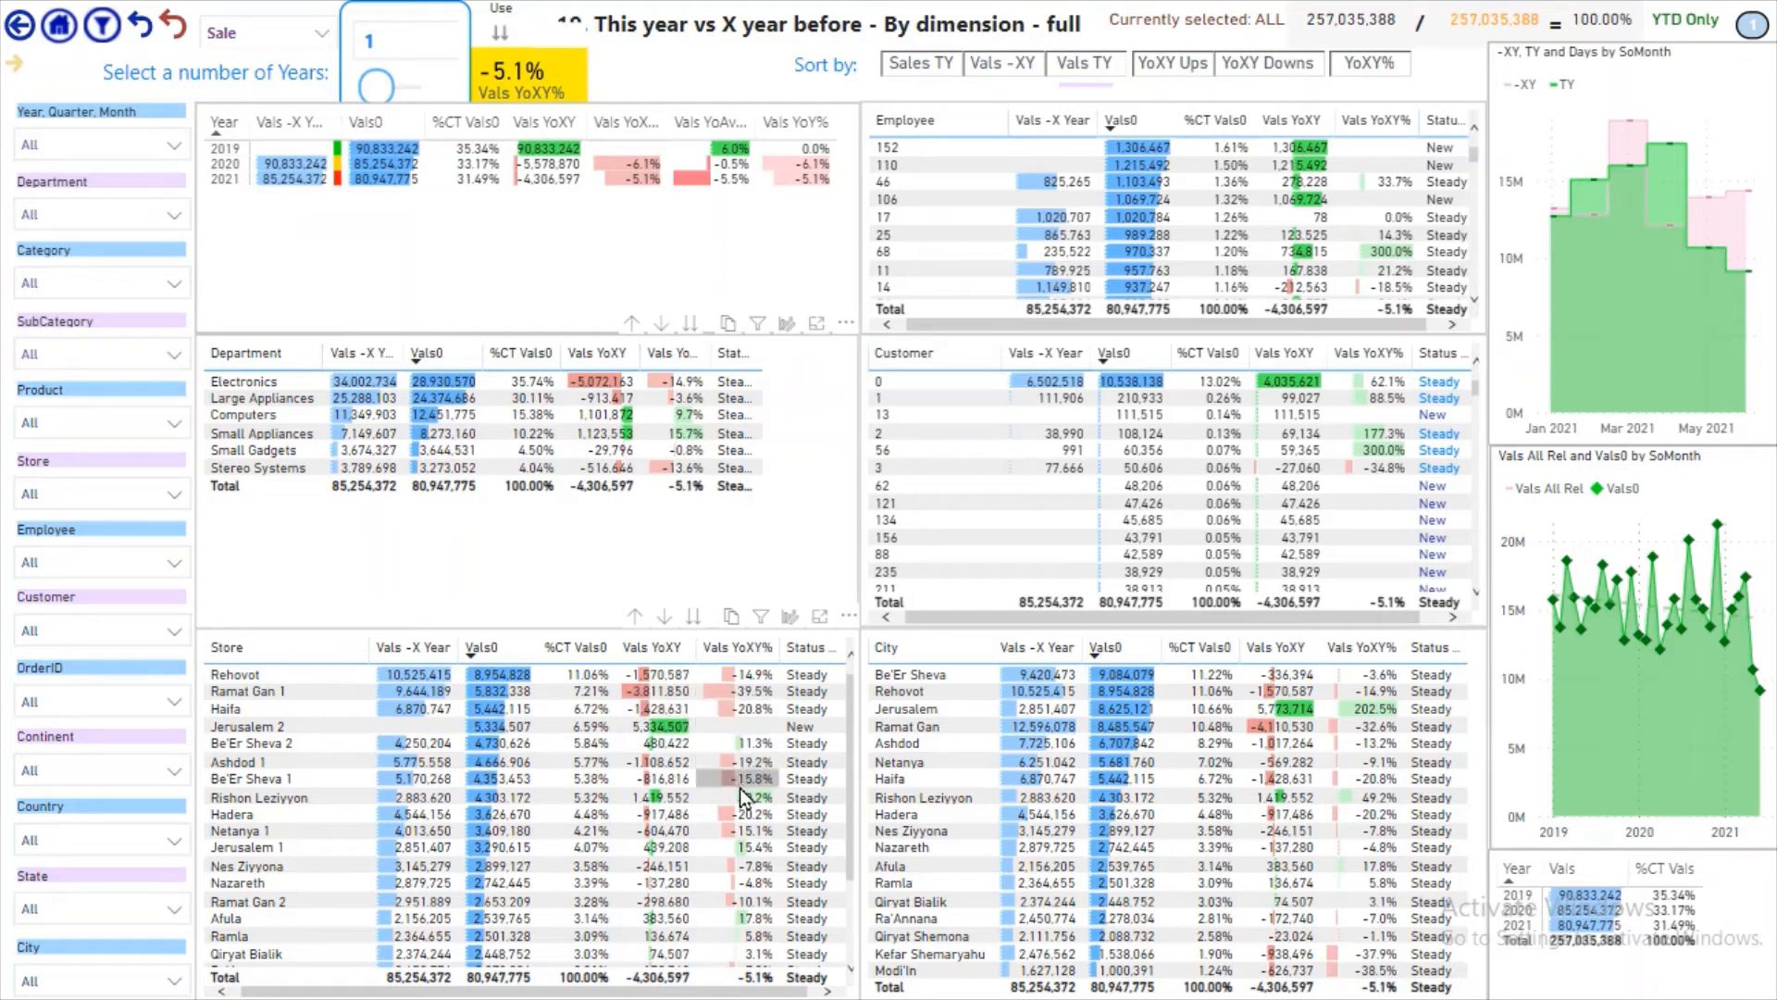
mouse_move(35, 115)
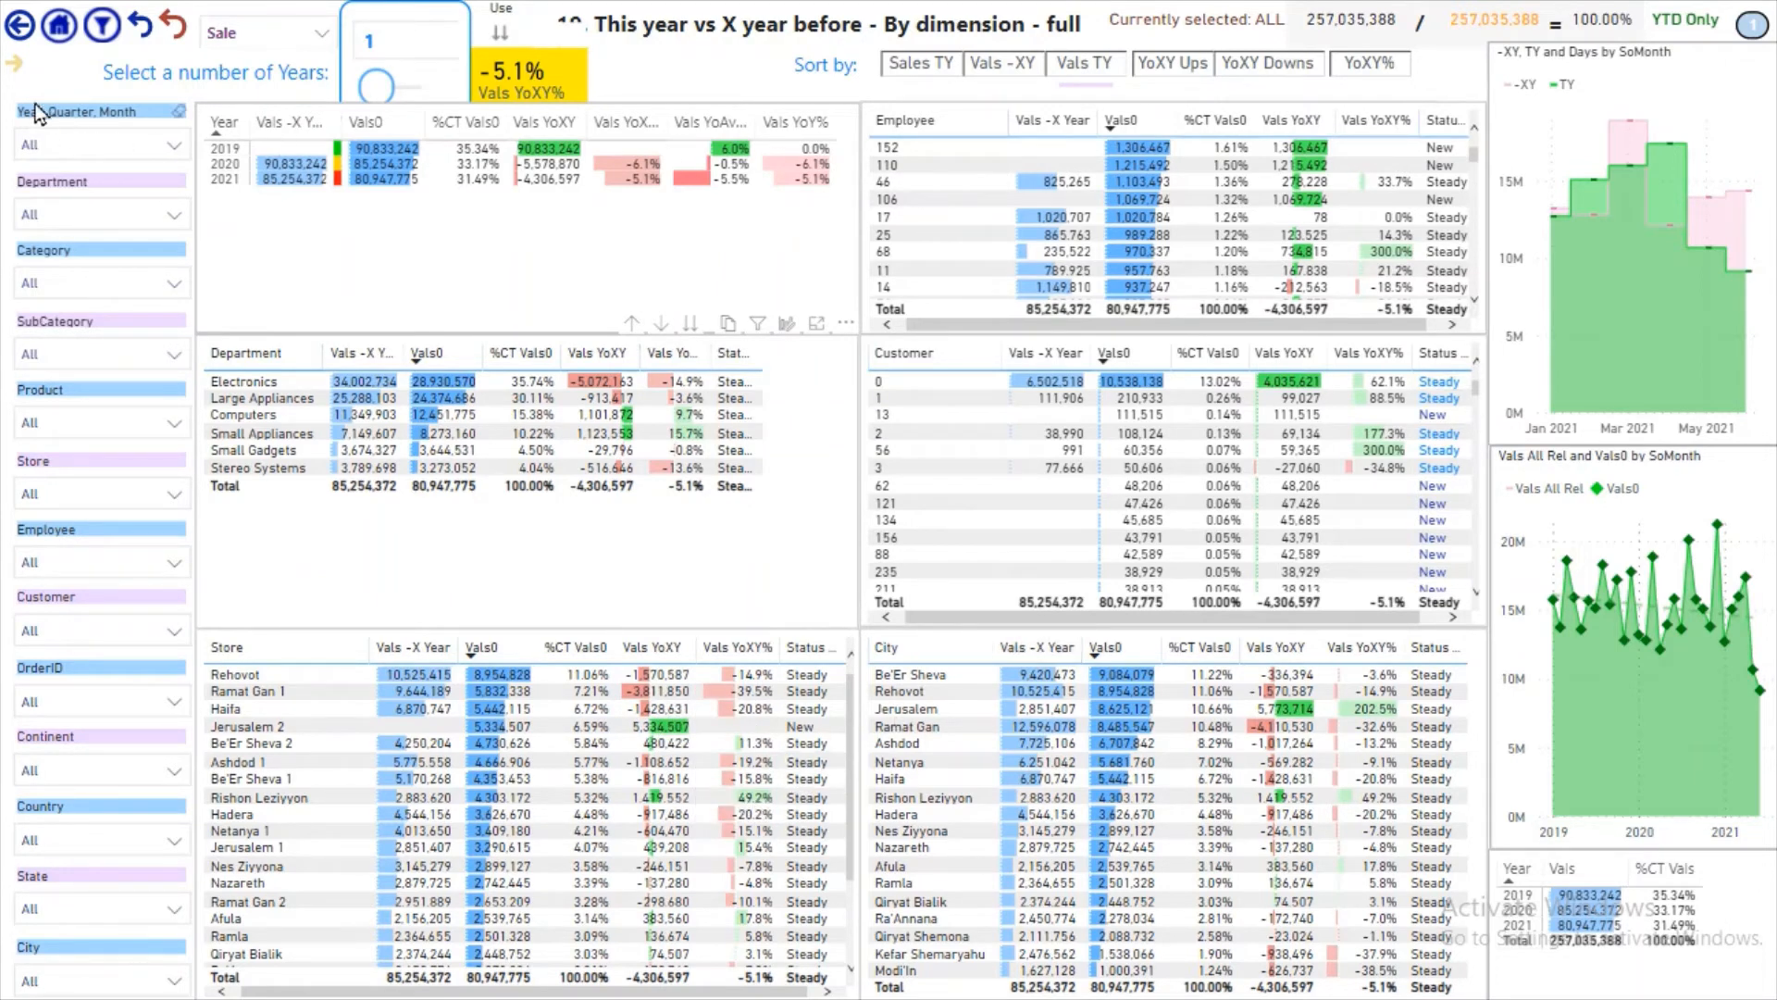
mouse_move(15, 67)
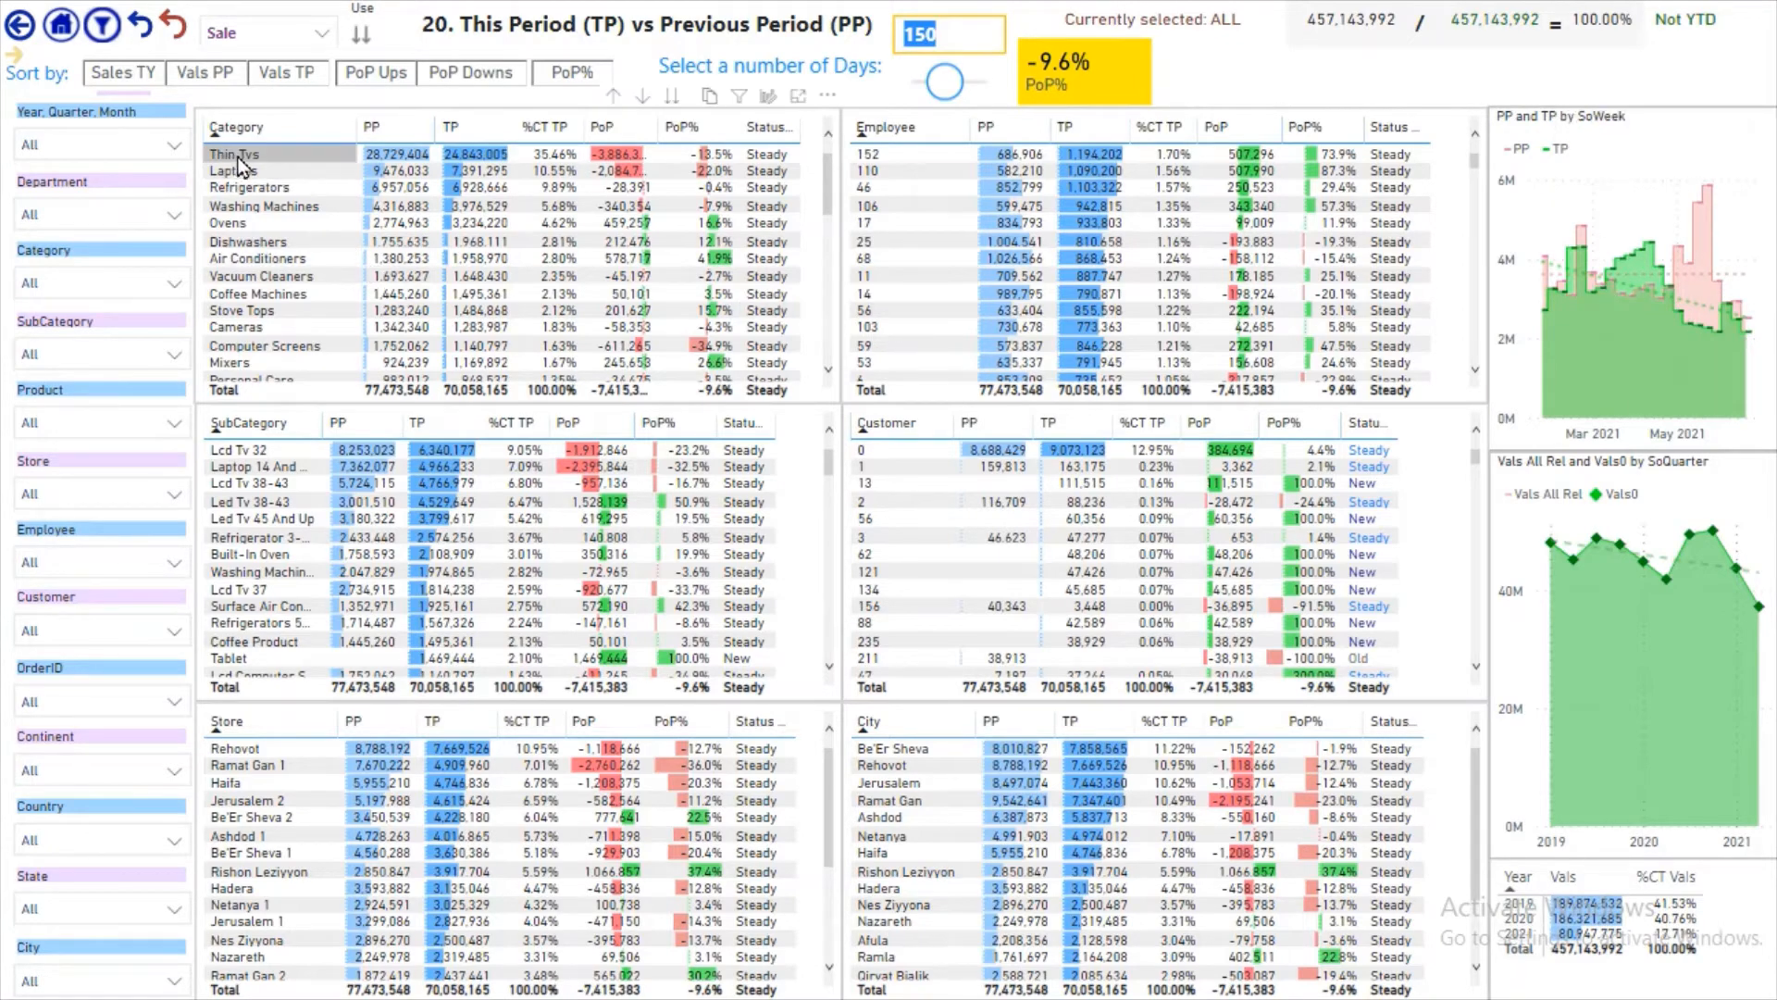
- Cross-filter the period comparison to Thin Tvs, then to Laptops showing a -22.0% change
left_click(237, 154)
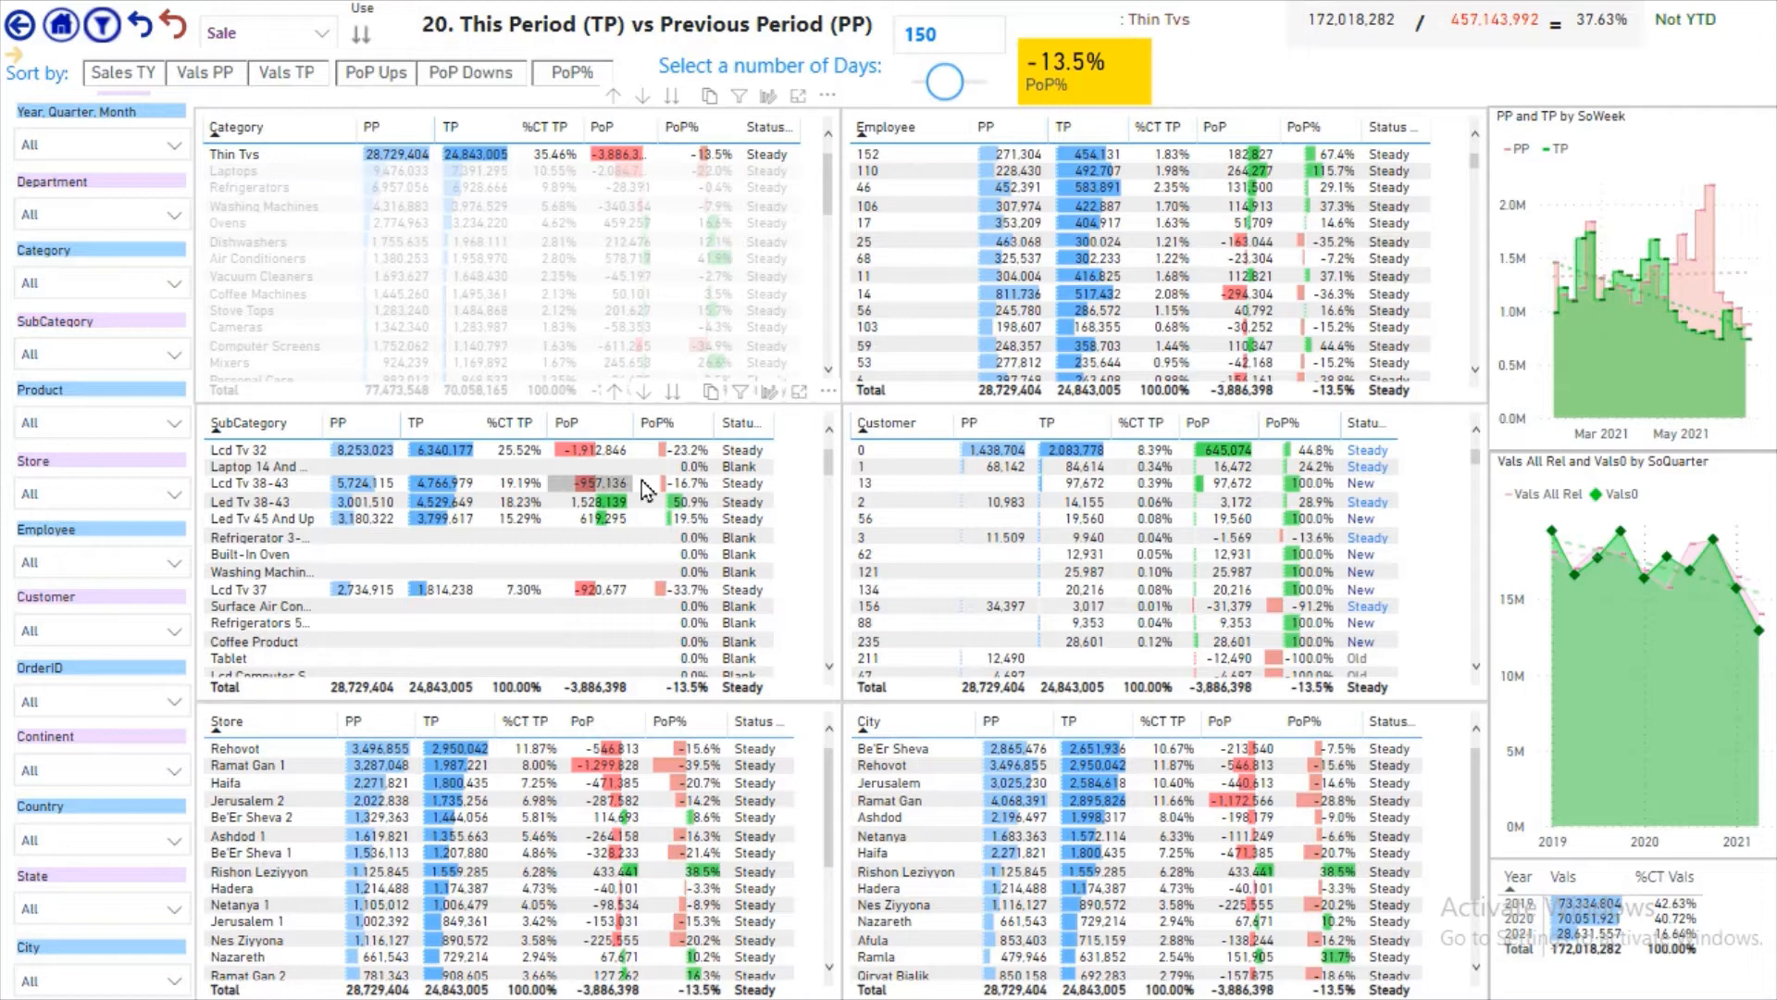
mouse_move(593, 522)
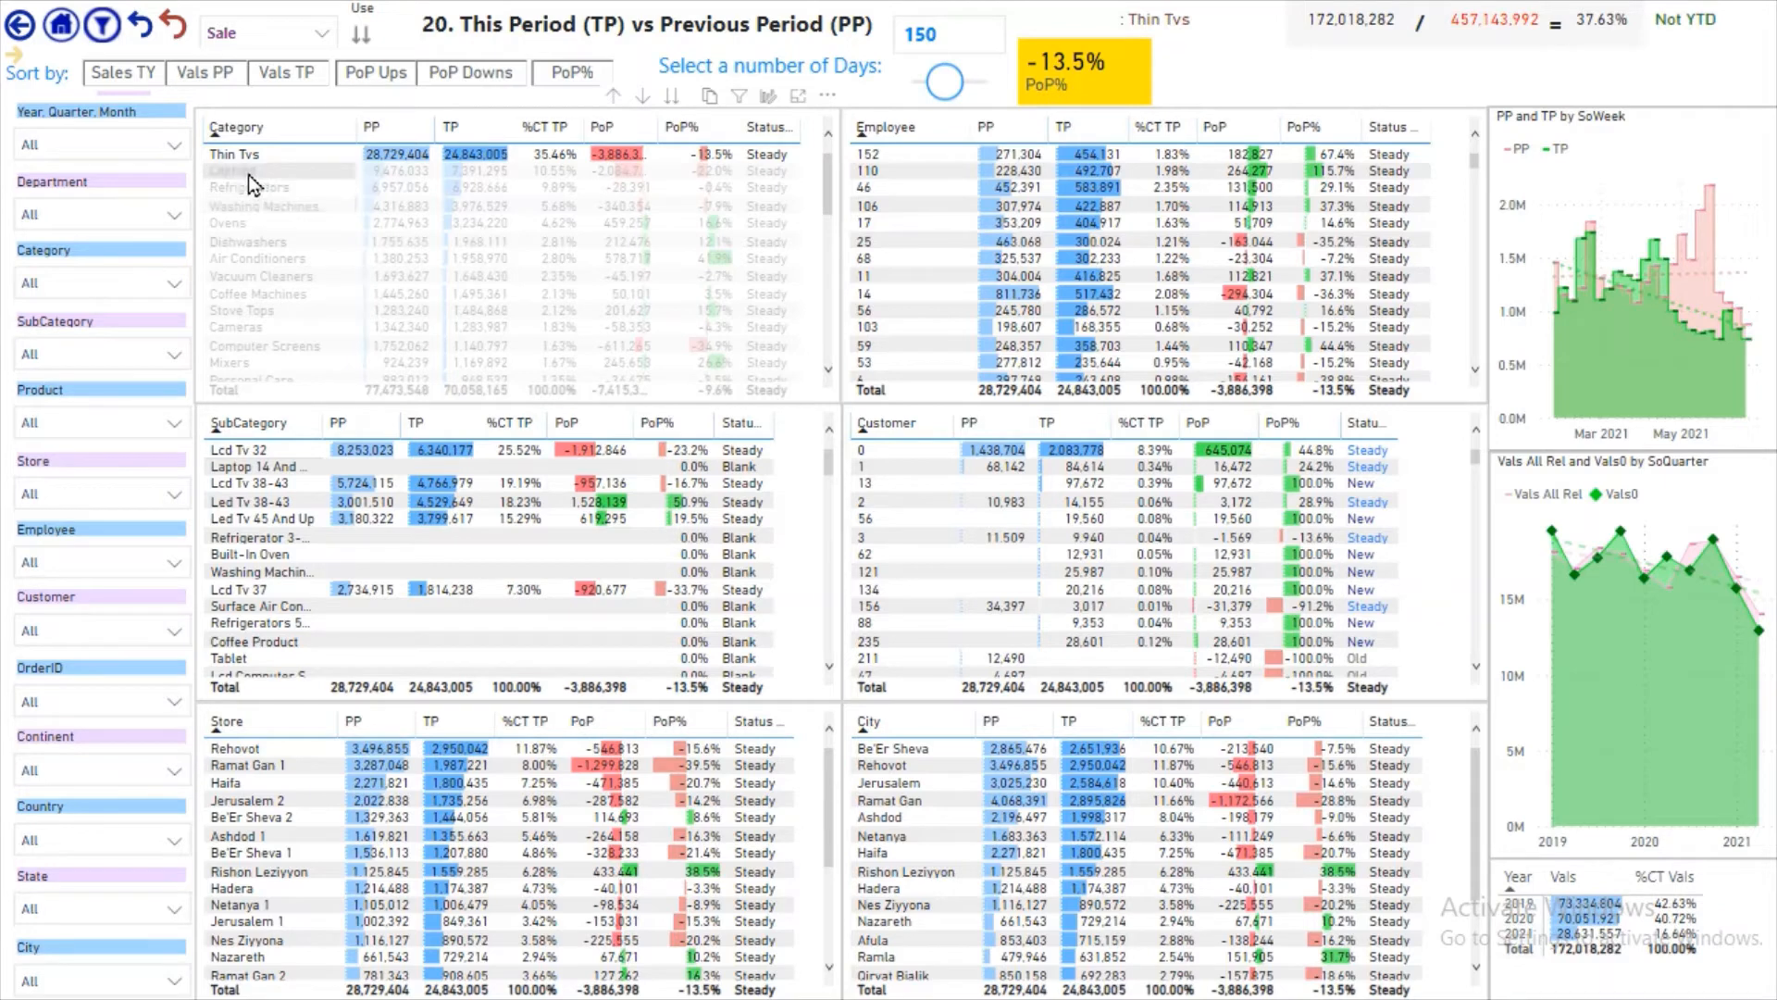
left_click(231, 171)
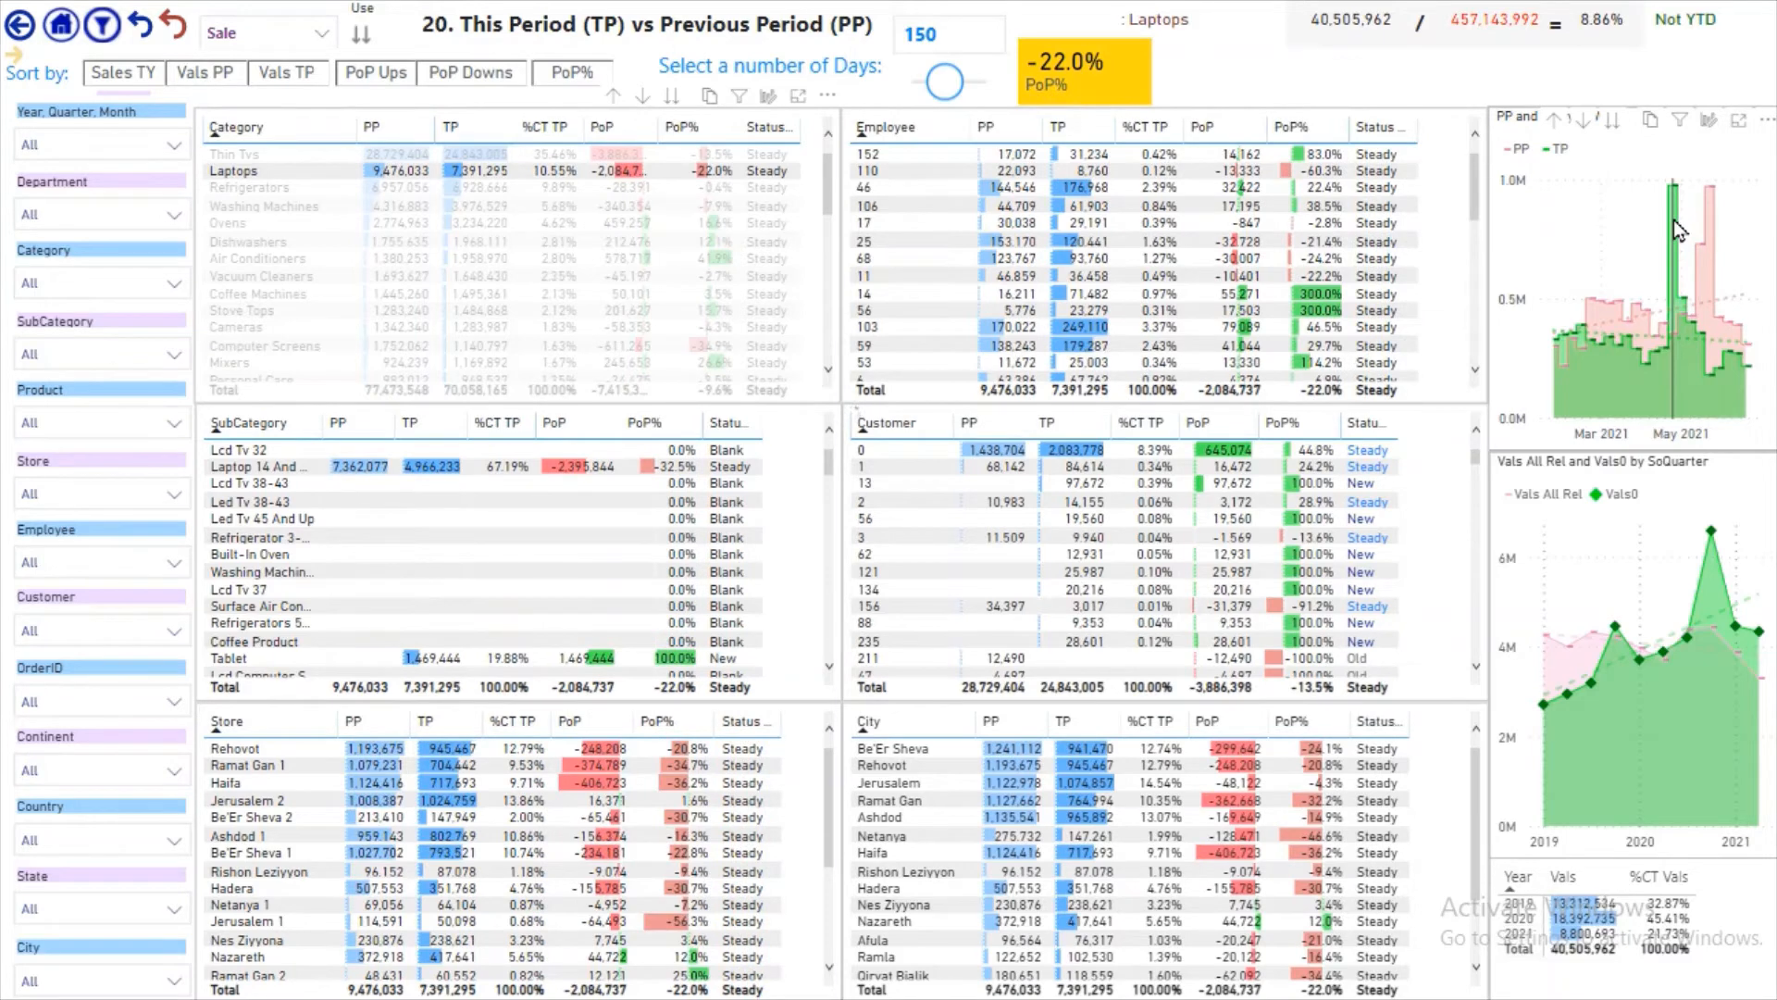
mouse_move(1674, 226)
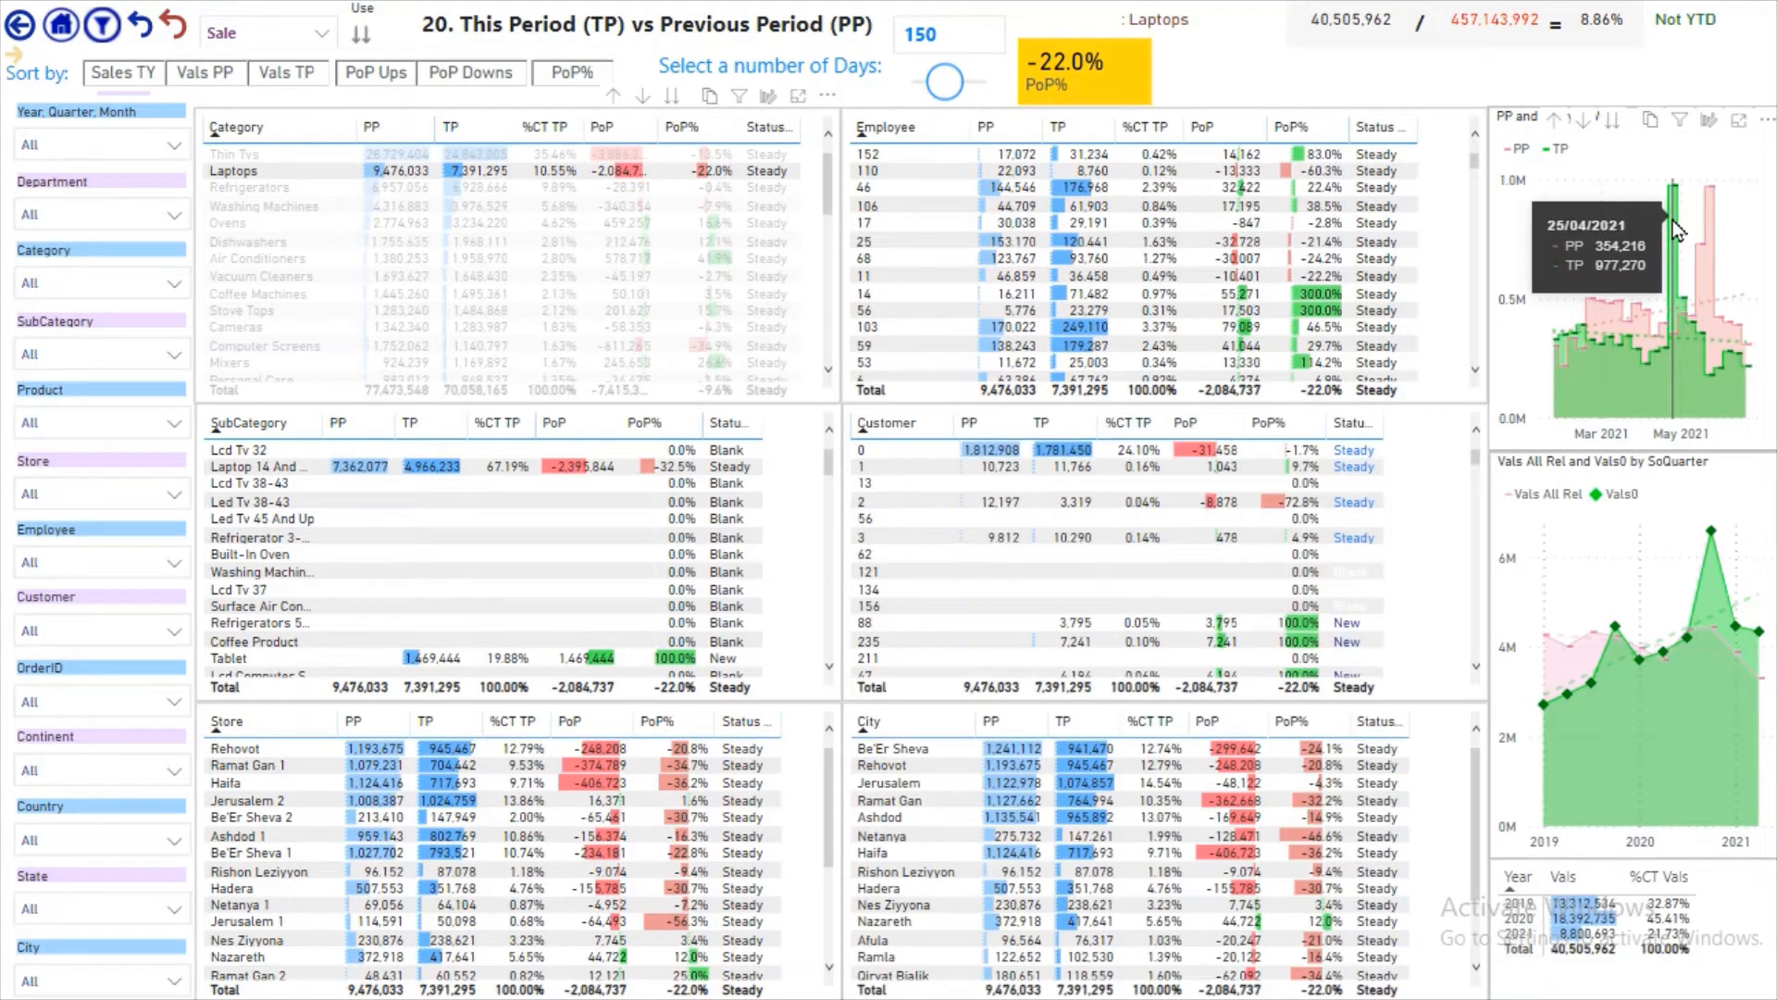
mouse_move(1714, 256)
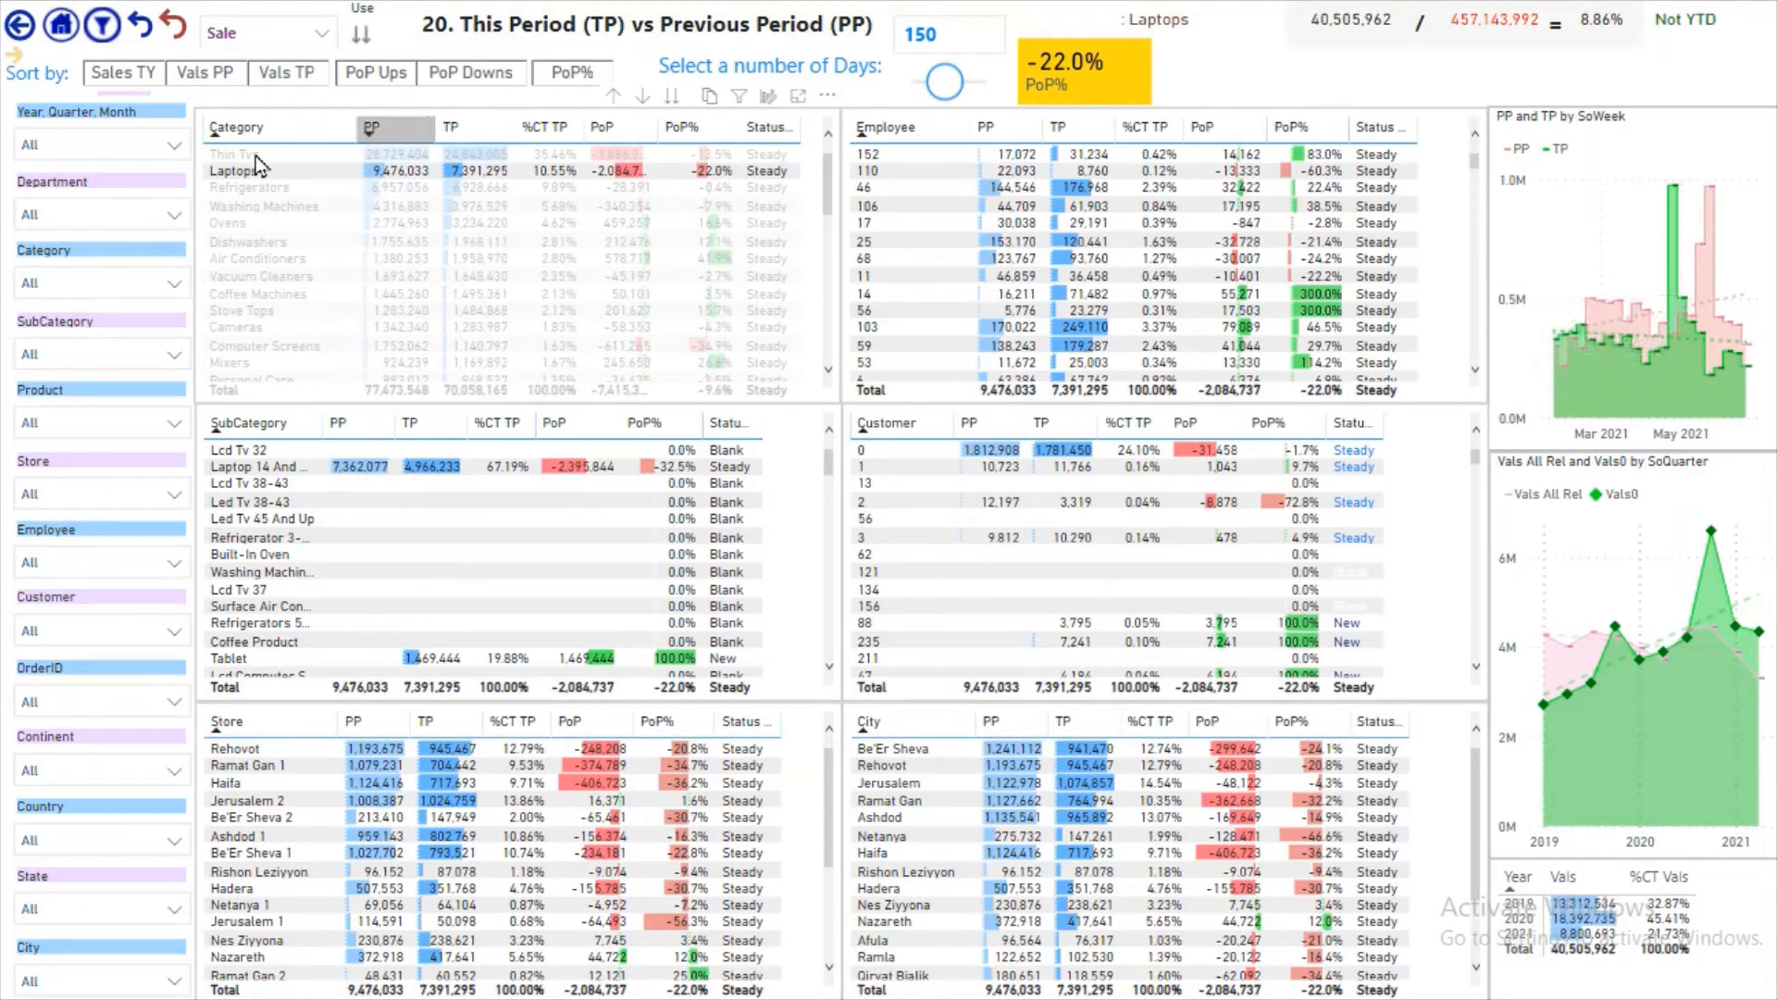
mouse_move(20, 27)
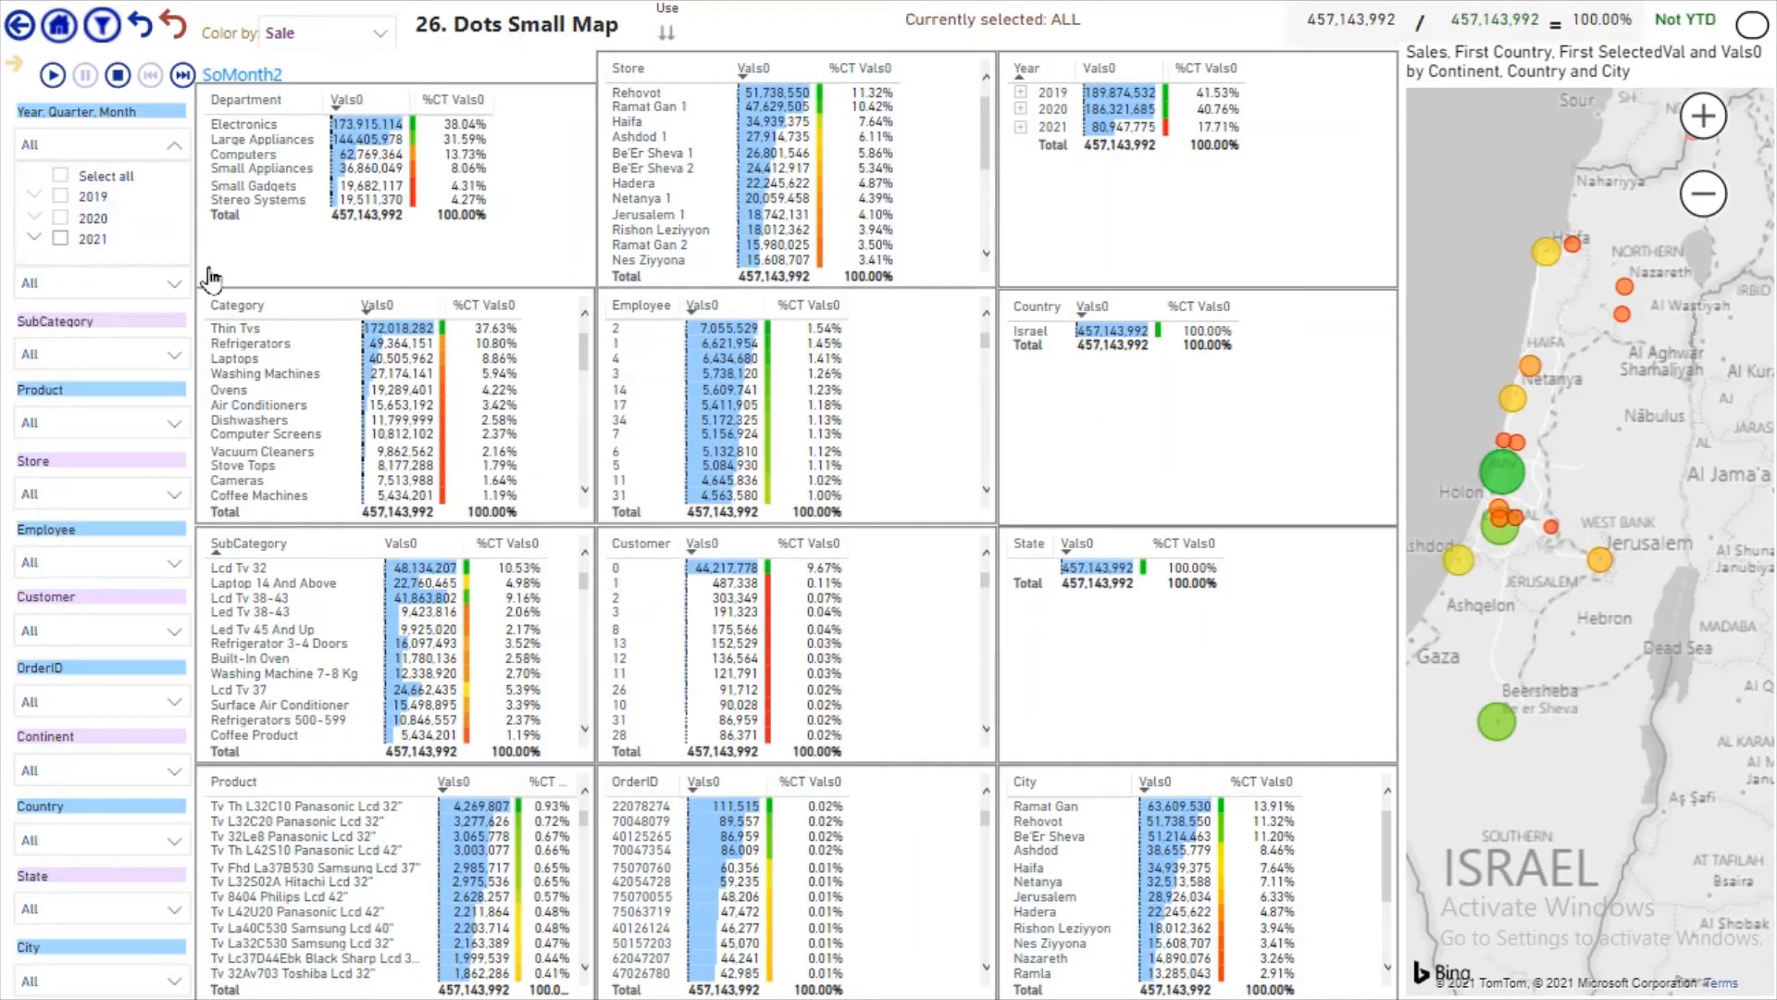
- Restrict the dots map to 2021, then move on to the HeatMap - Stores TY page
left_click(60, 237)
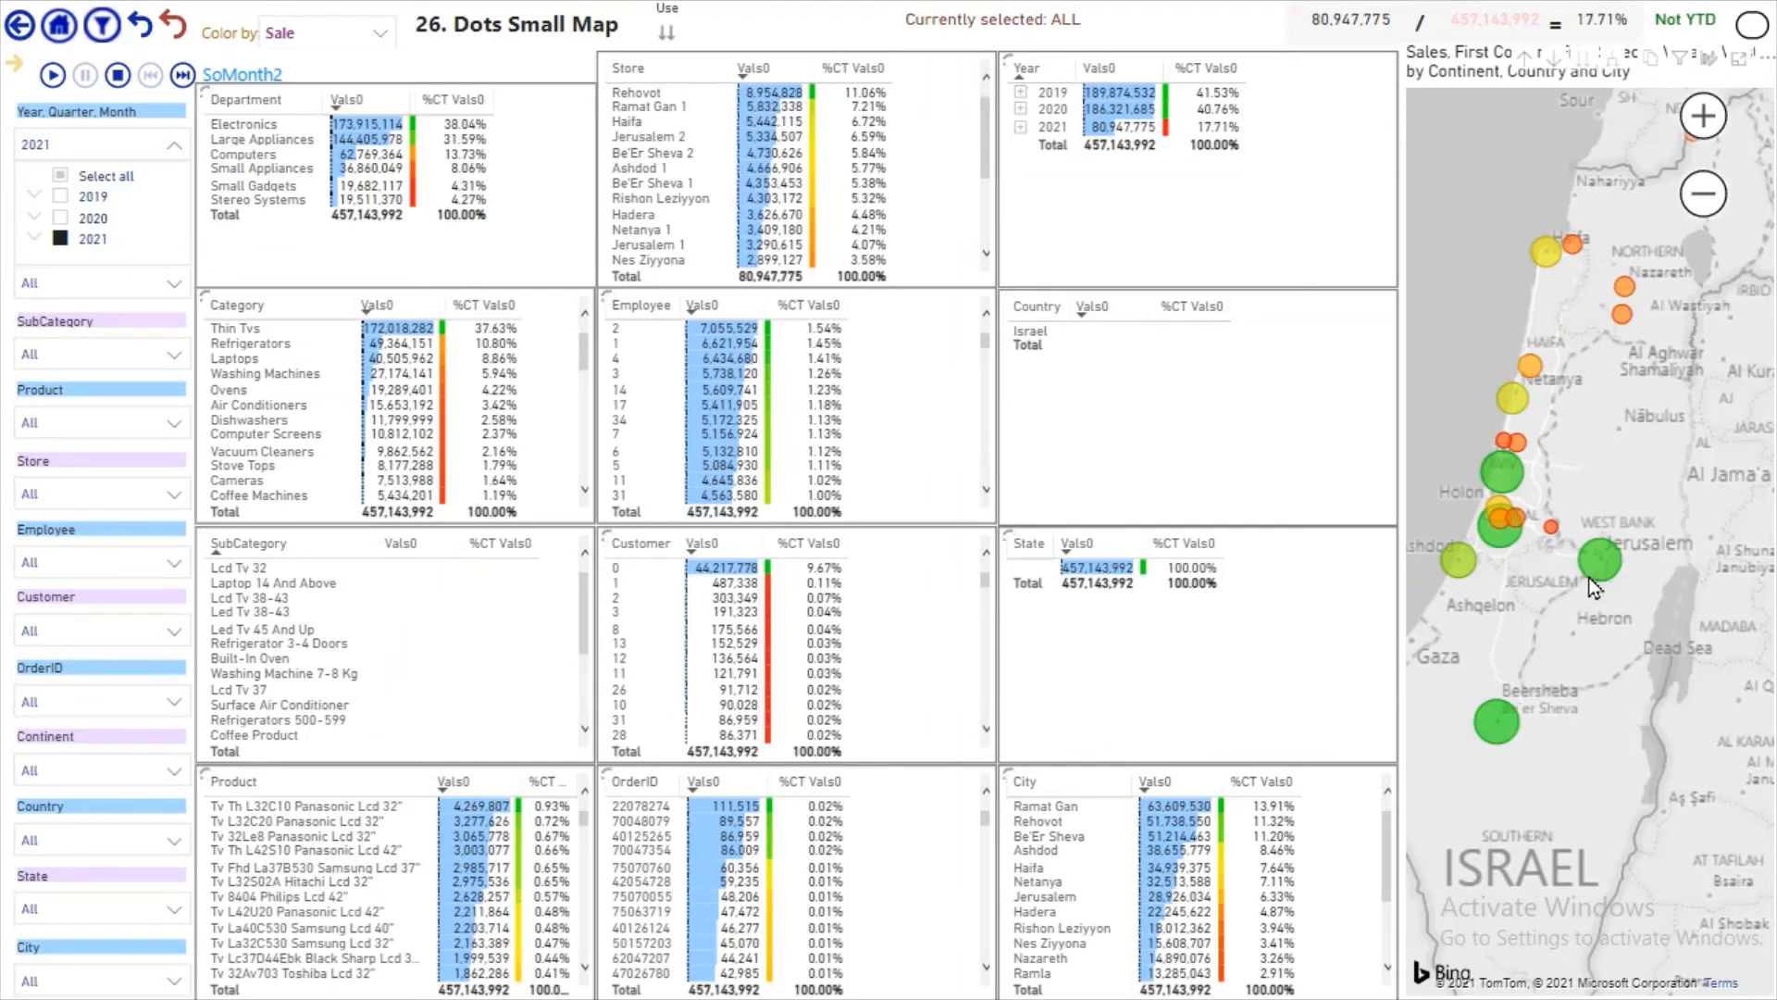
left_click(55, 76)
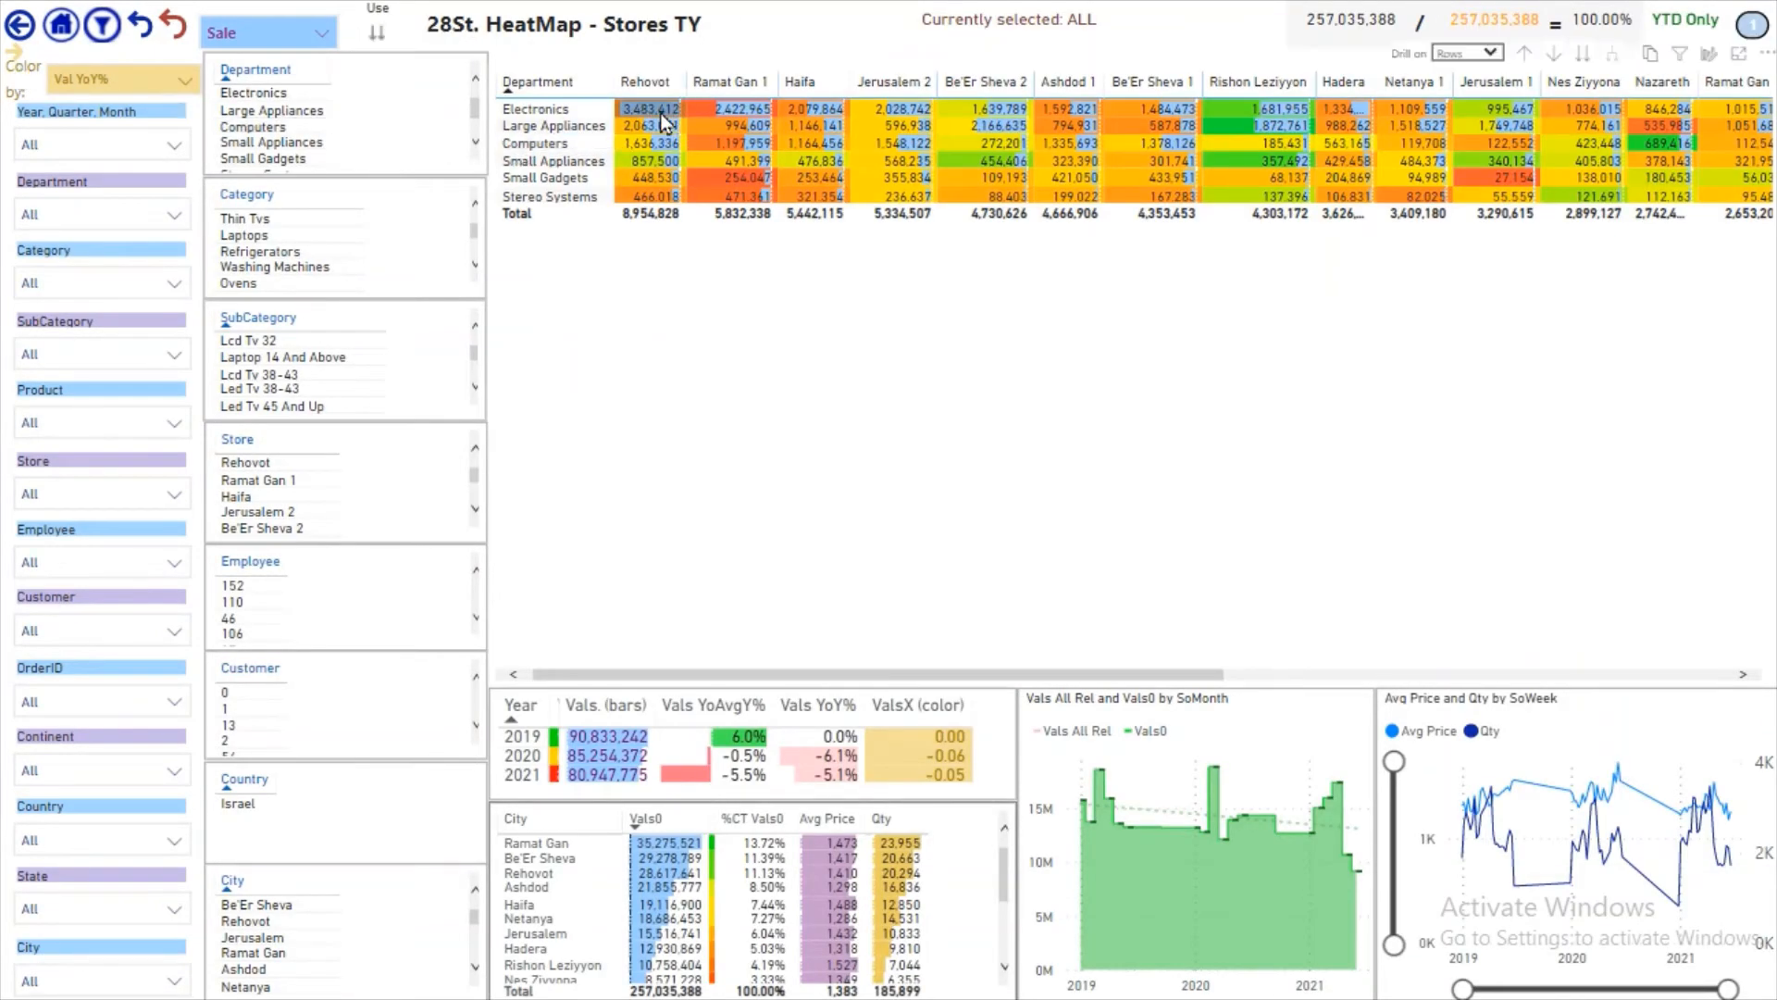
mouse_move(759, 111)
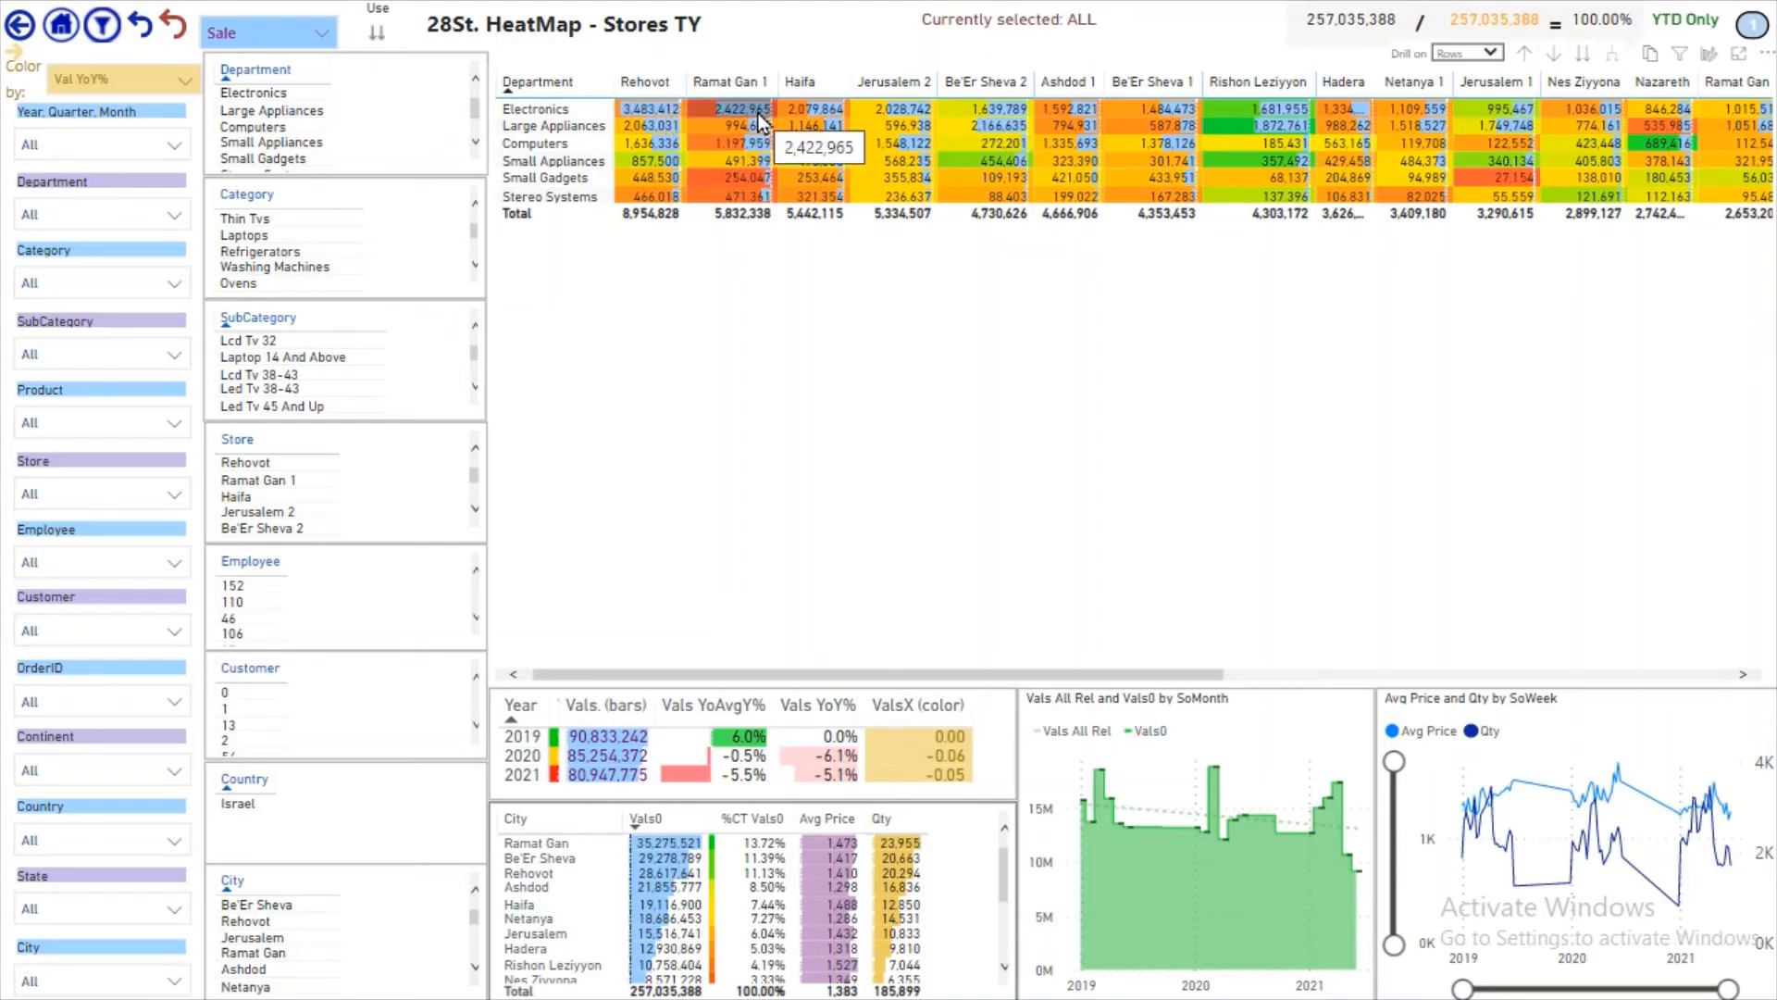
mouse_move(1008, 139)
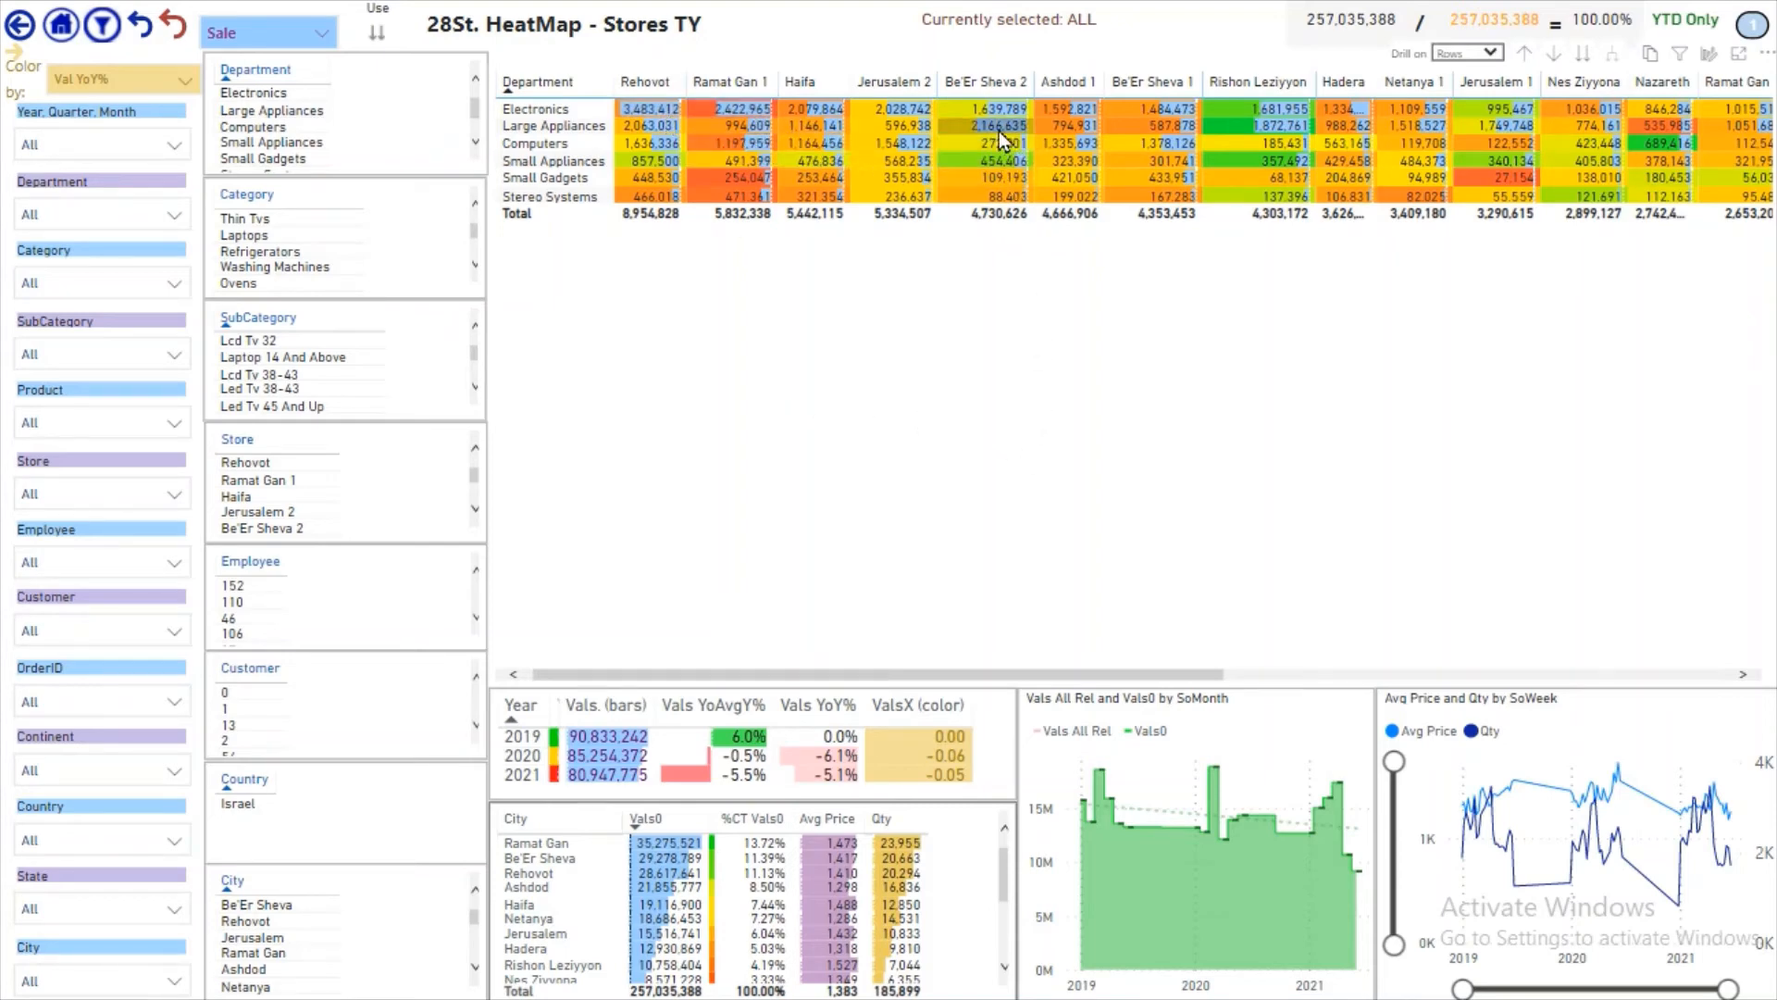
mouse_move(1281, 133)
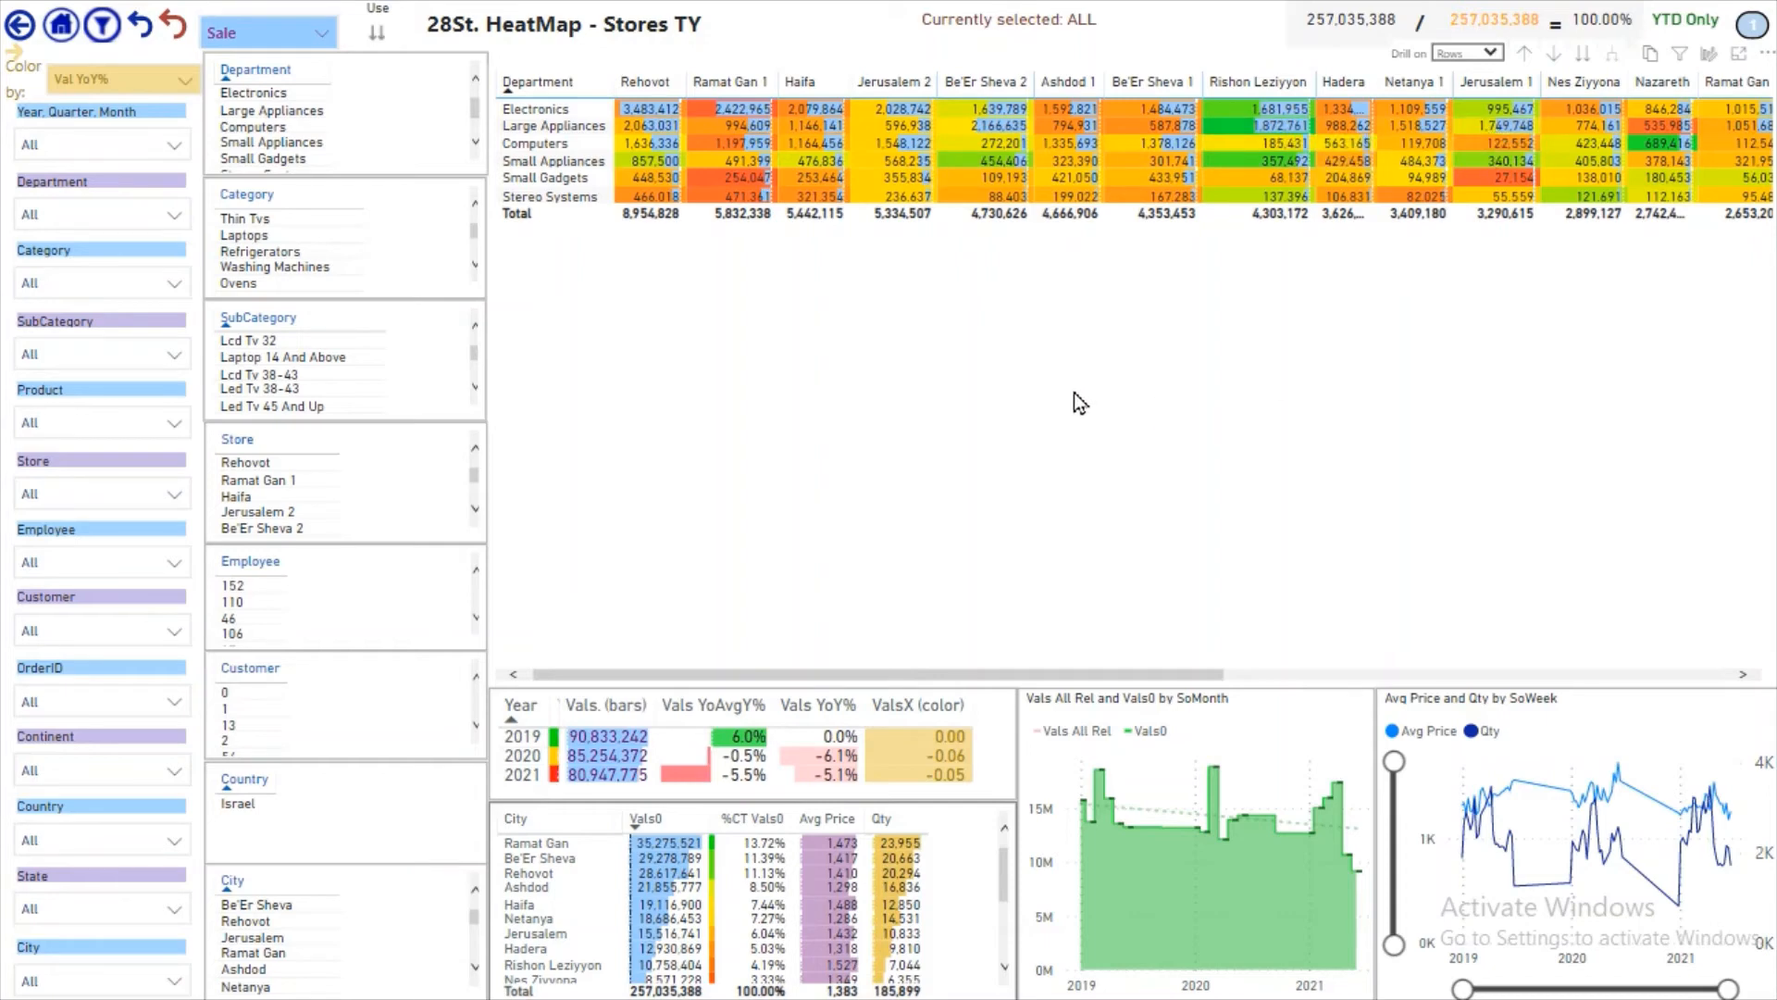
mouse_move(21, 29)
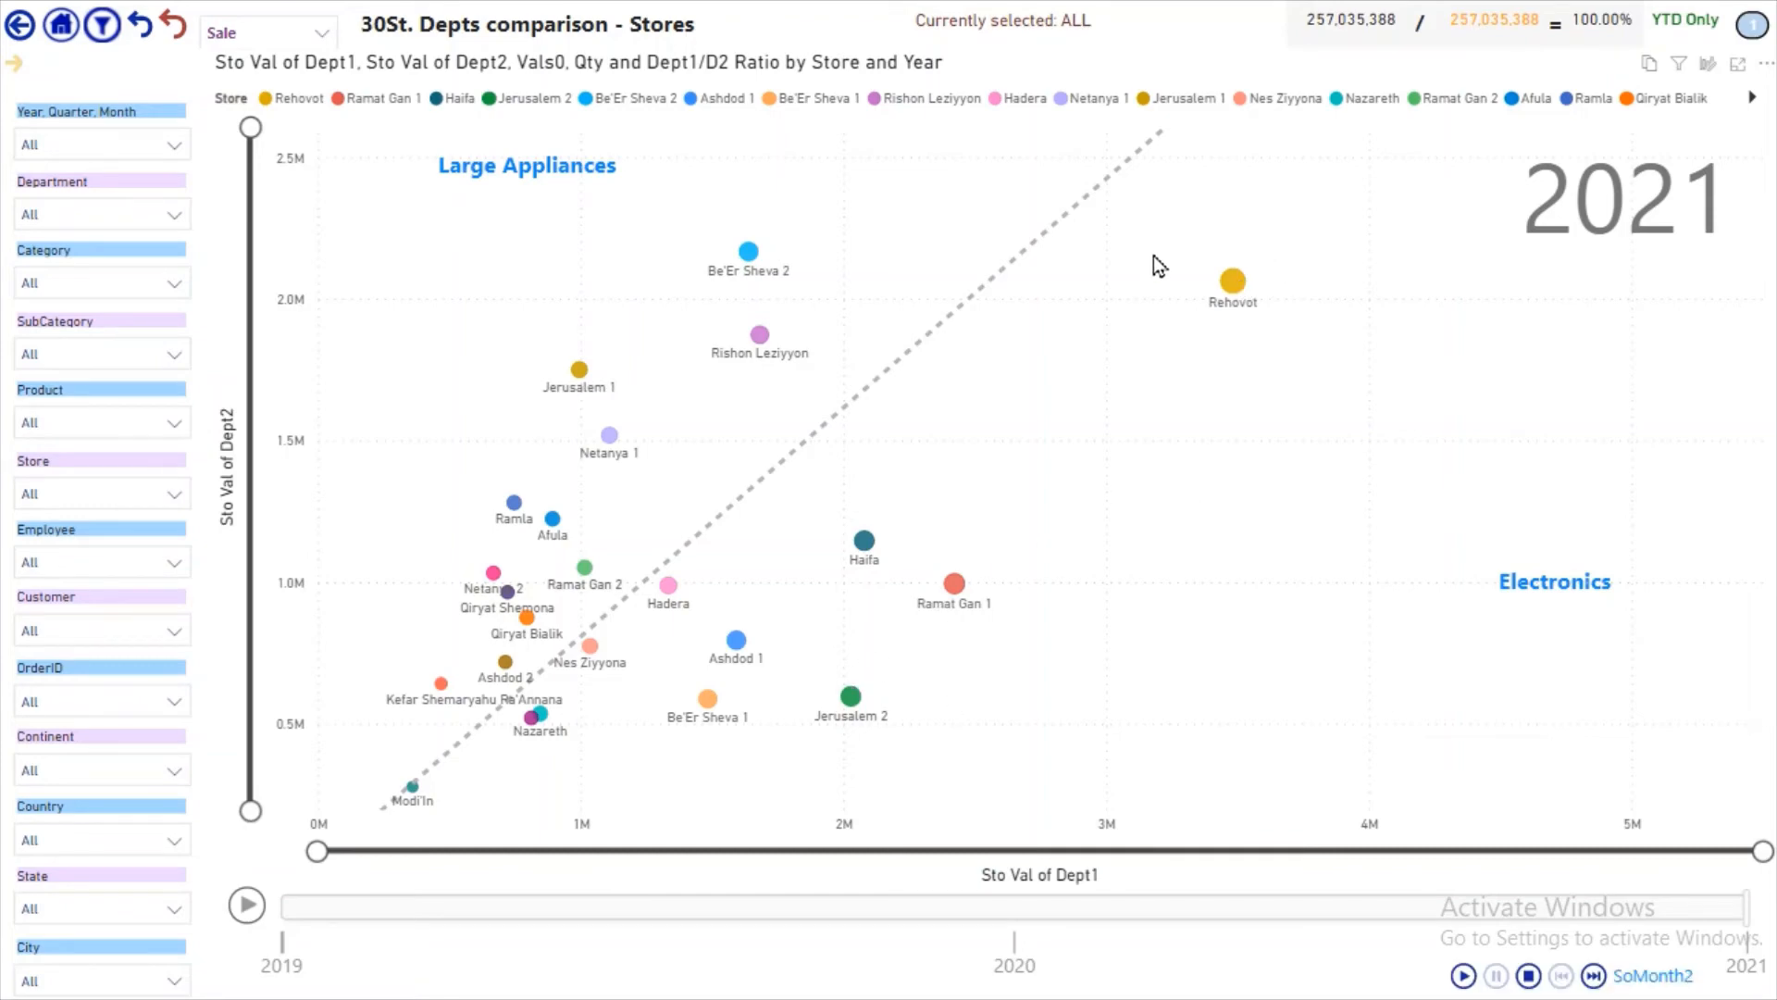
mouse_move(1201, 298)
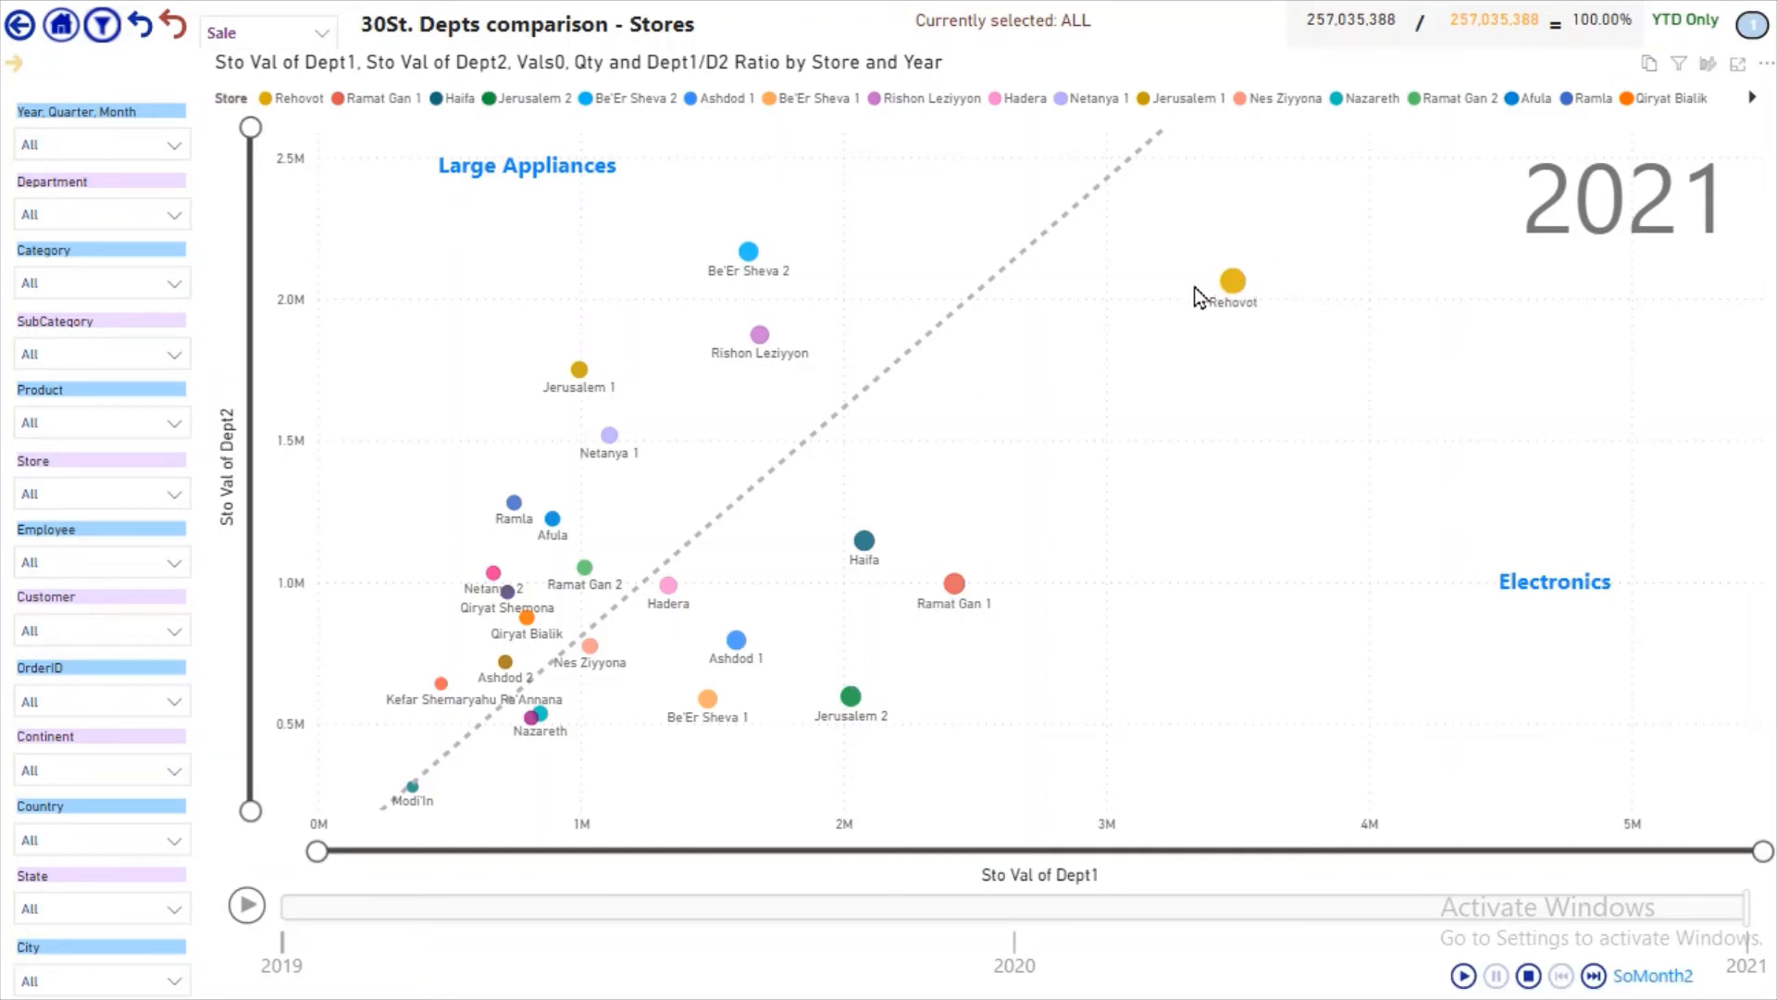
left_click(1233, 280)
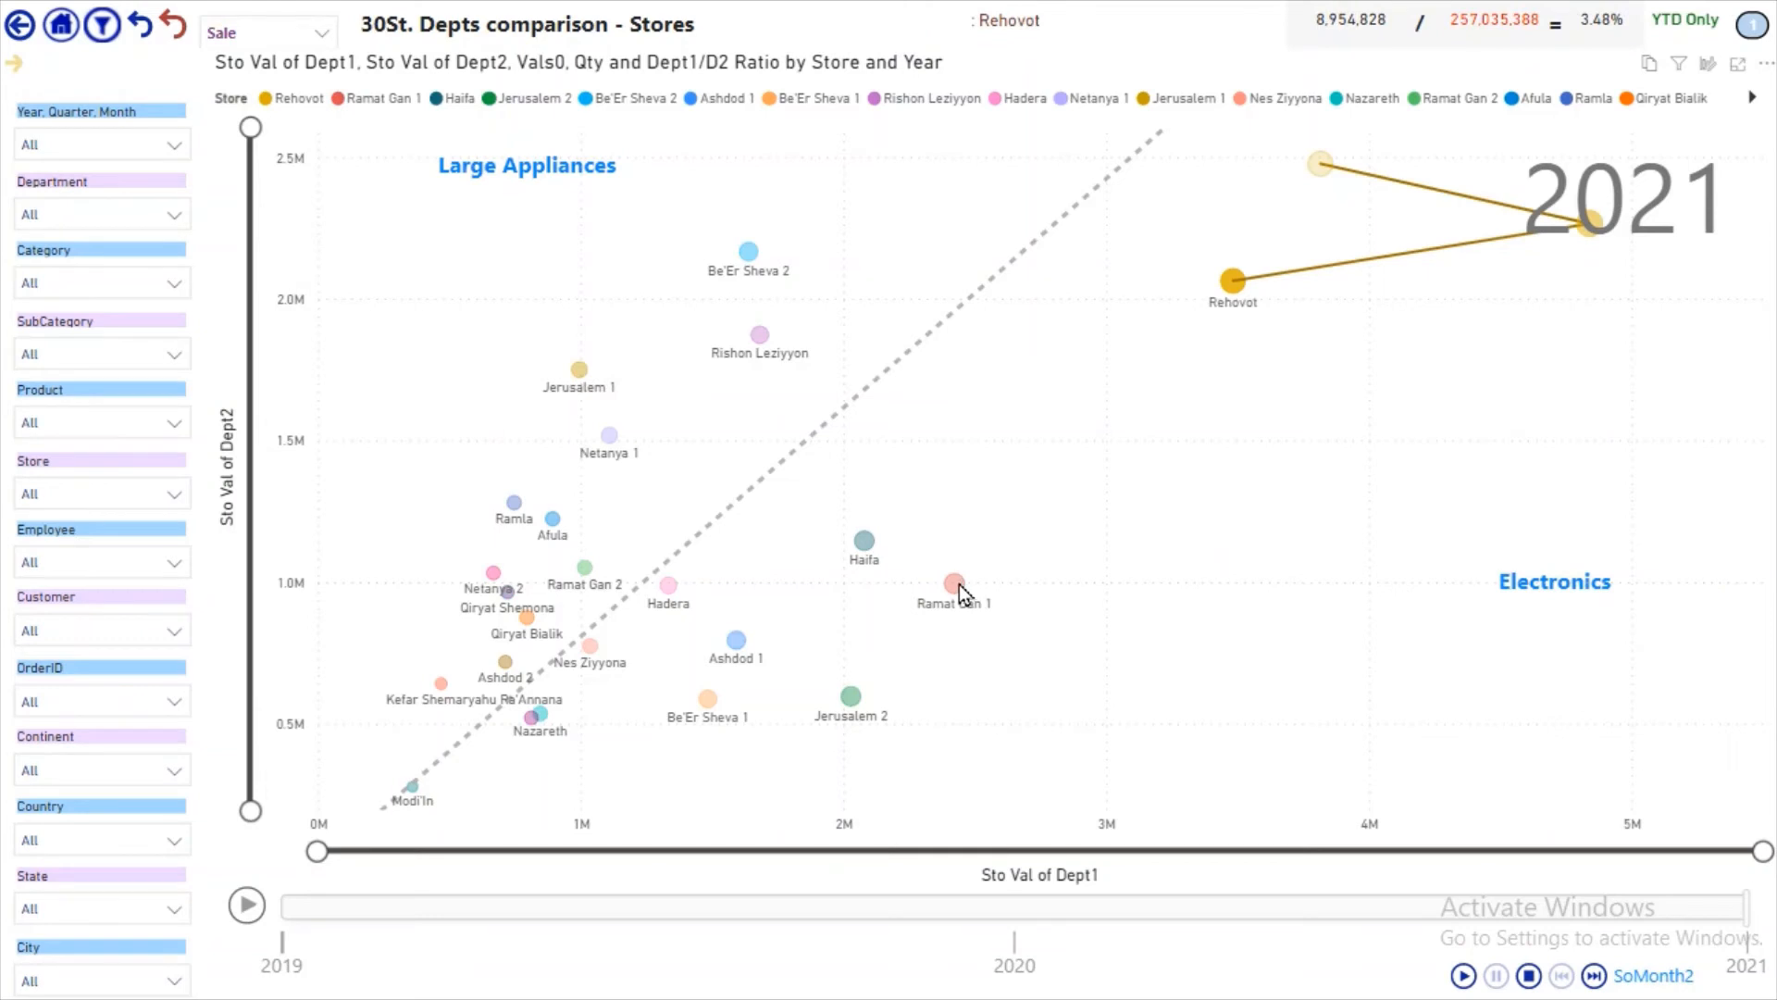
left_click(953, 579)
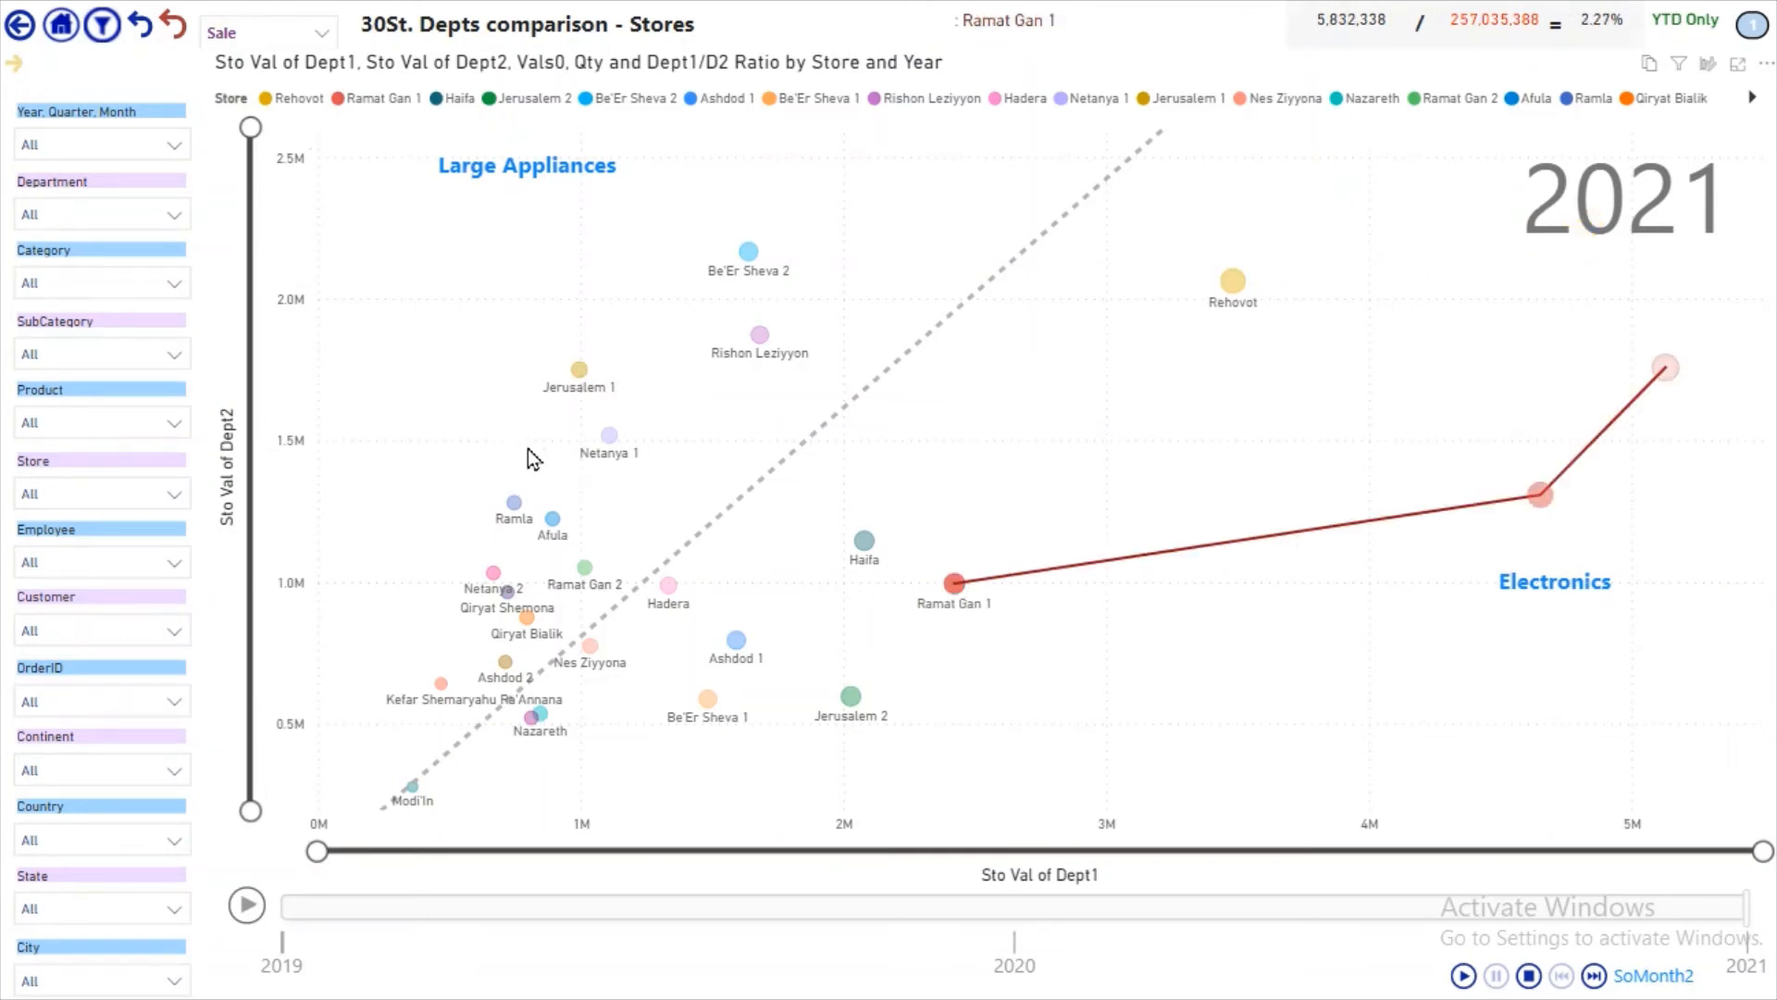
left_click(955, 580)
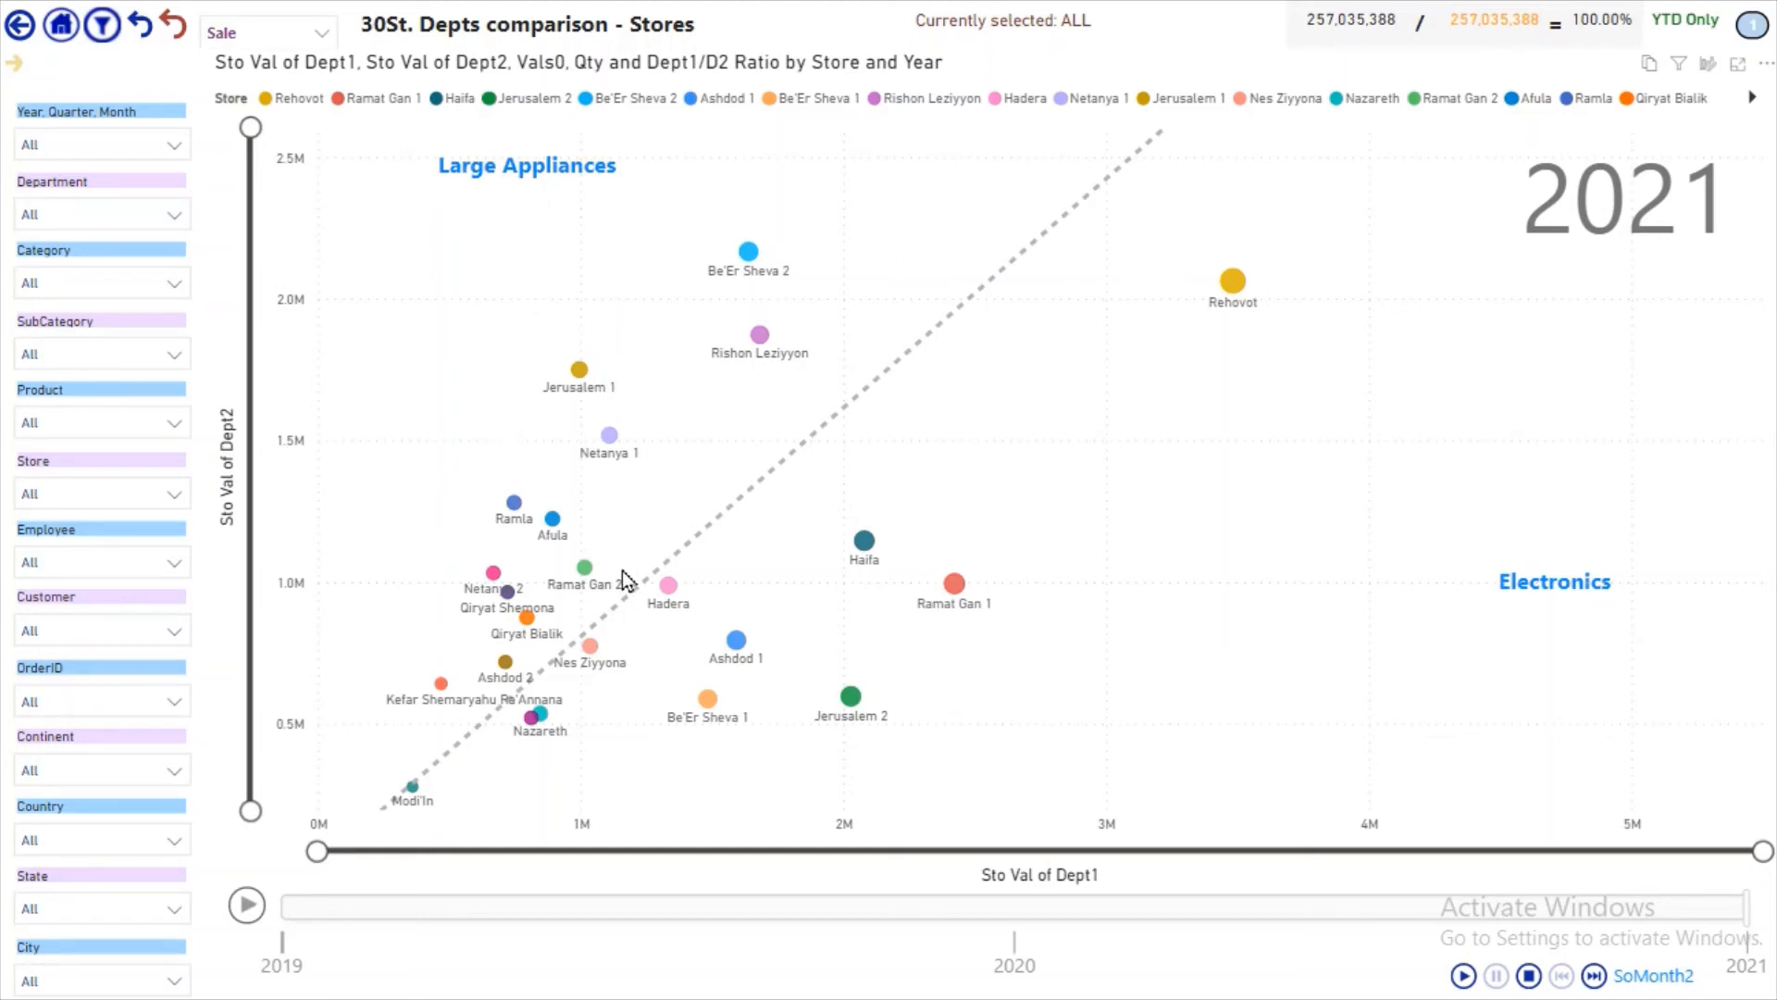
mouse_move(396, 737)
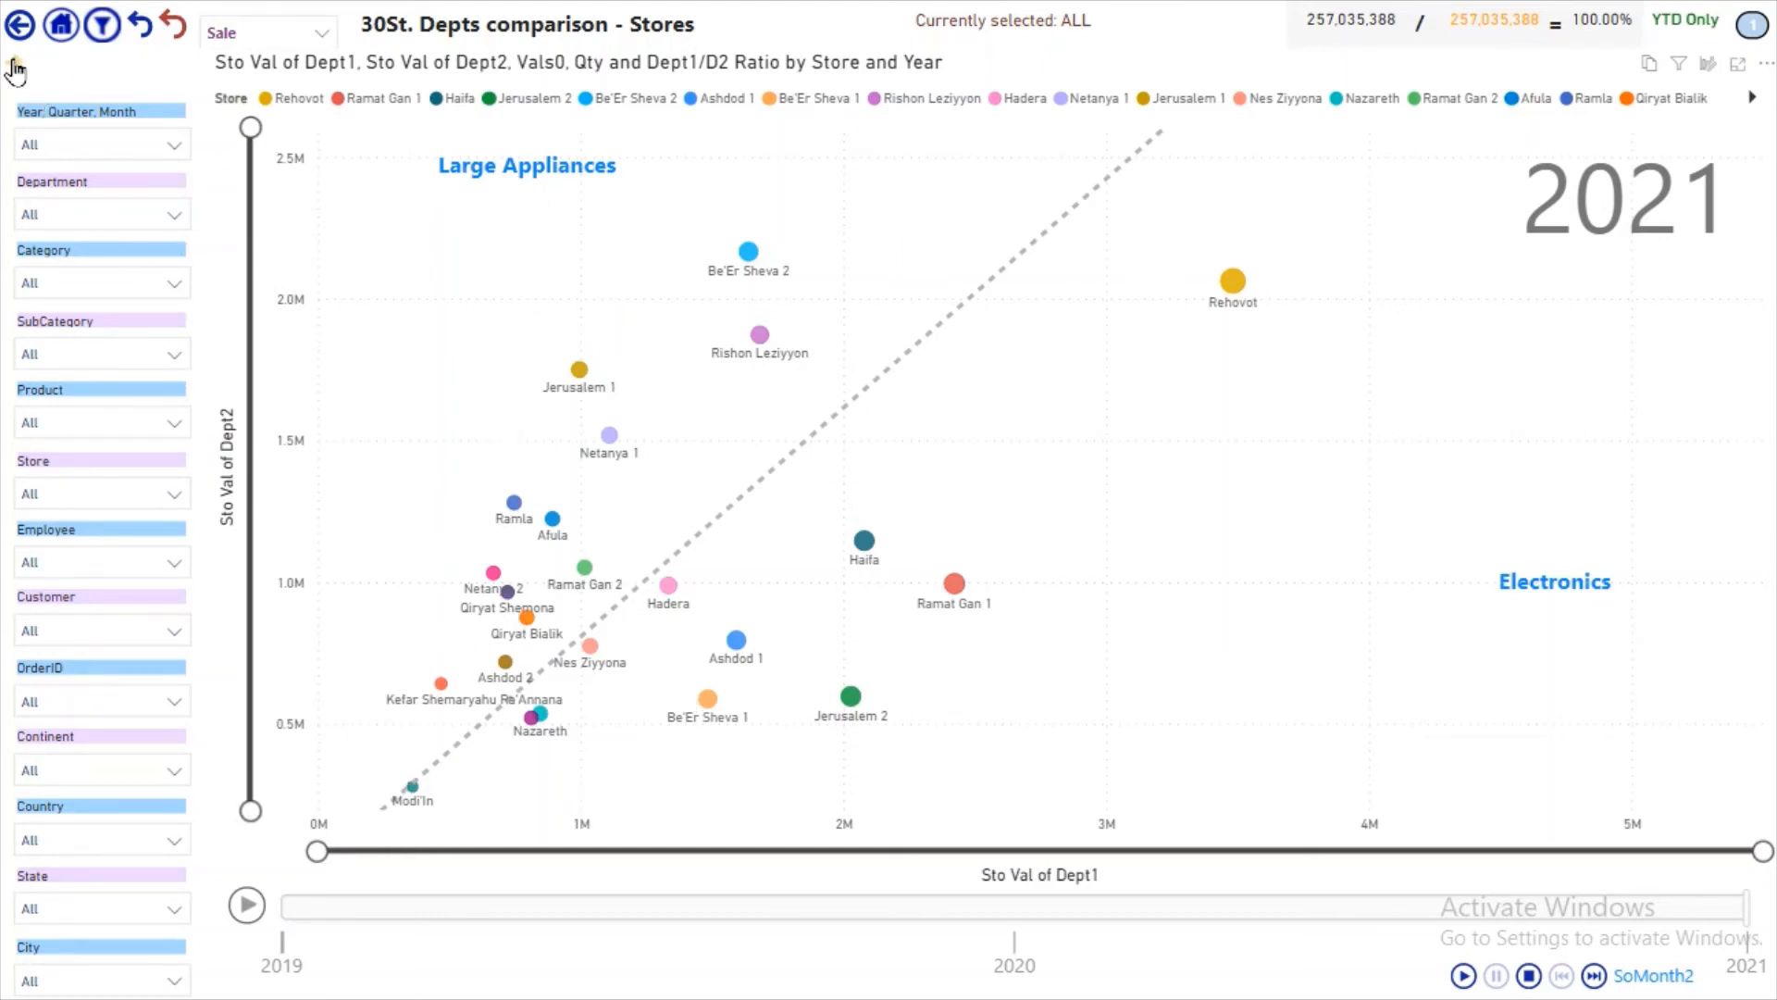
left_click(20, 25)
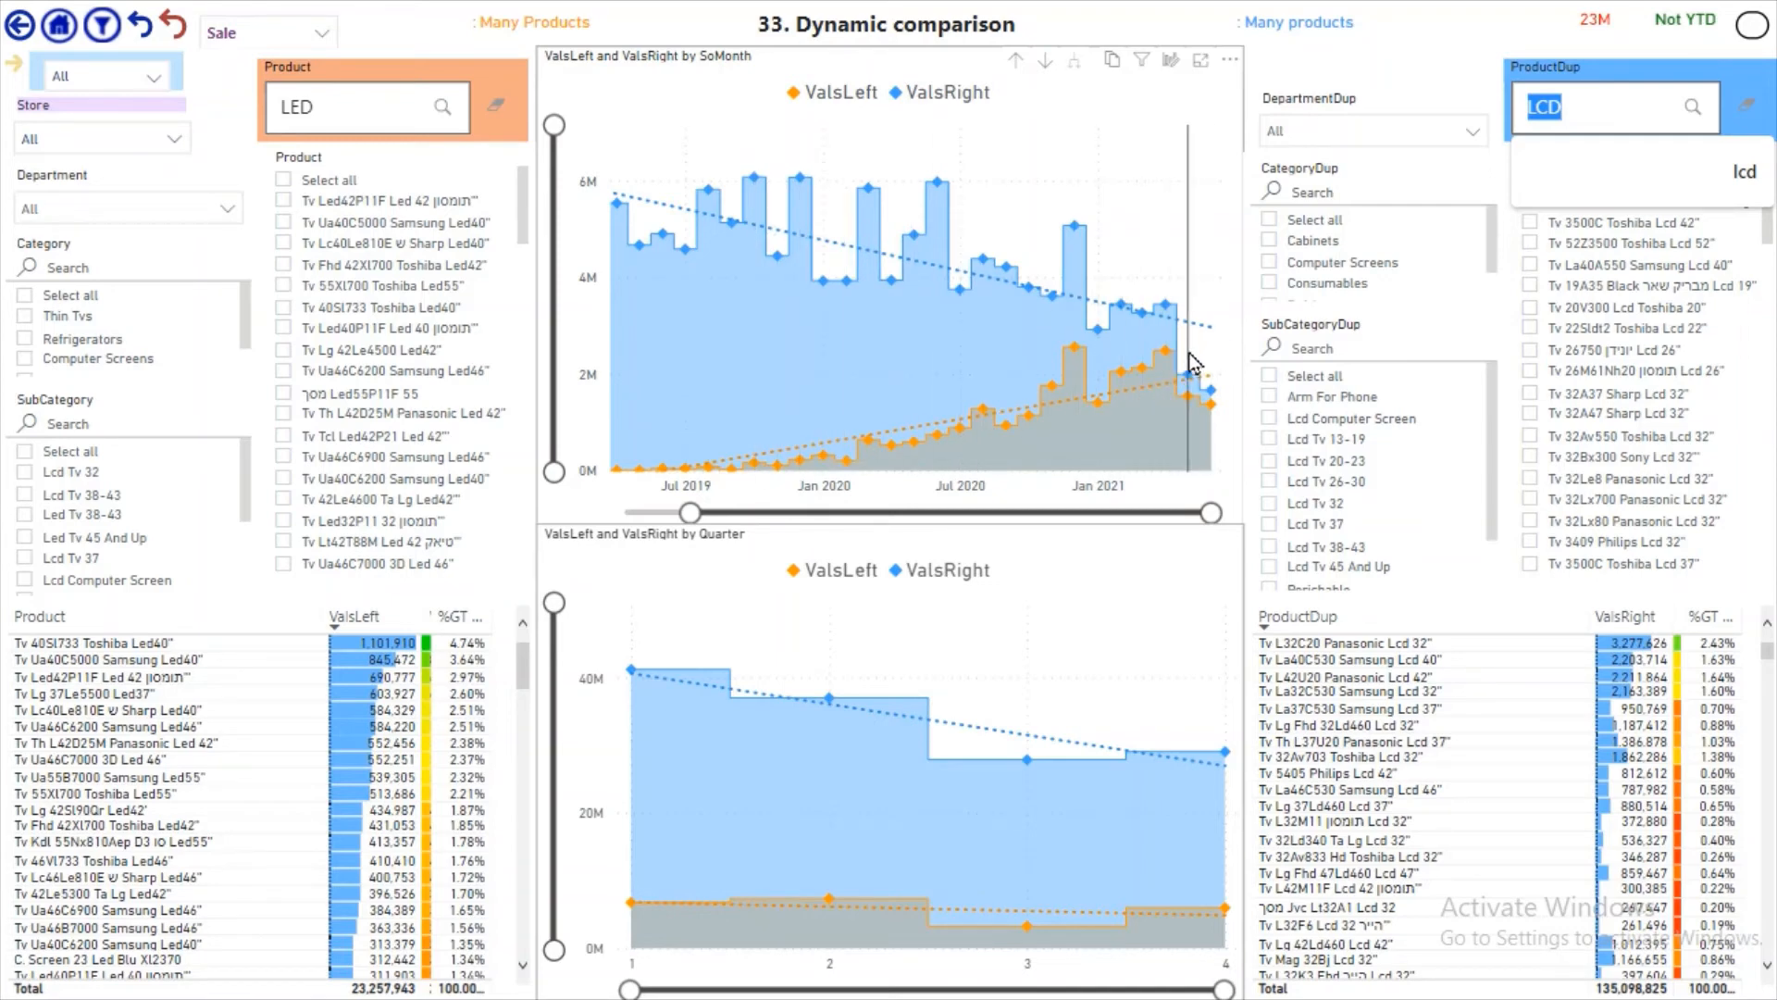
mouse_move(1237, 418)
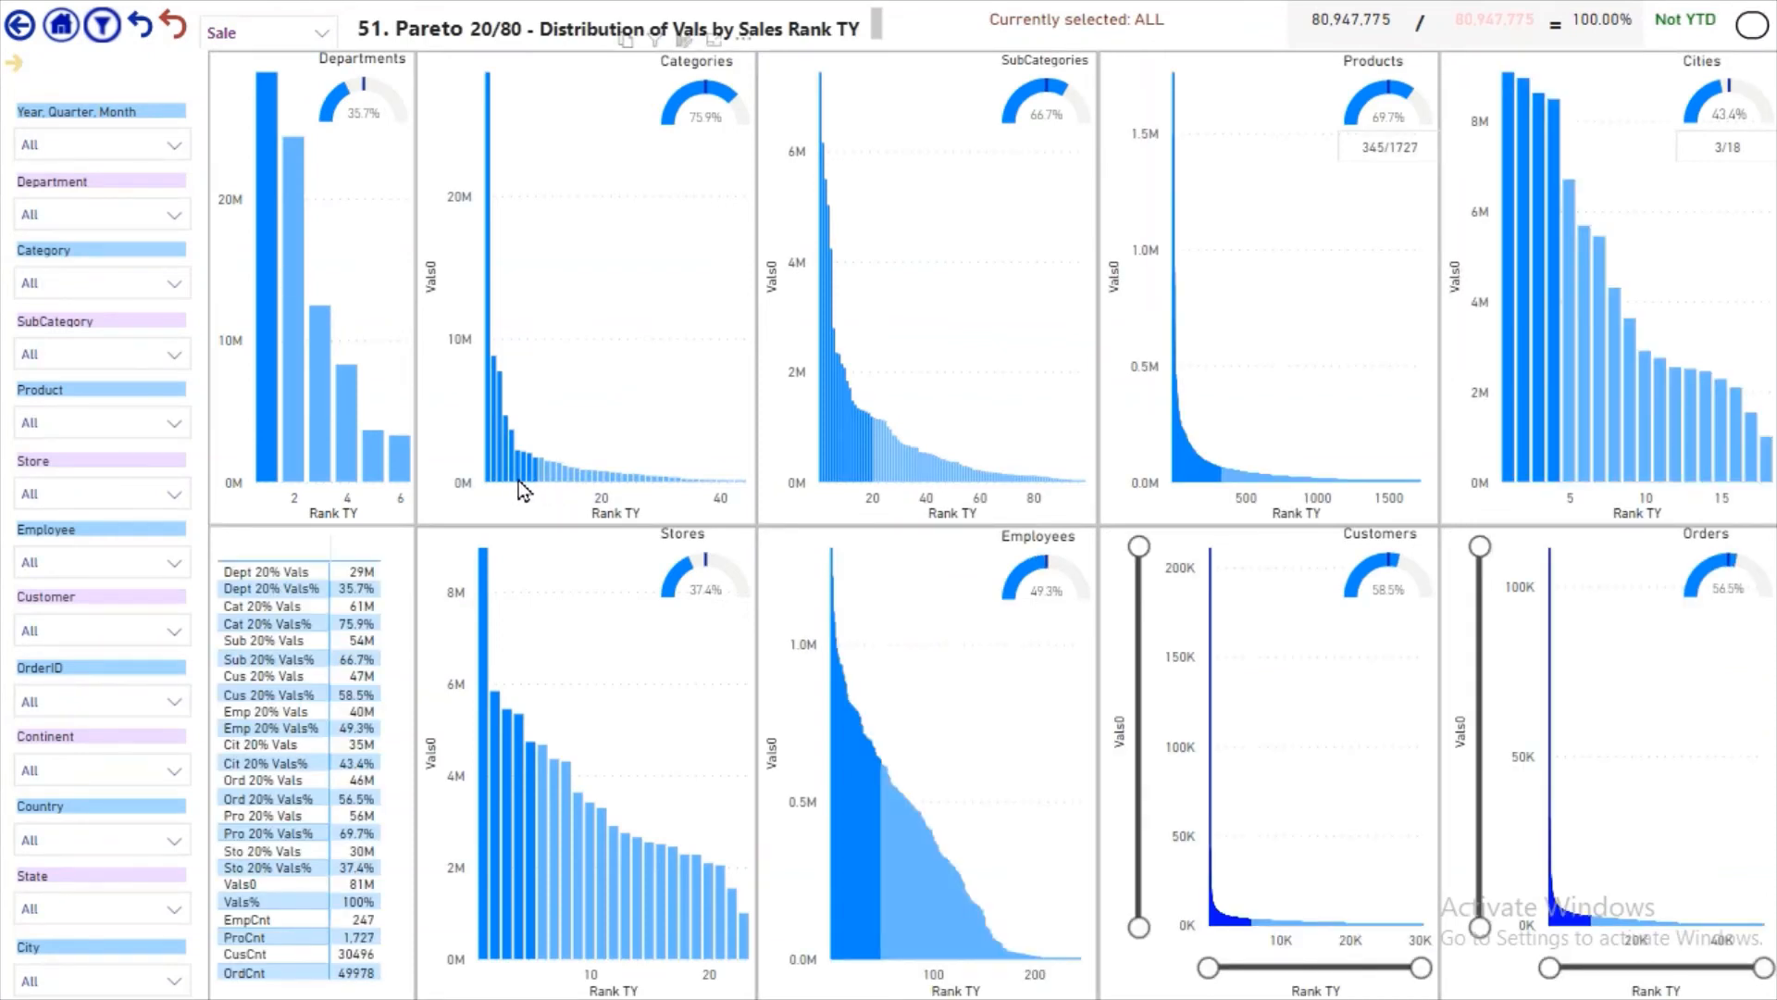
mouse_move(696, 156)
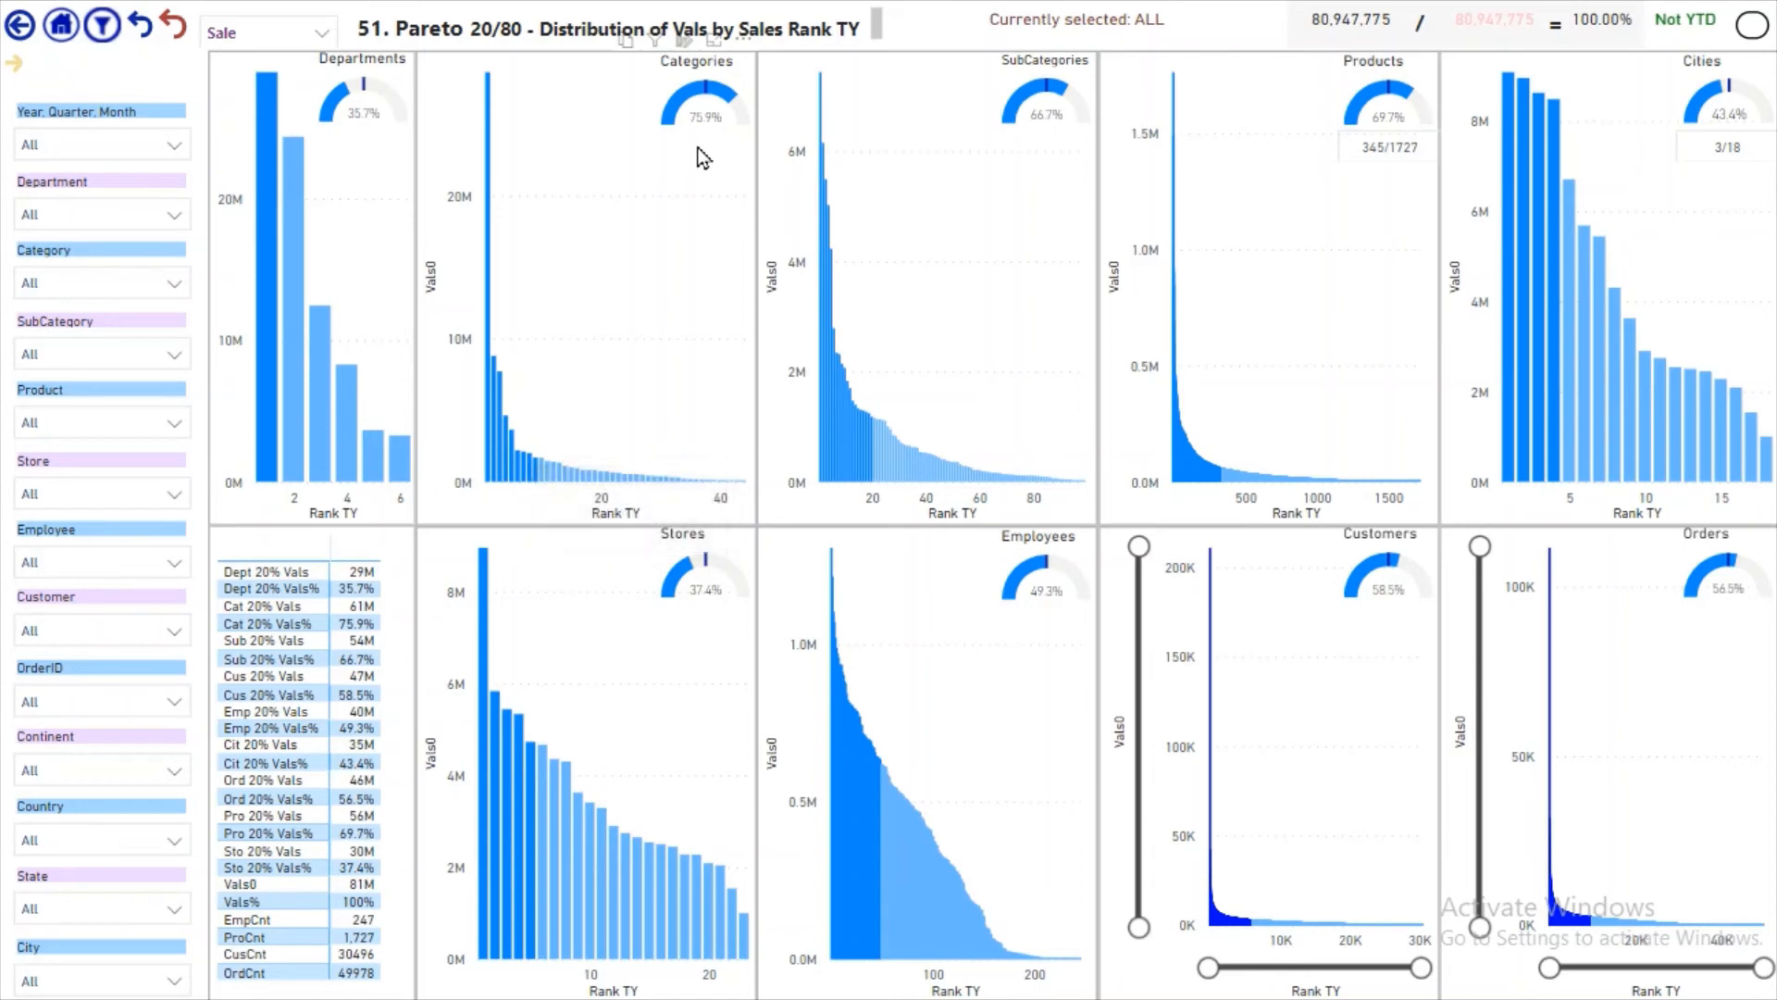
mouse_move(718, 279)
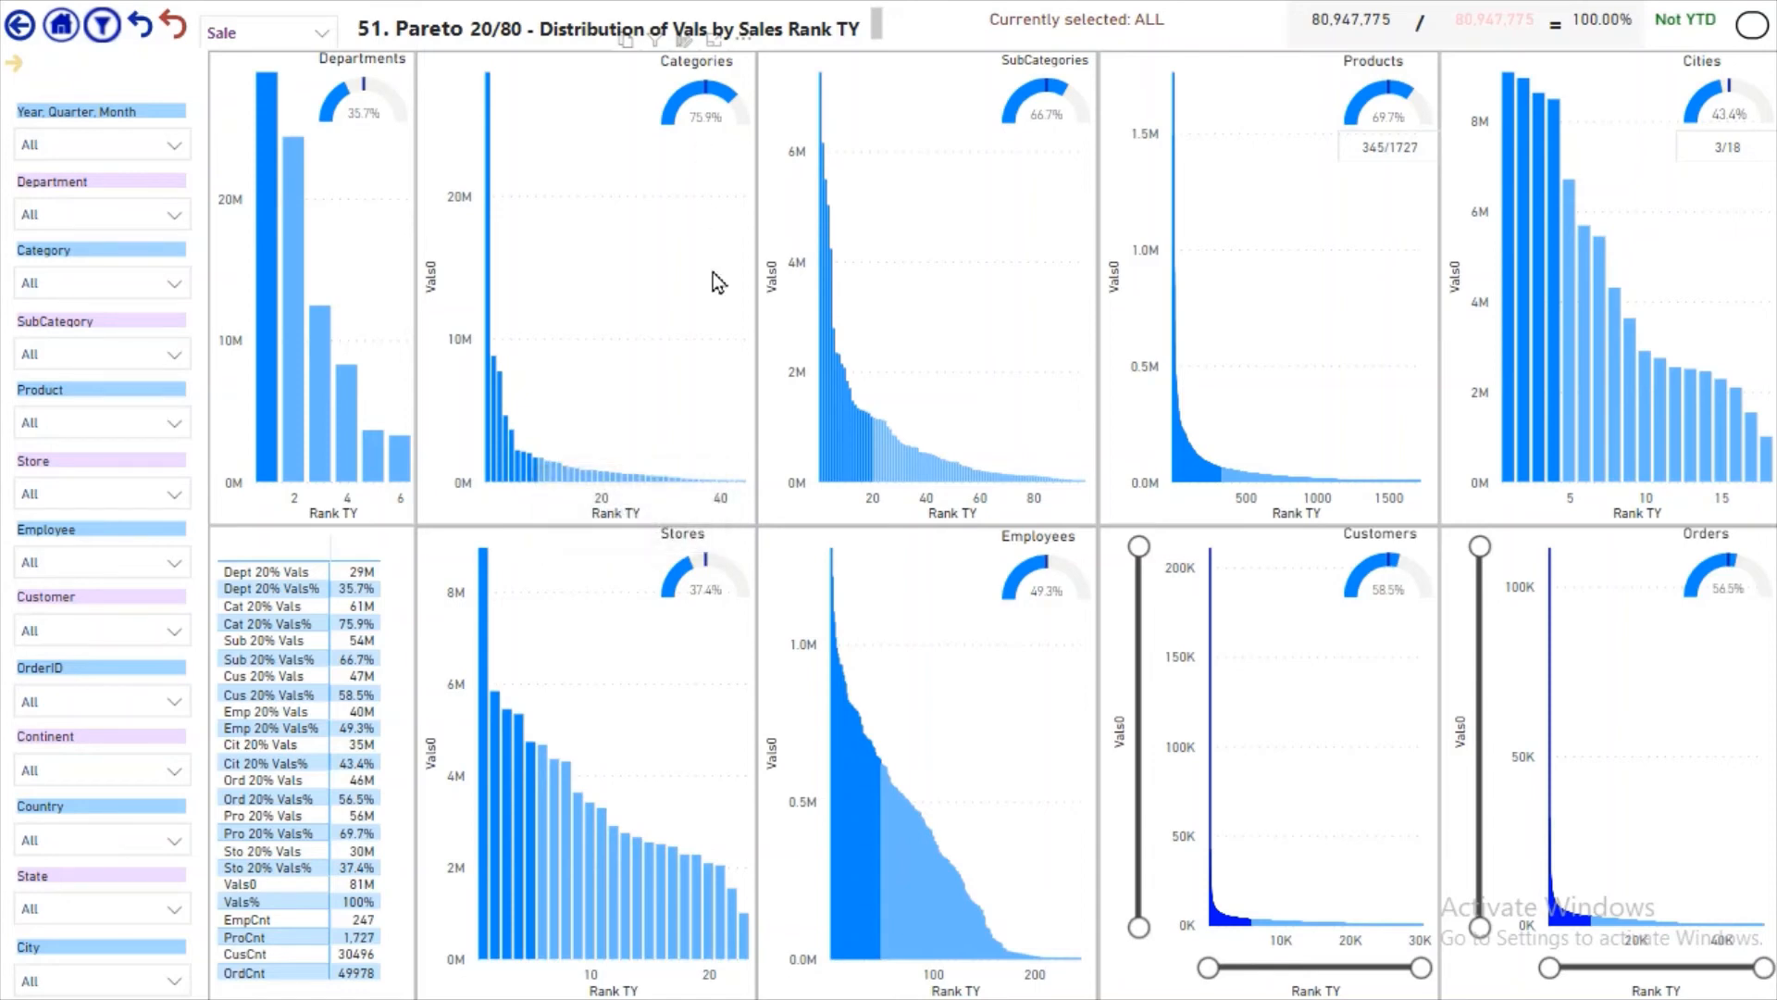
mouse_move(734, 496)
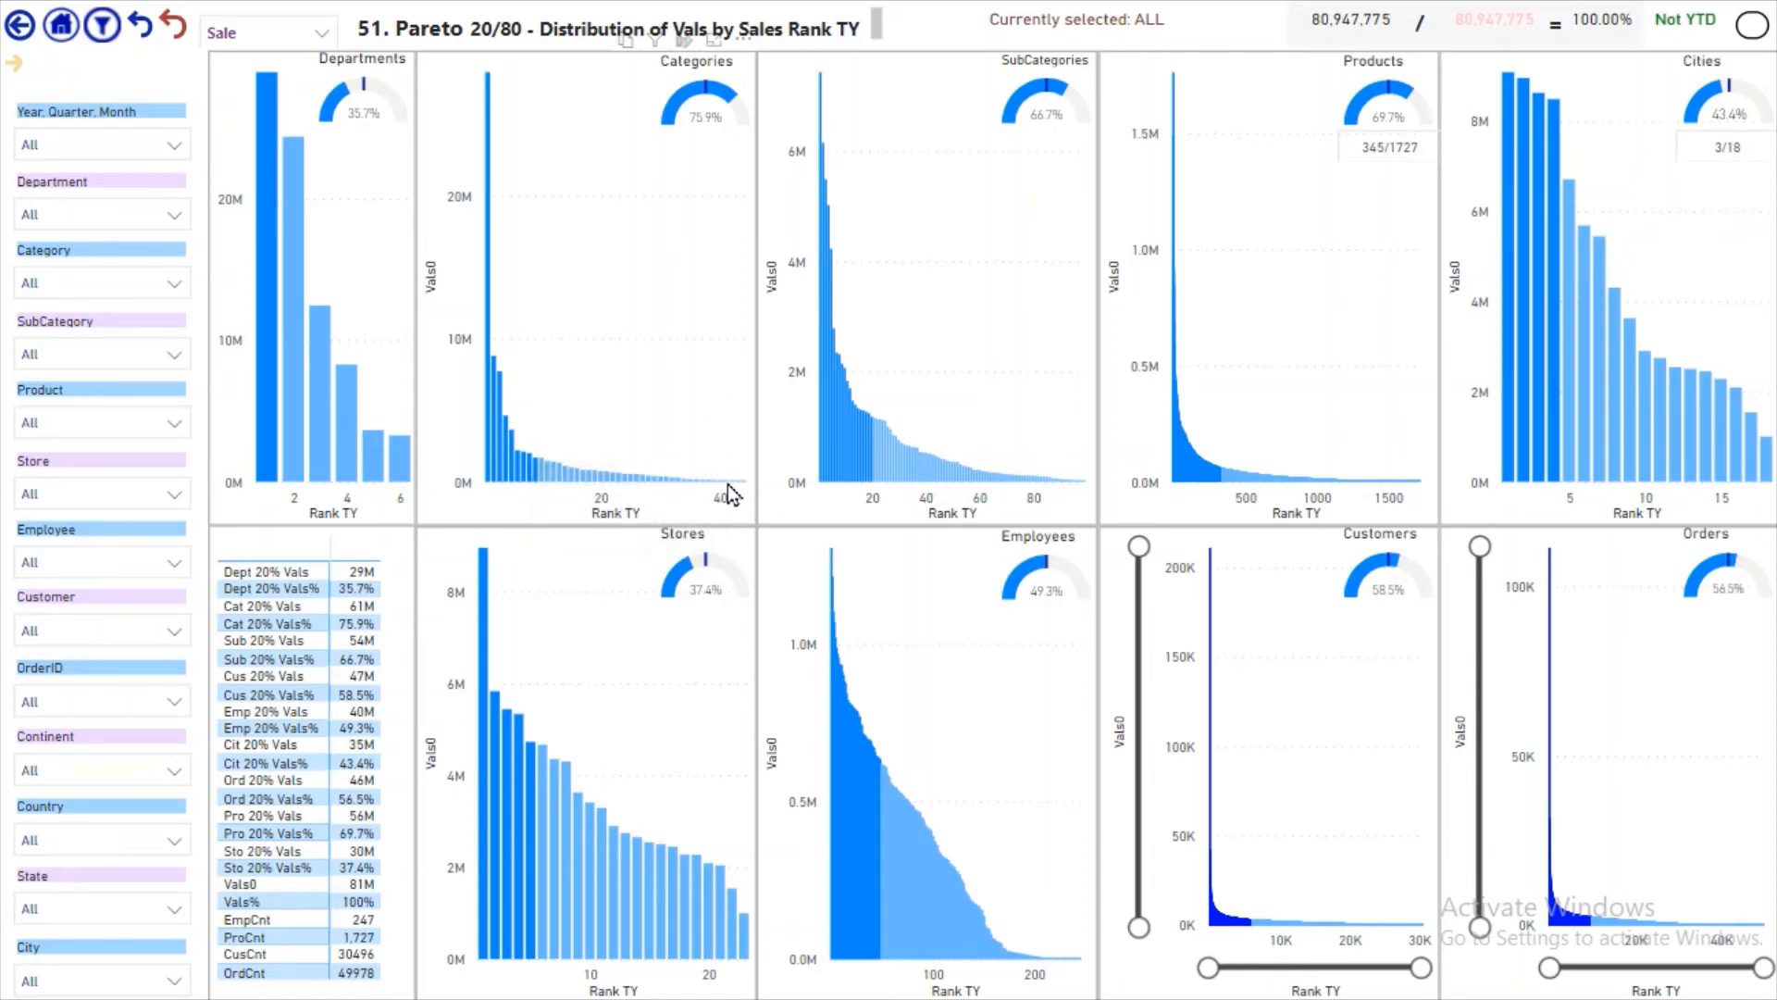
mouse_move(1422, 504)
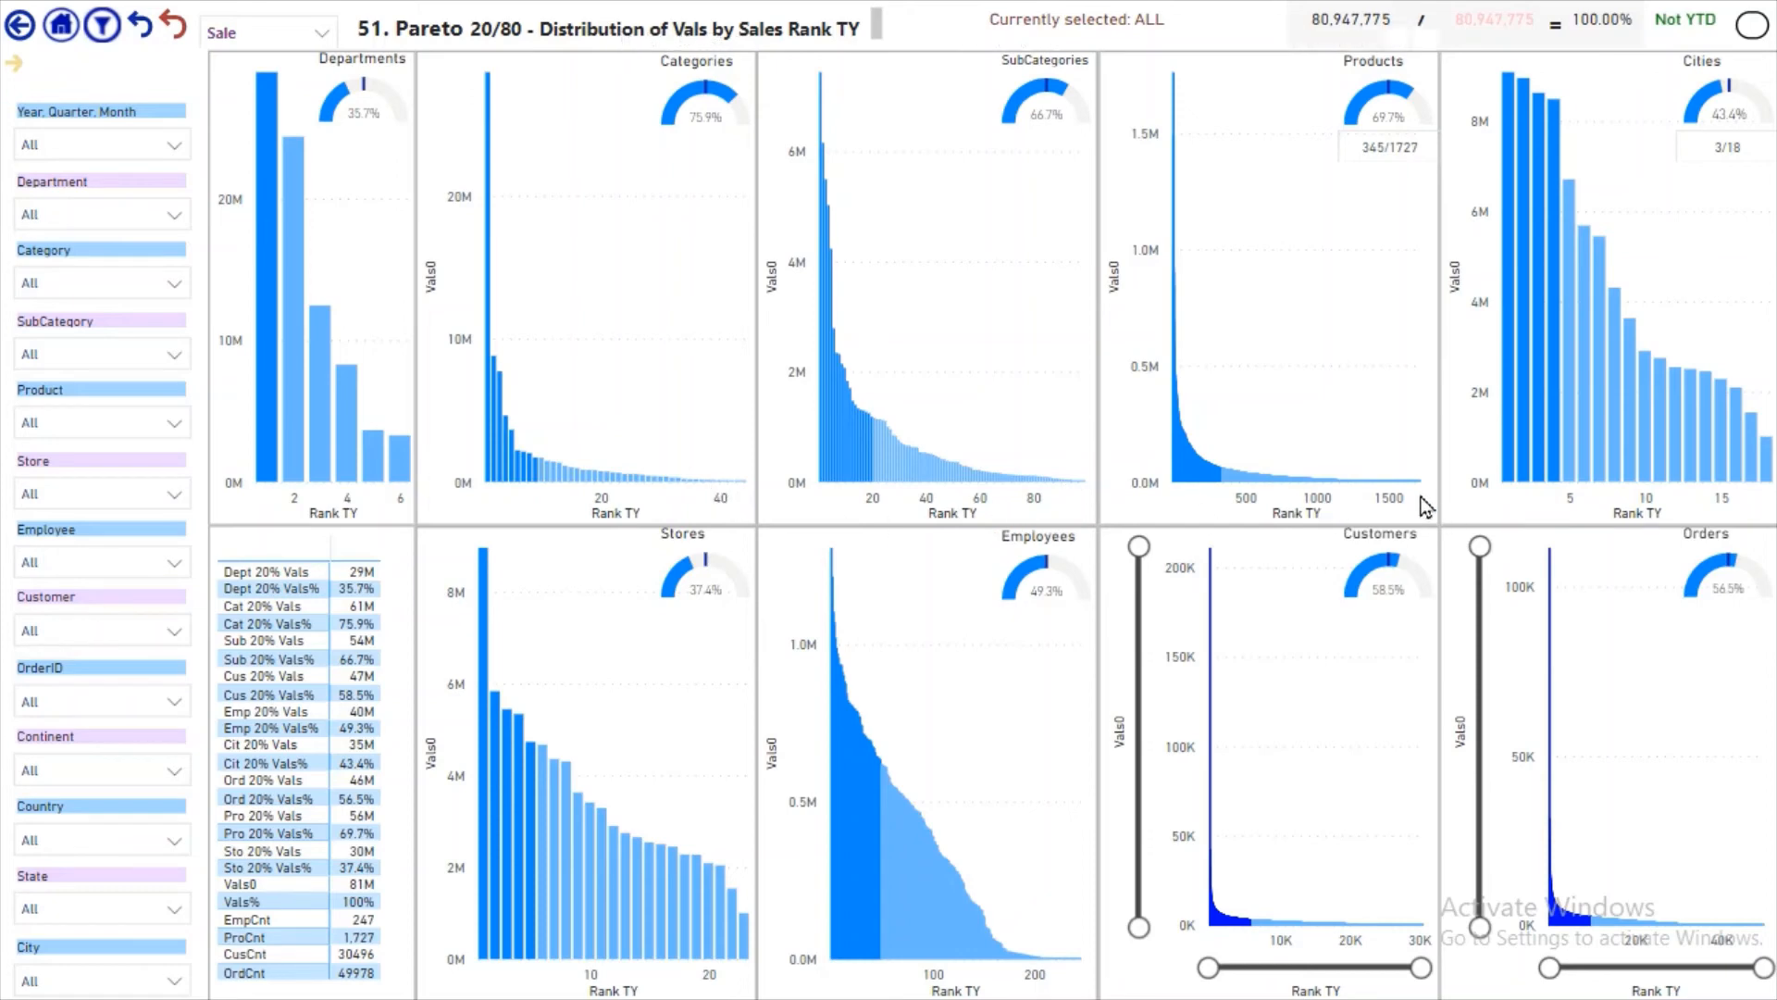
mouse_move(1151, 967)
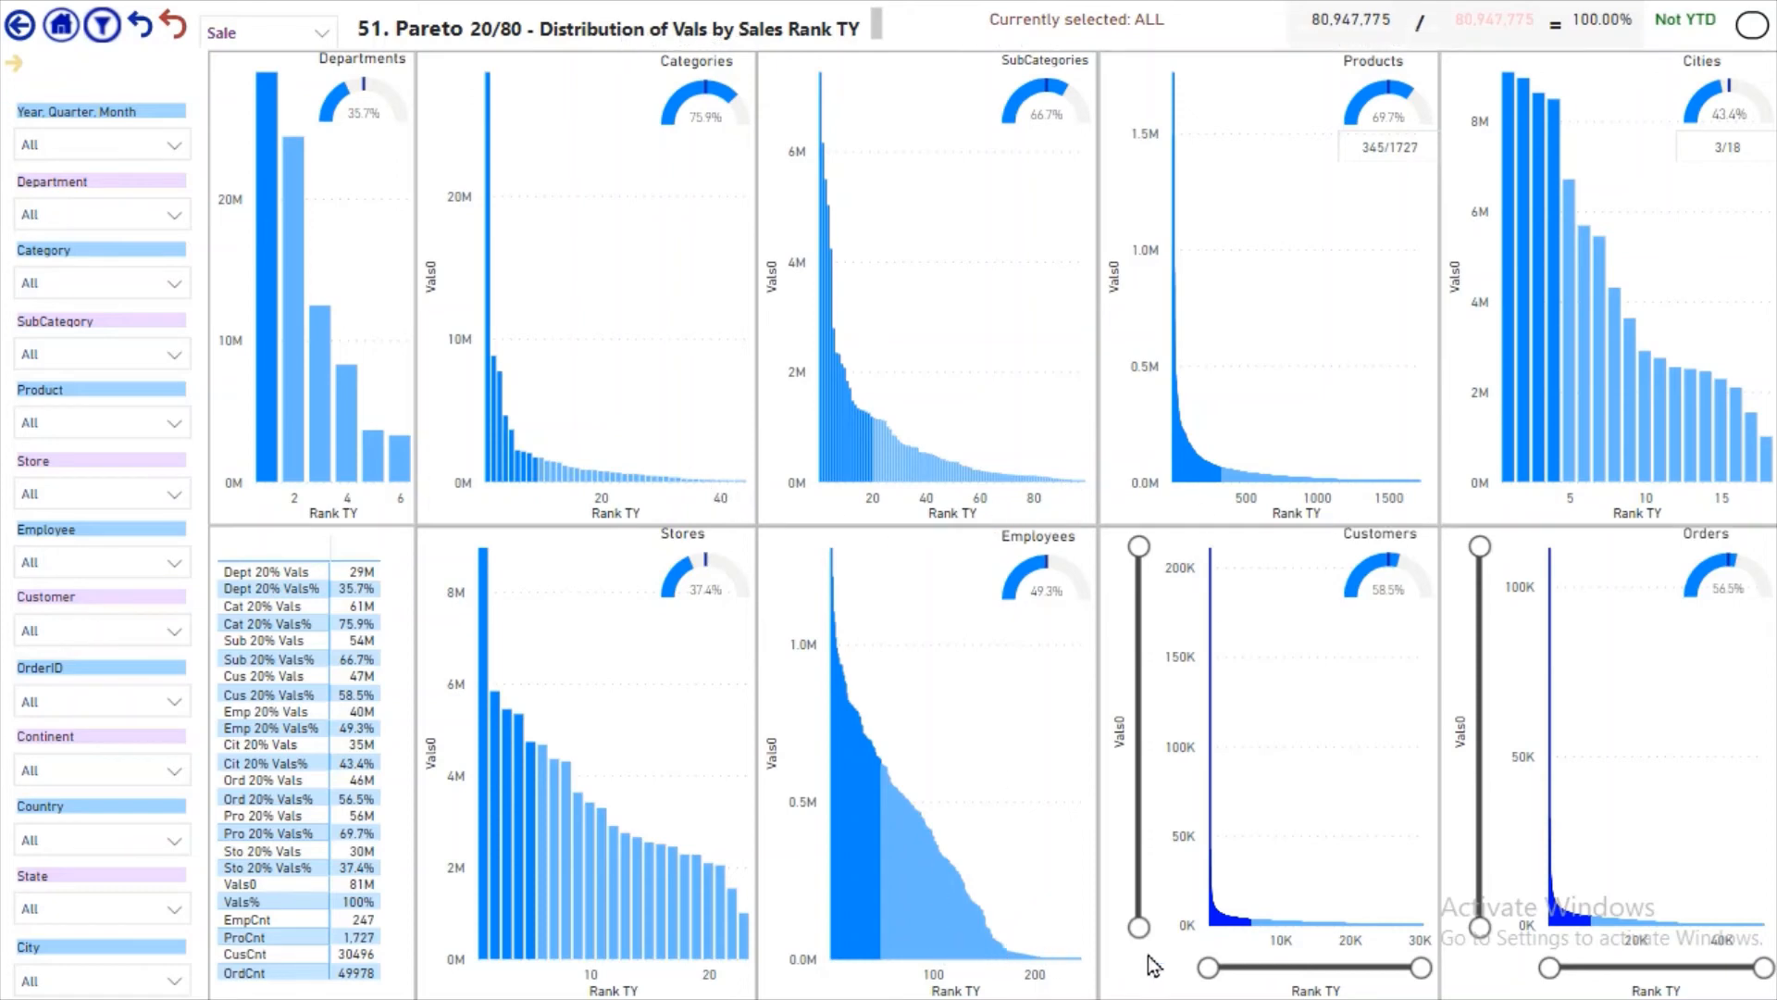
mouse_move(1746, 933)
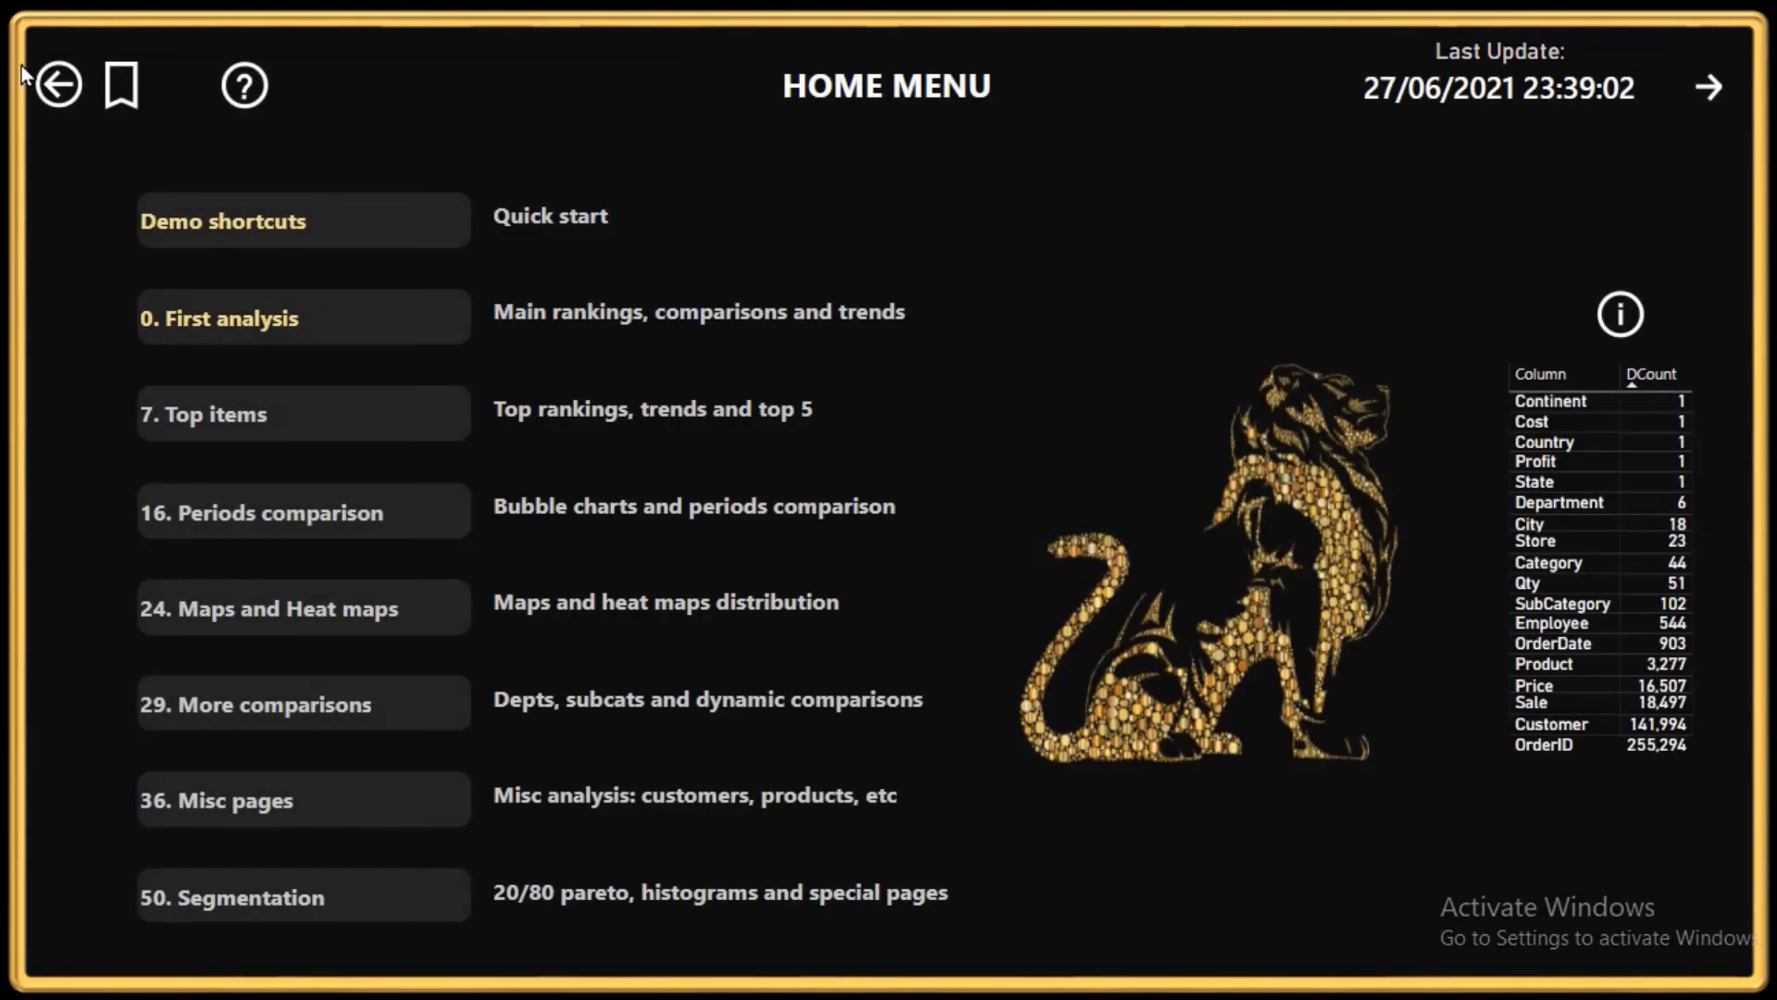
mouse_move(278, 352)
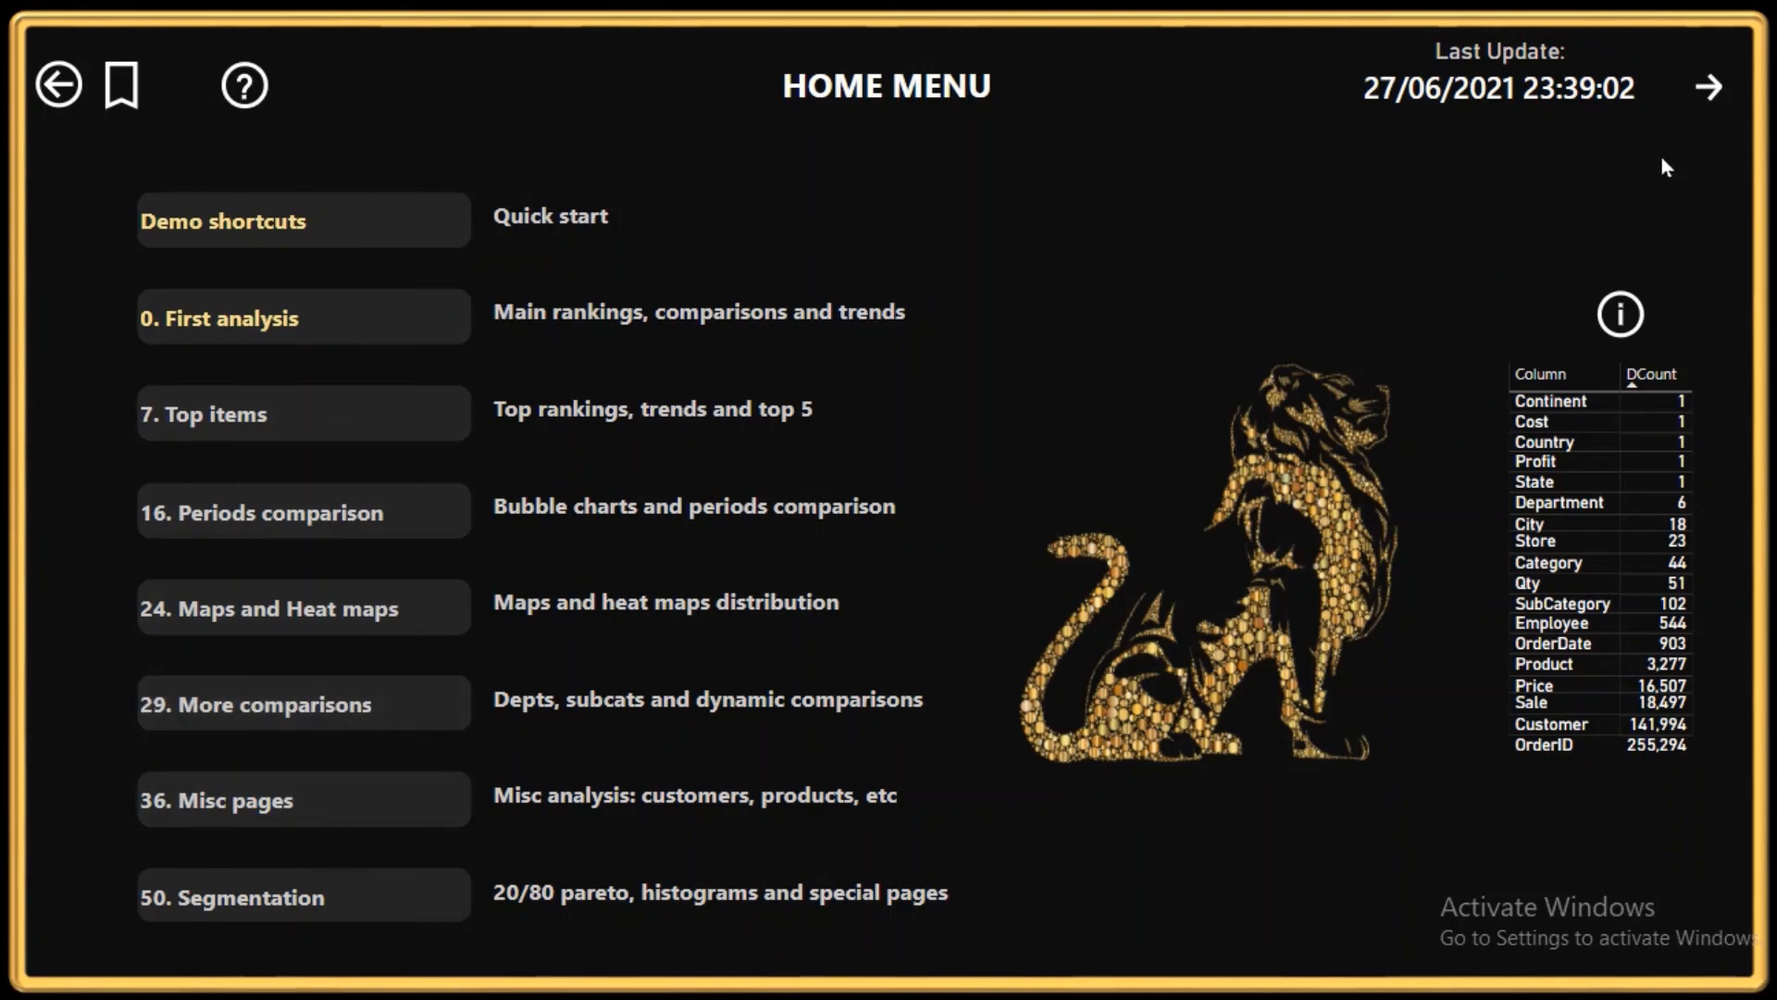
- Page forward through the First analysis, Maps, More comparisons and Misc menus to reach the Segmentation menu
left_click(304, 317)
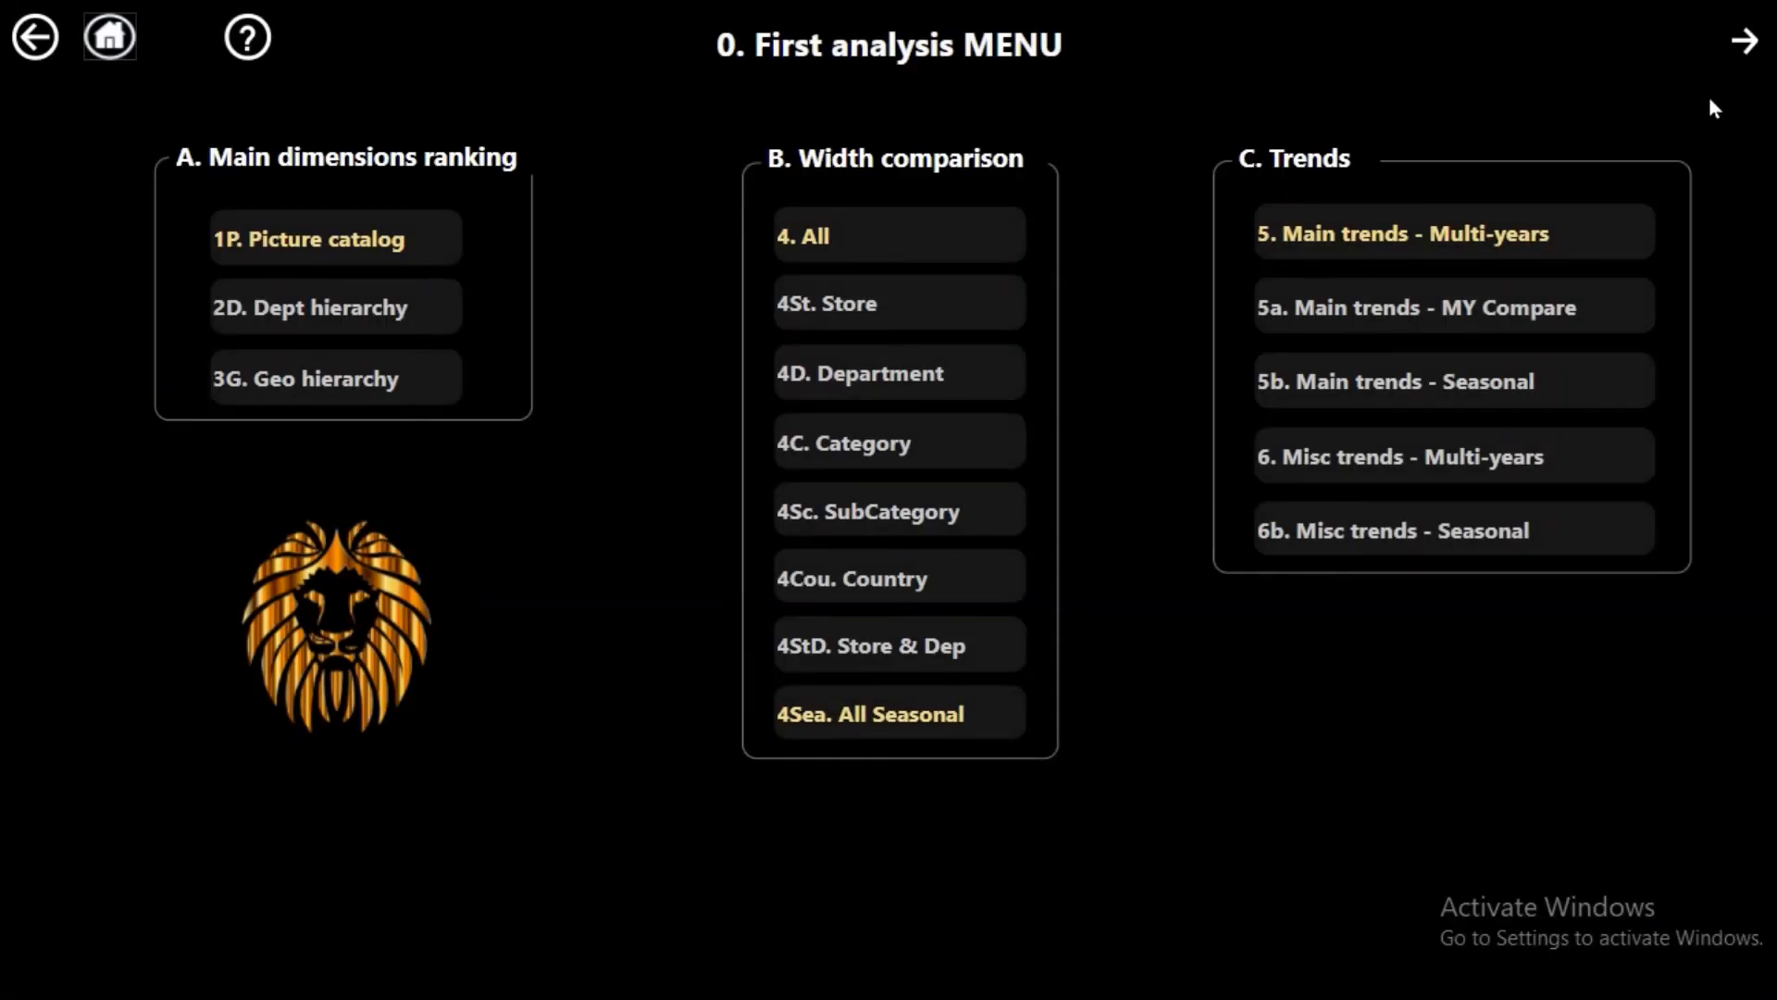
mouse_move(1744, 44)
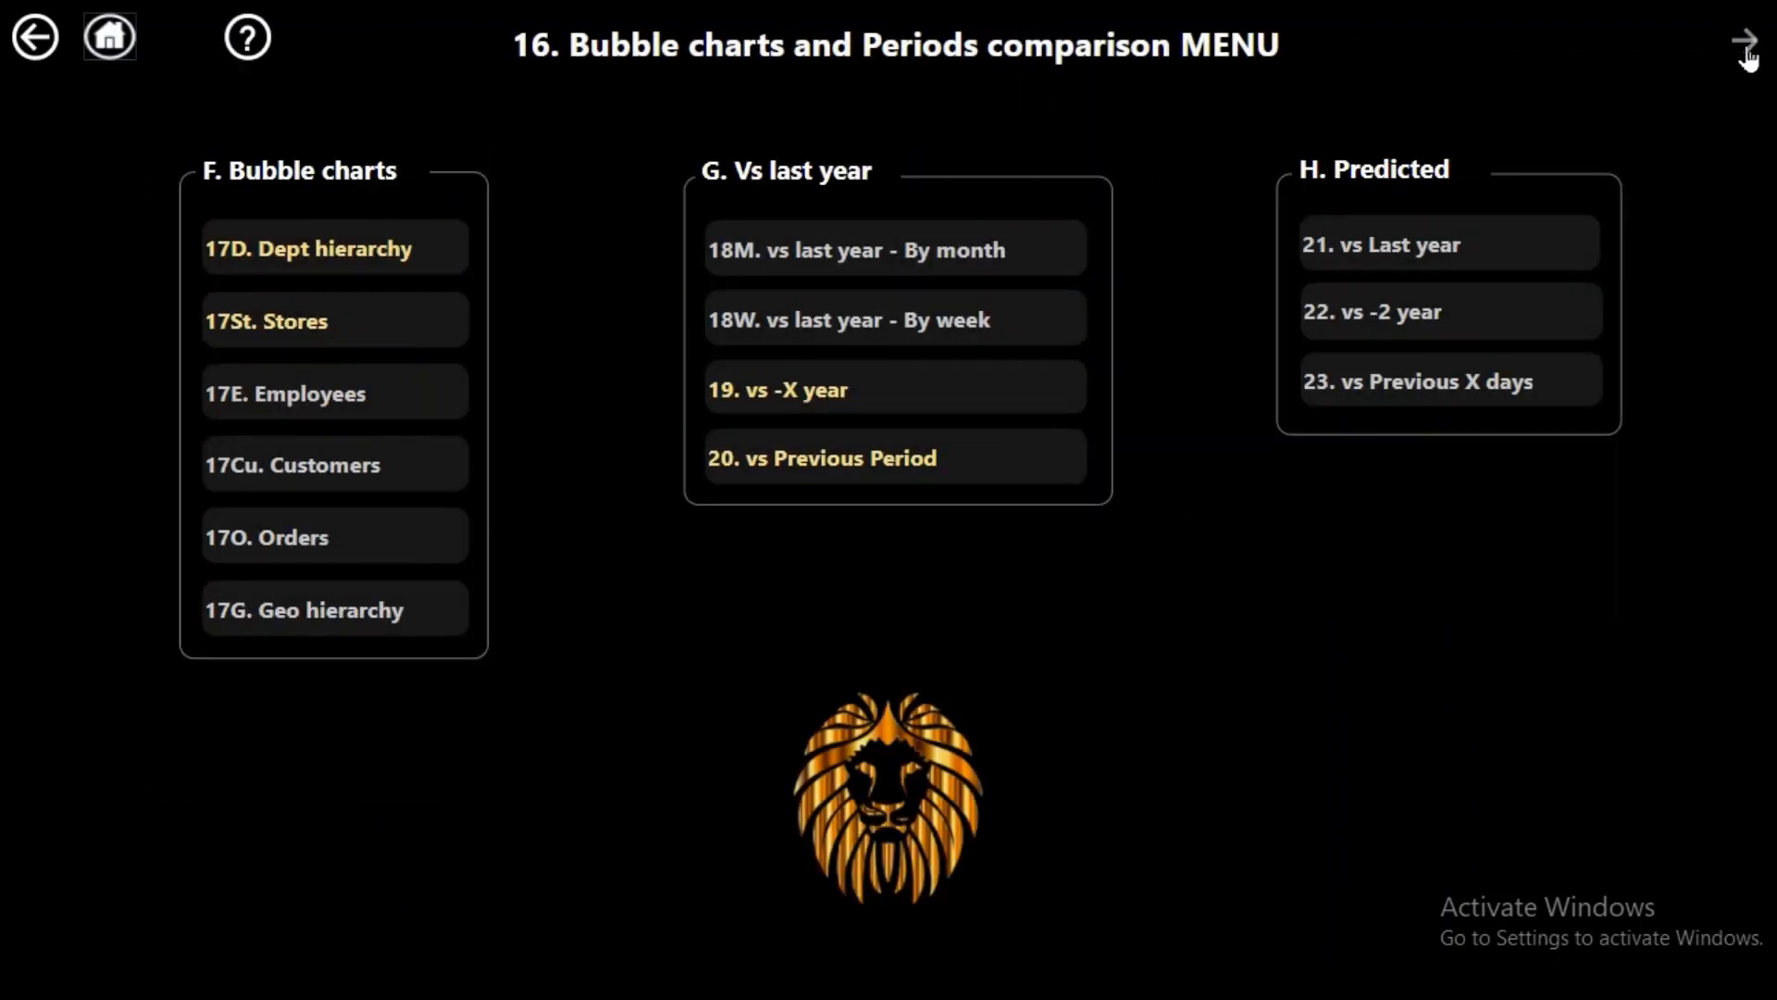
left_click(1742, 43)
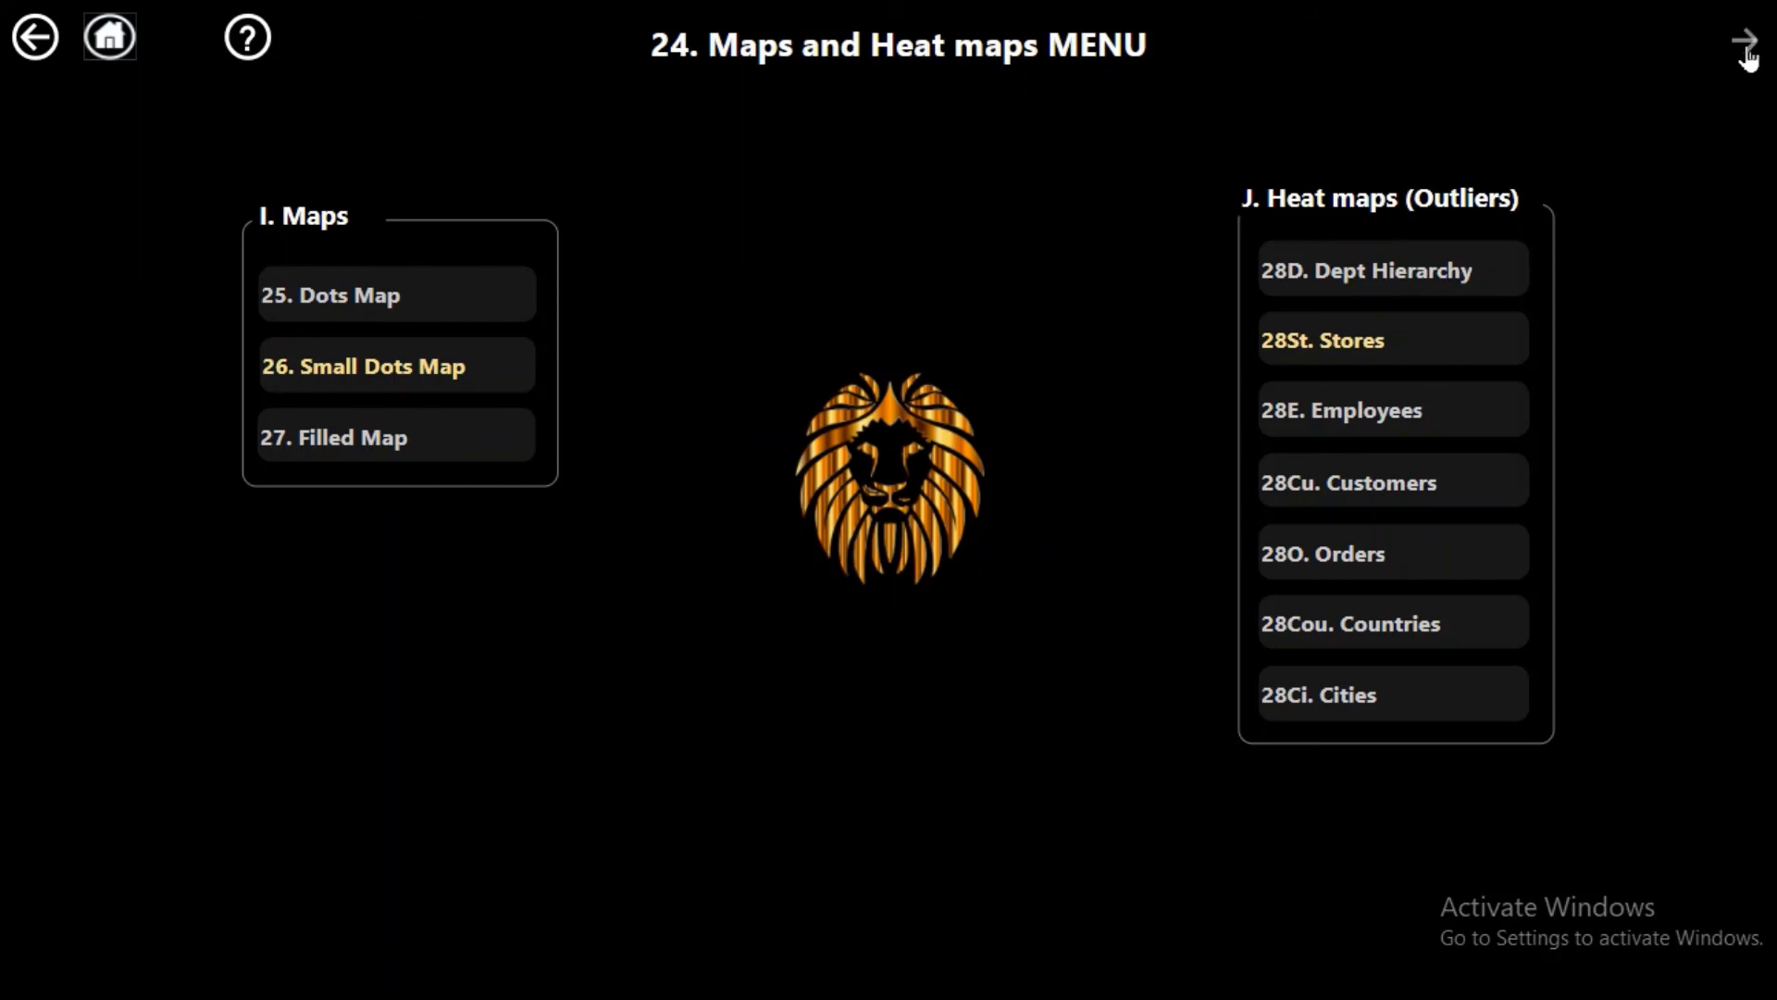
left_click(1744, 40)
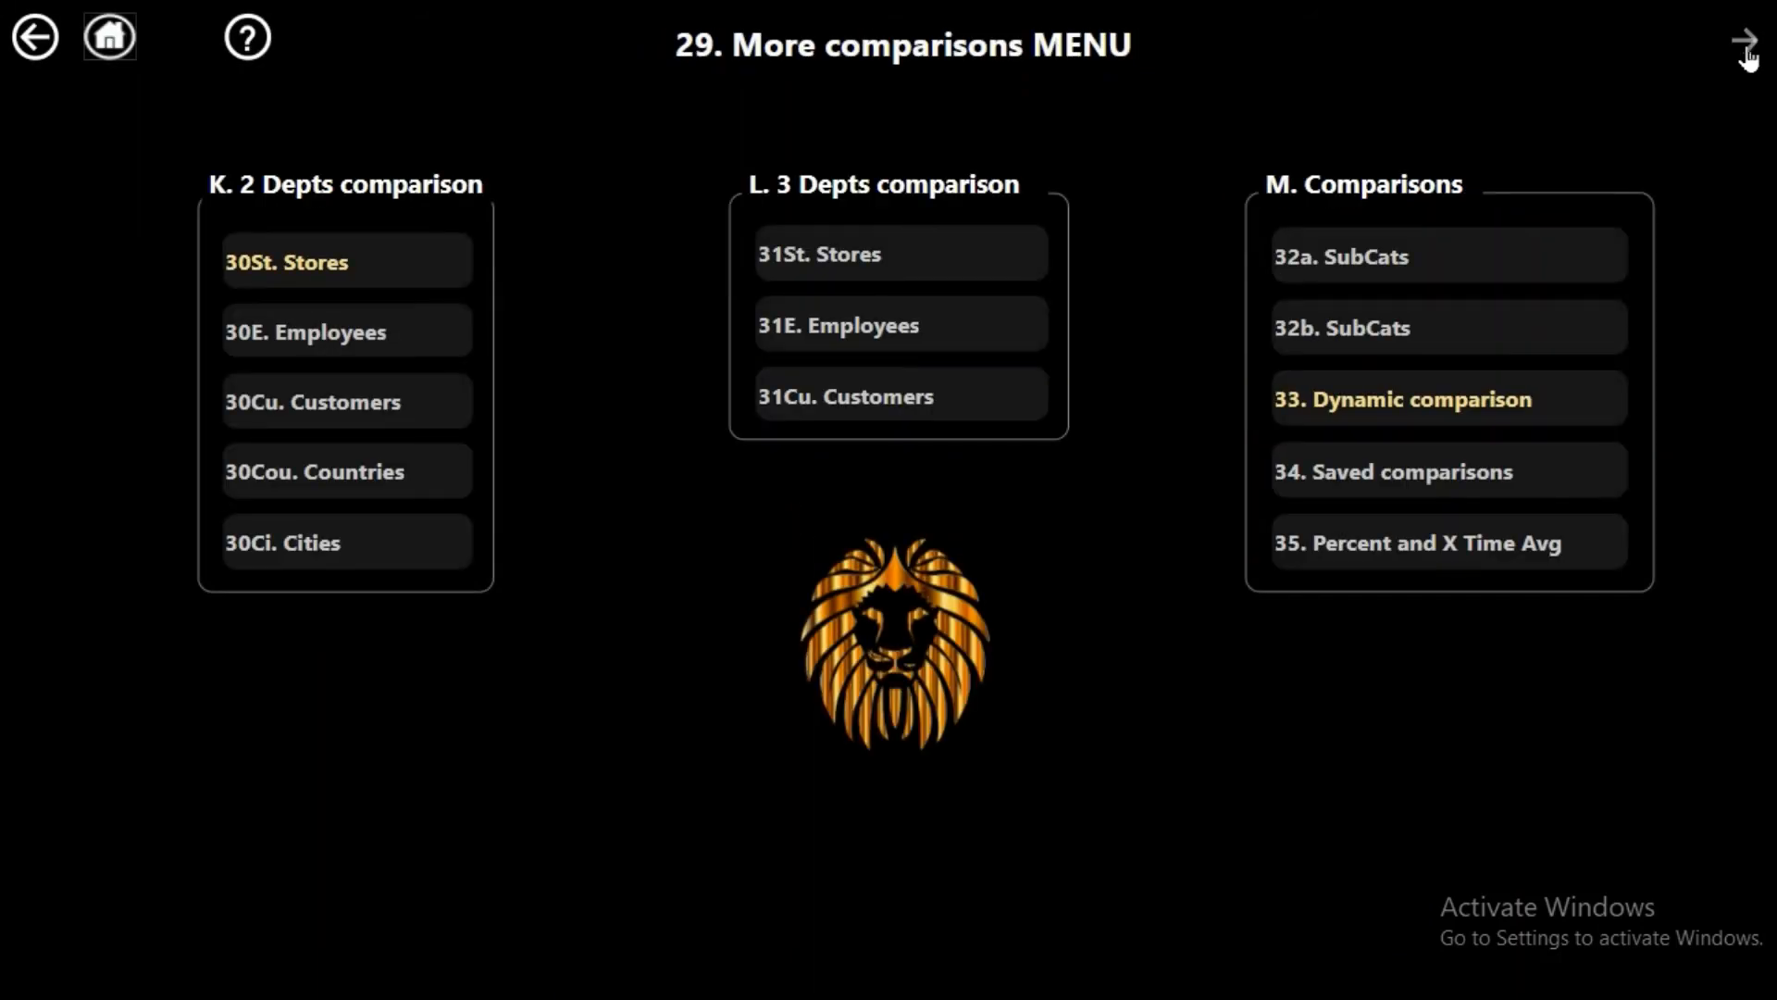
left_click(1739, 45)
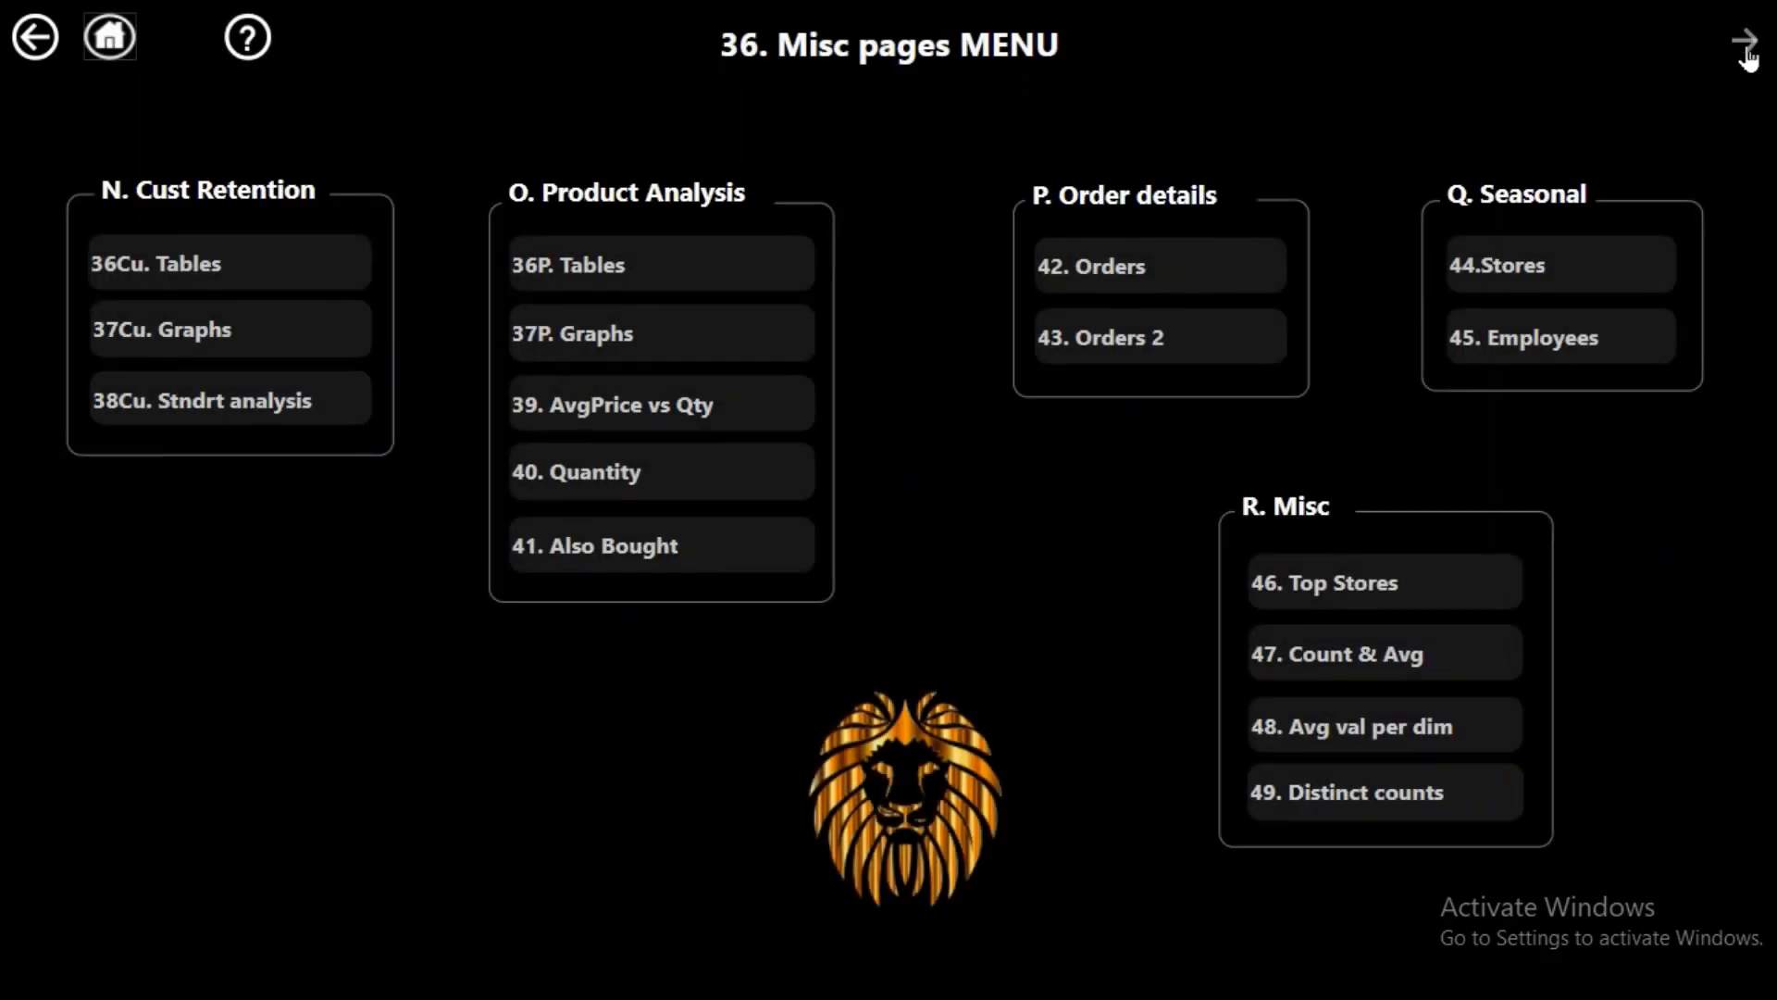
left_click(1740, 44)
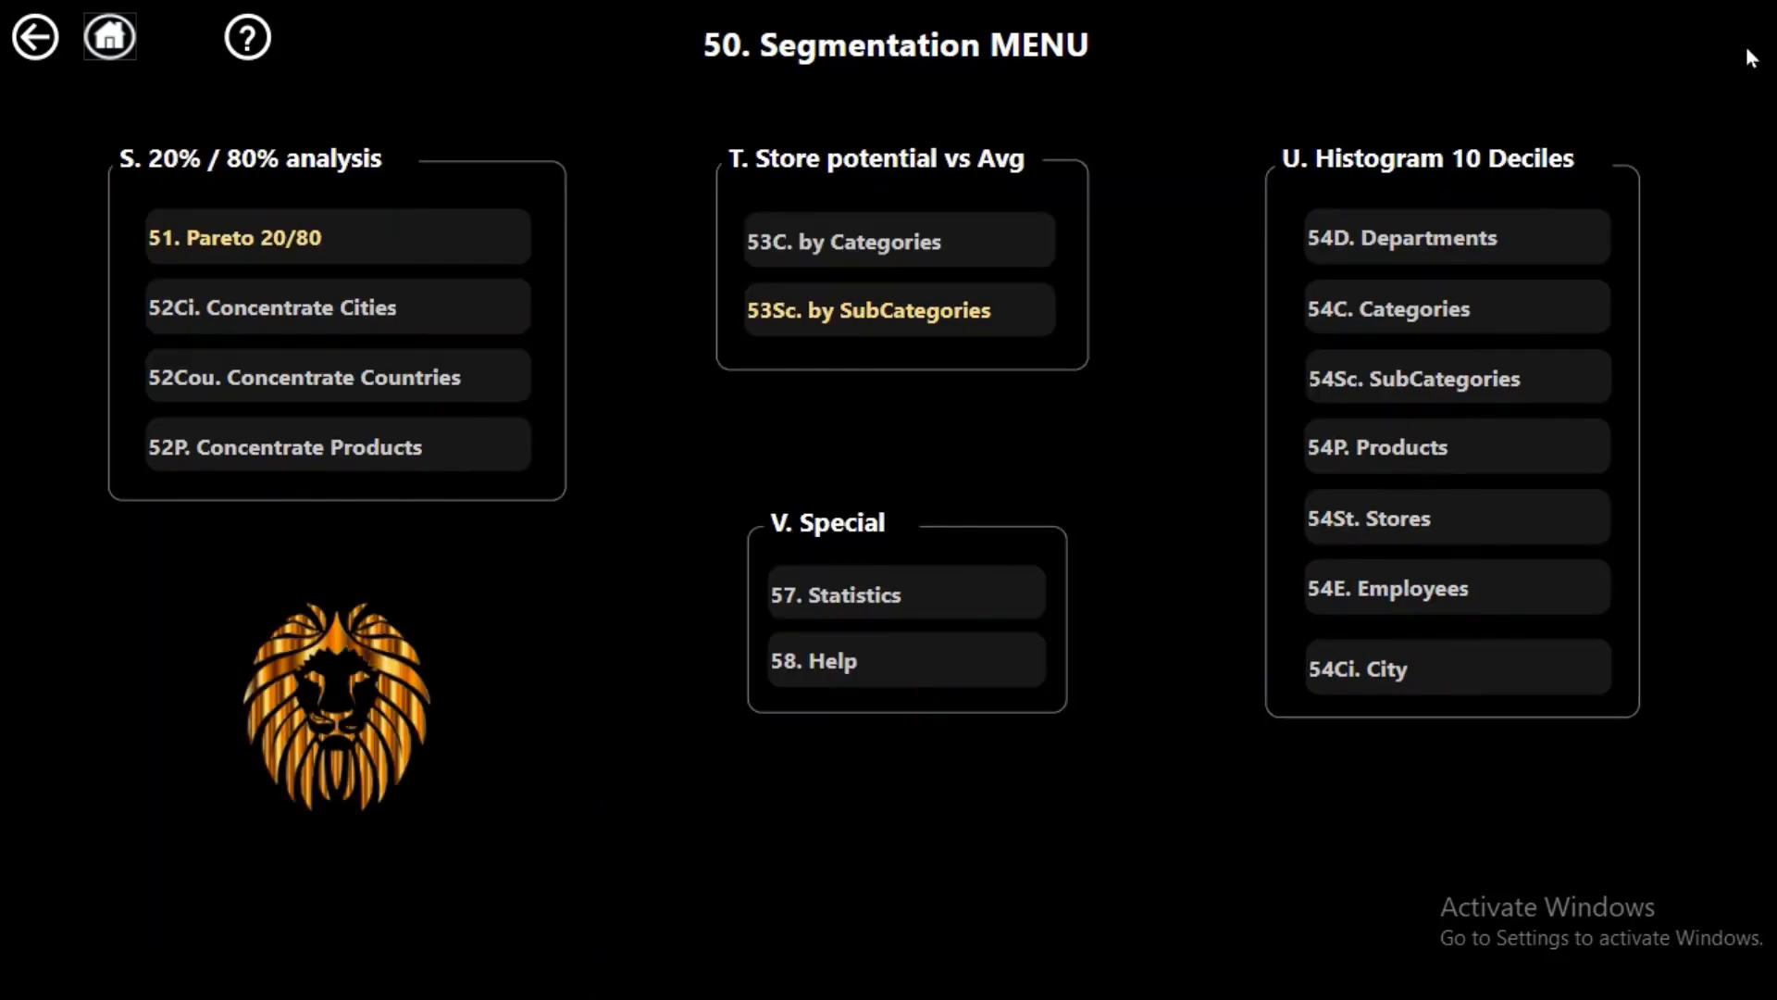
mouse_move(111, 43)
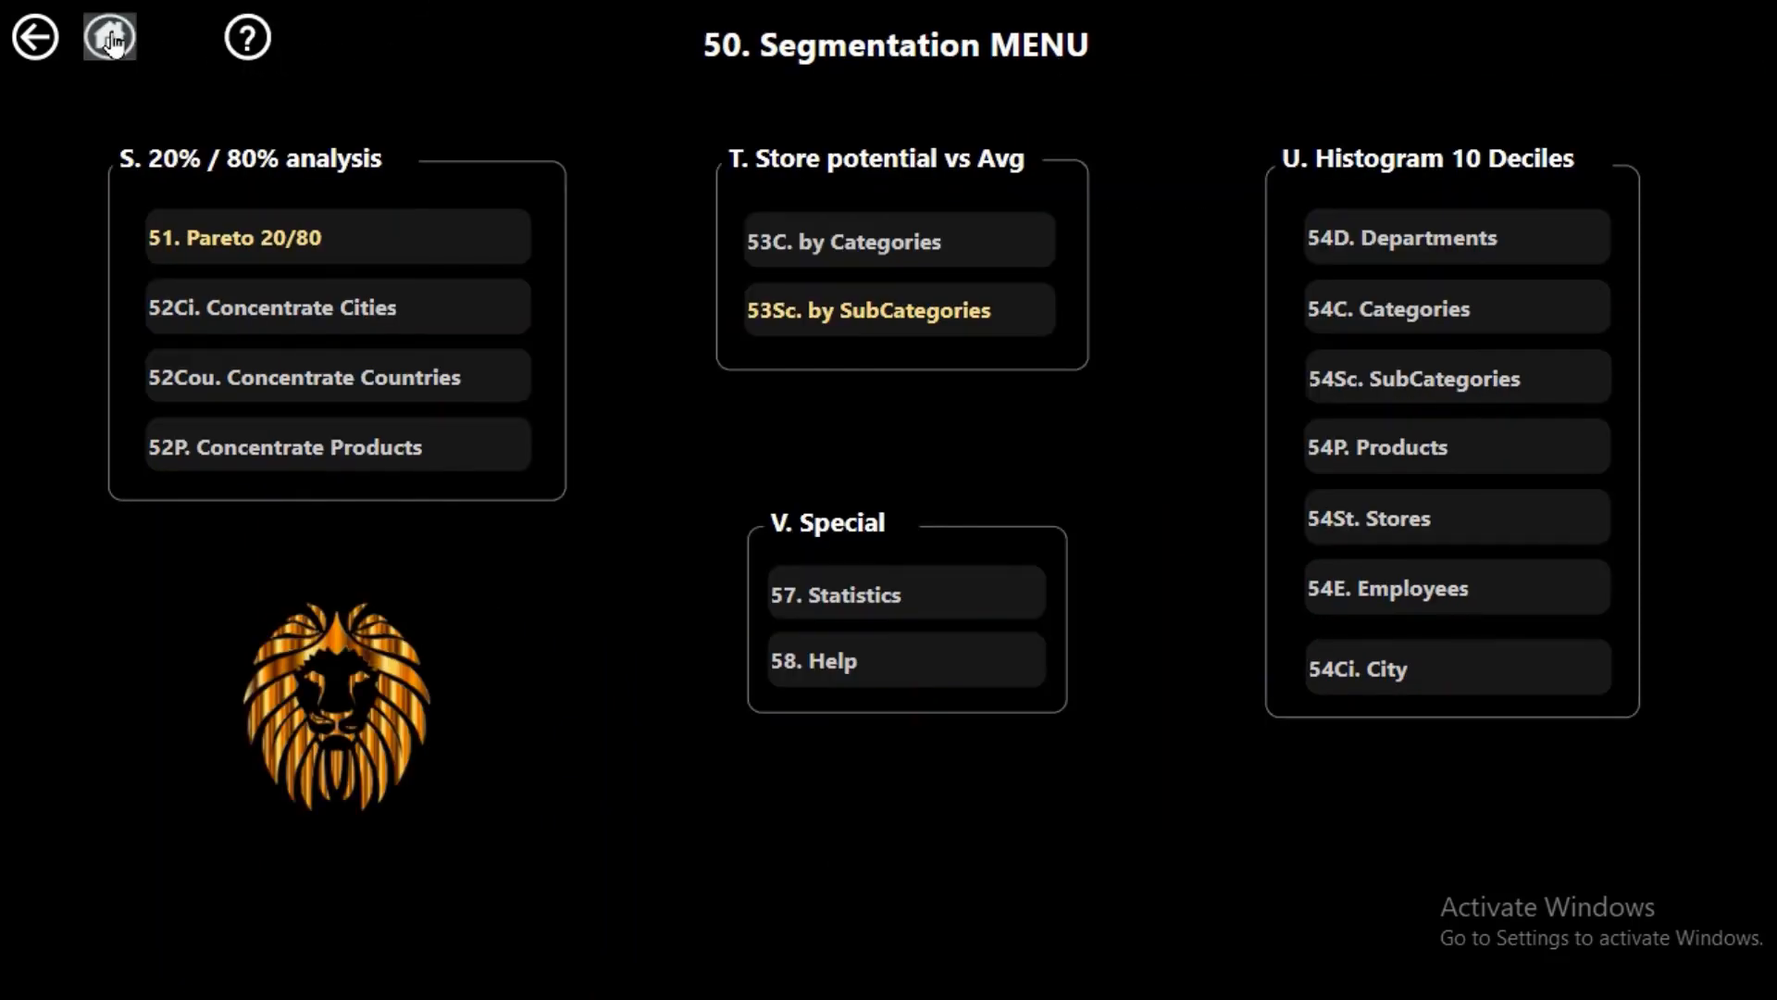